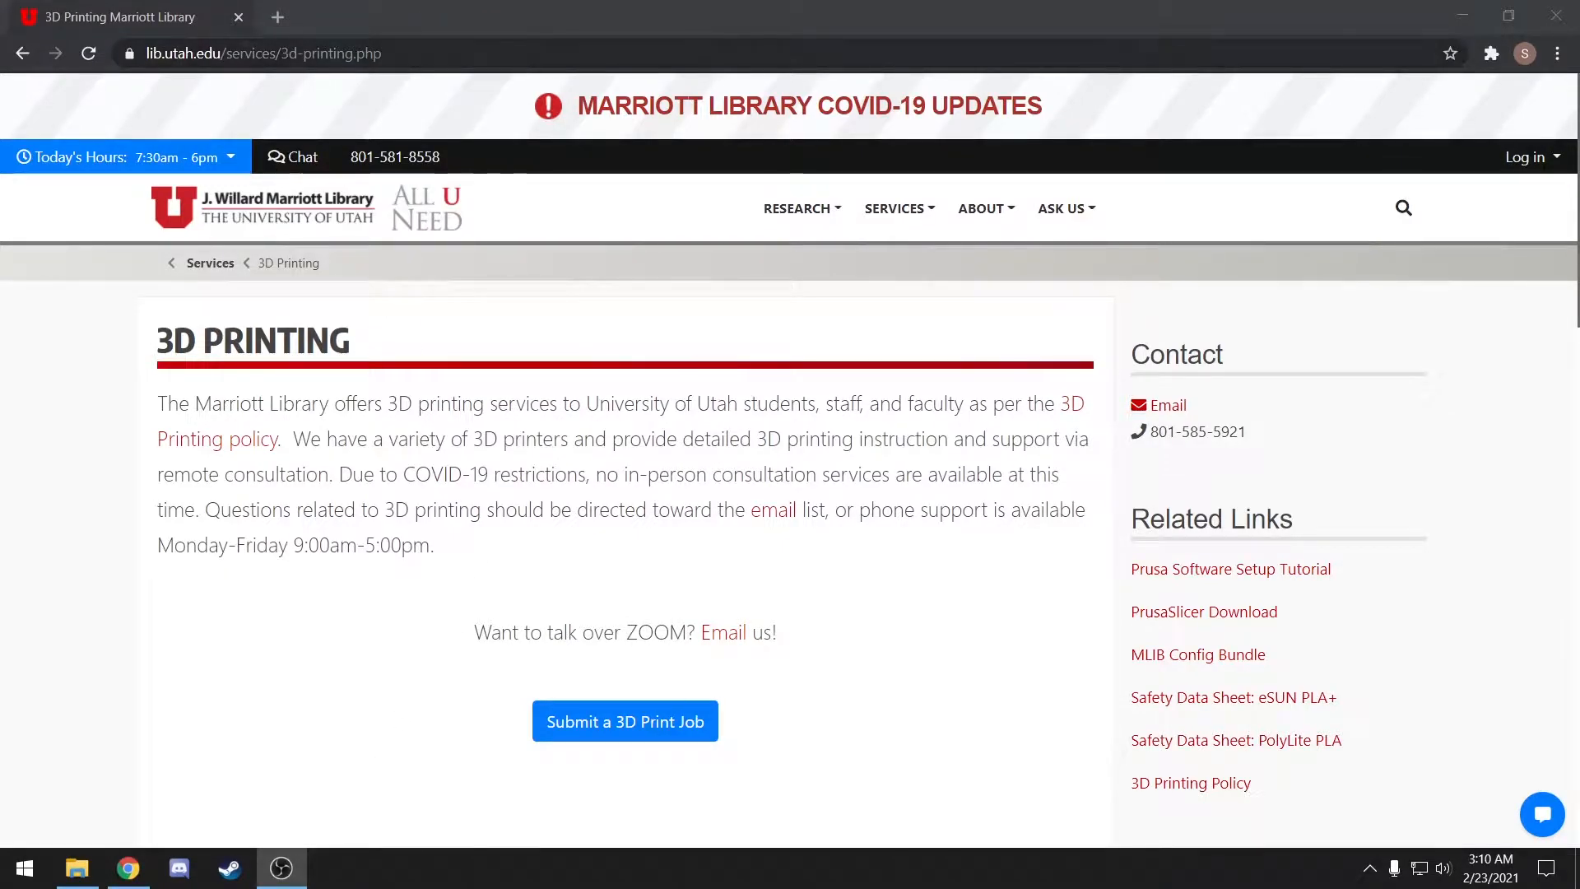
# - Reach the library's 3D print submission form by starting a print job and logging in
pyautogui.click(262, 53)
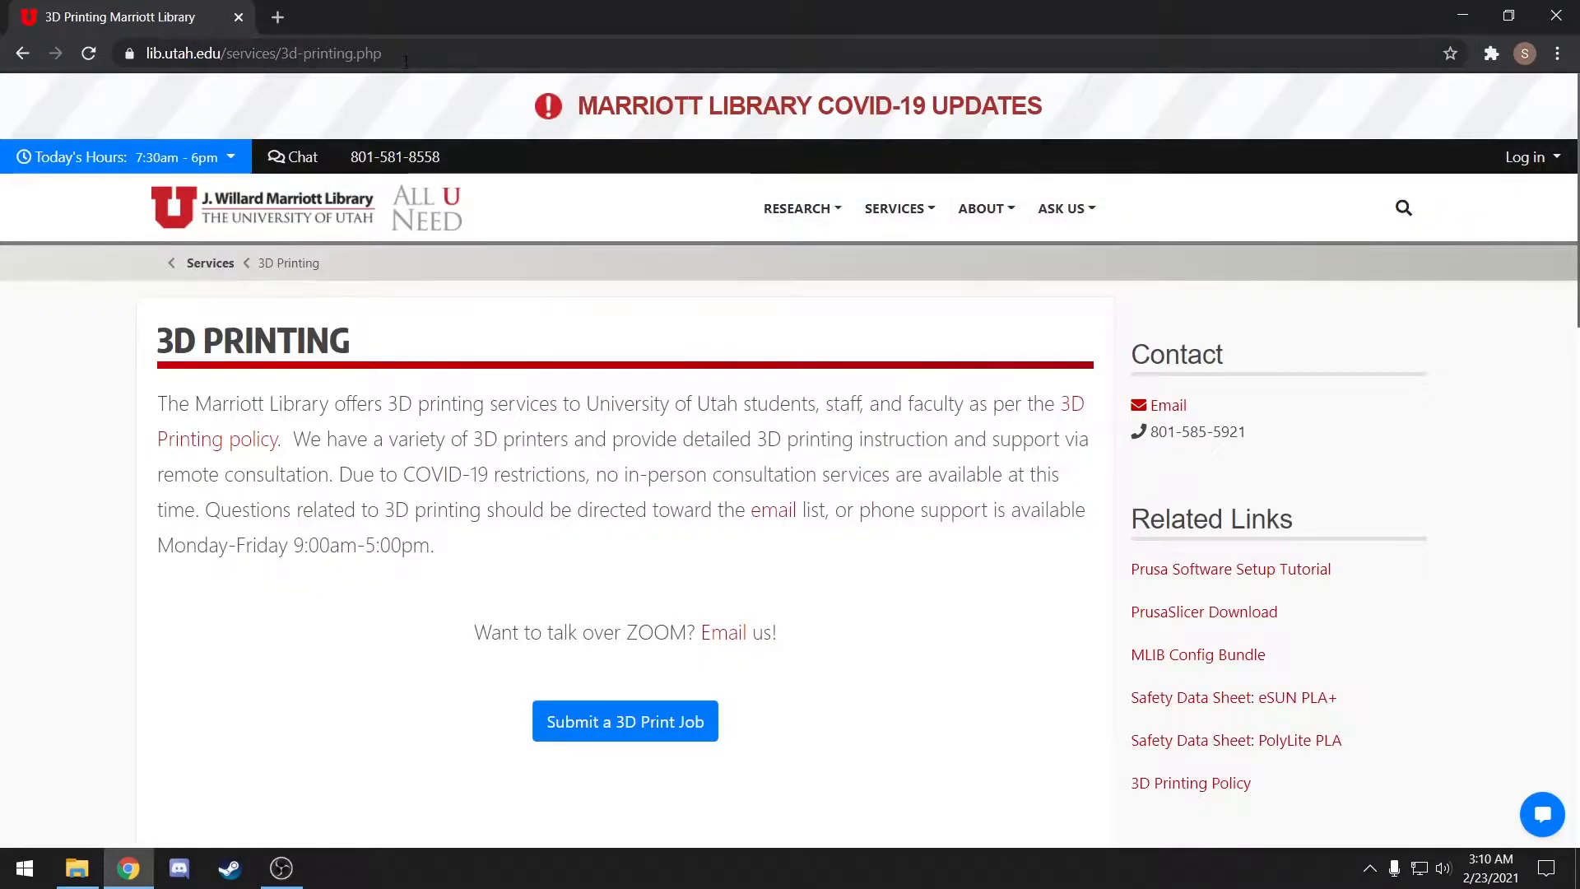
pyautogui.moveTo(623, 721)
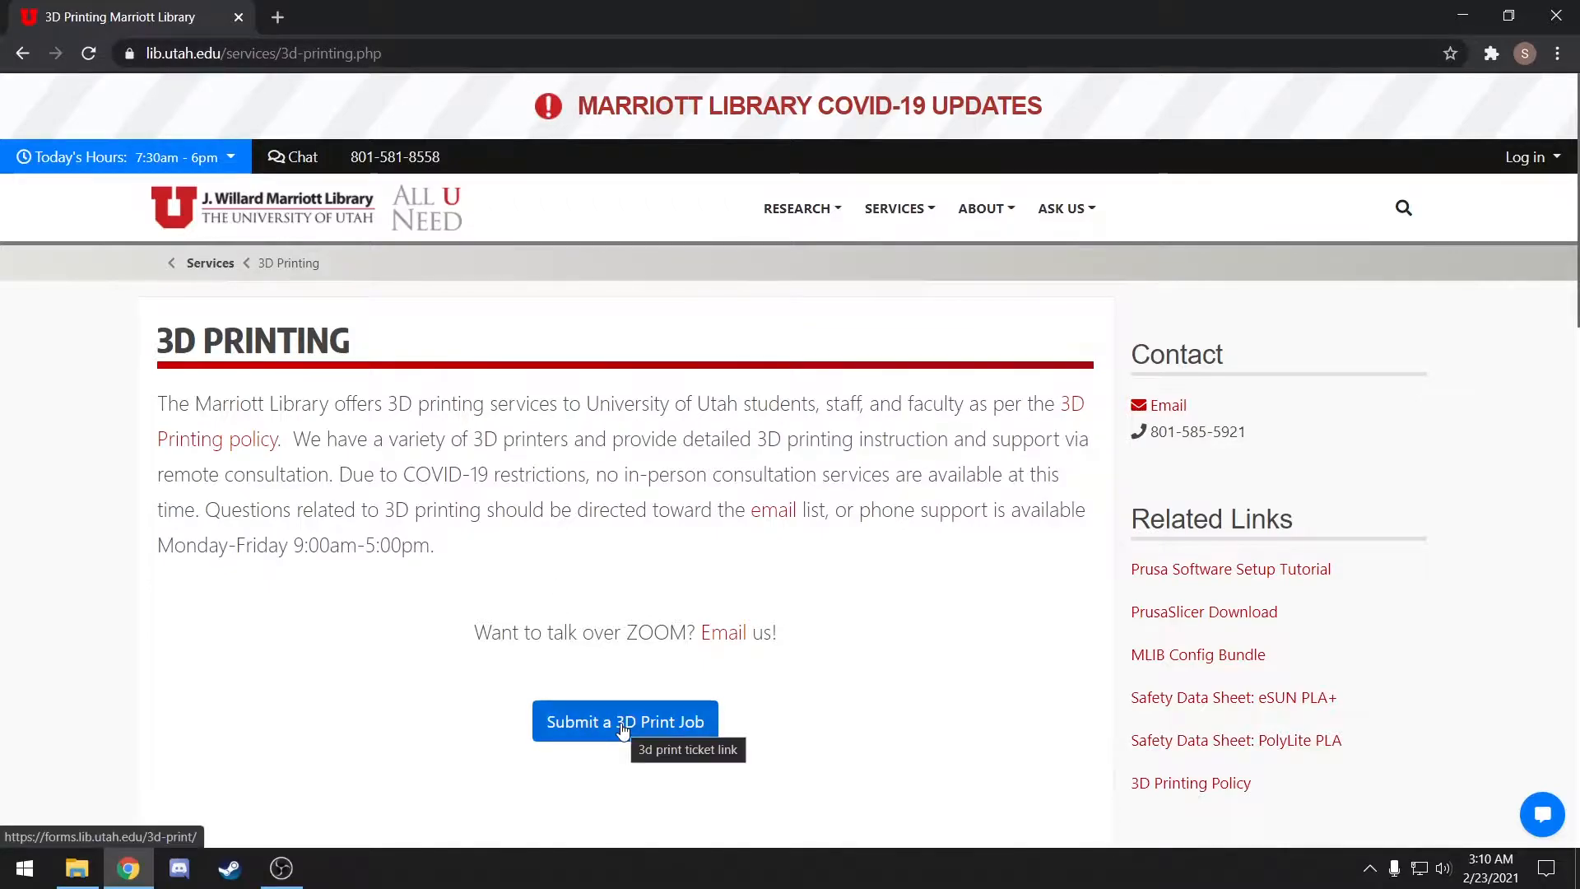
pyautogui.click(624, 721)
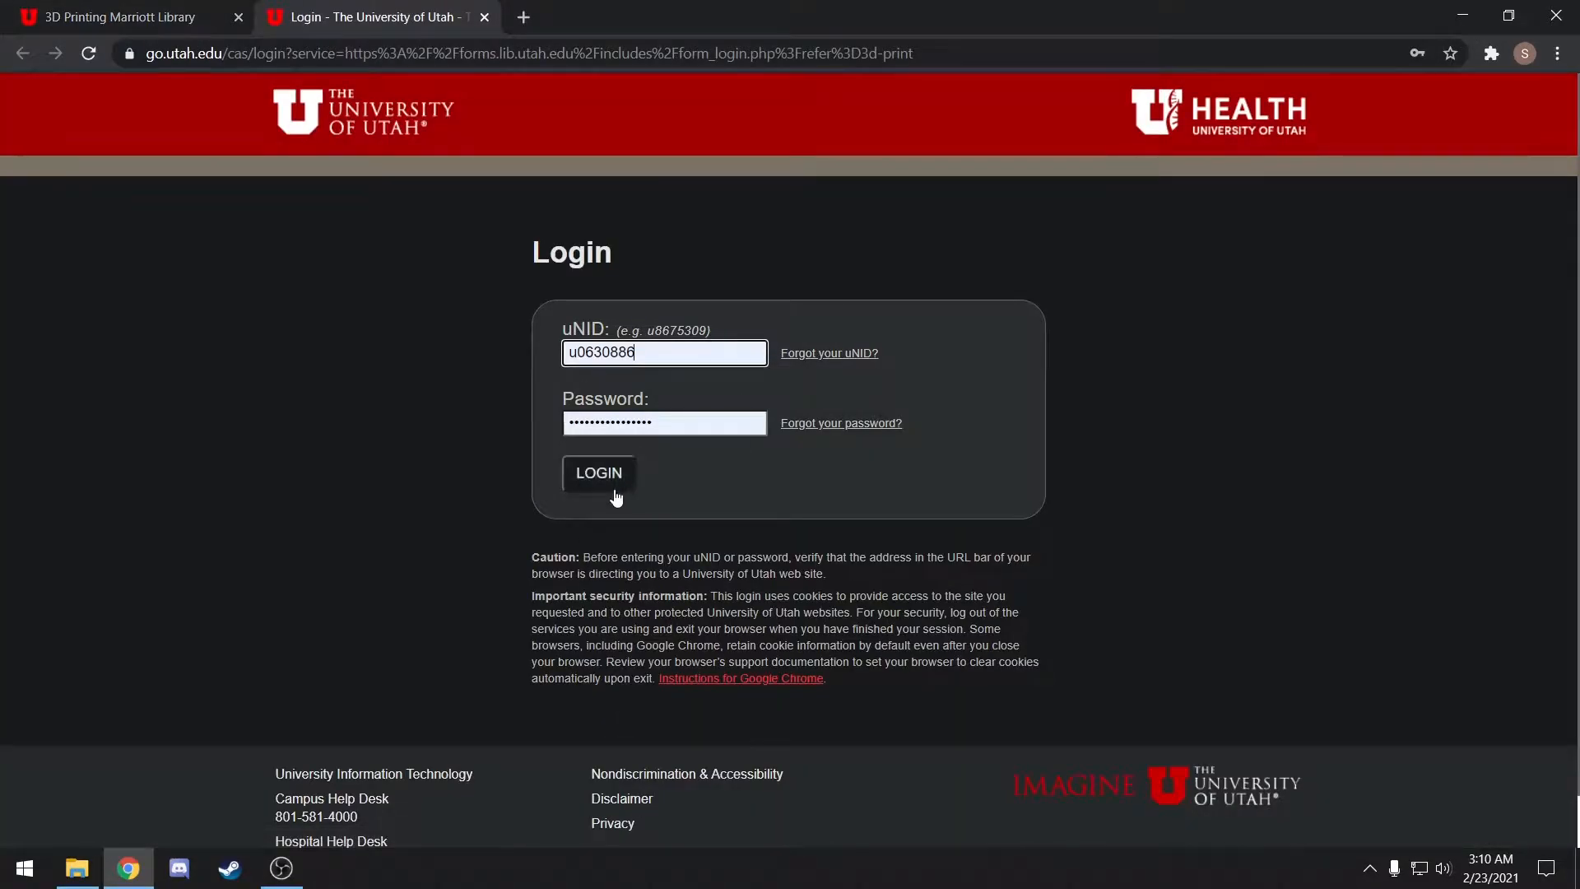
pyautogui.click(597, 472)
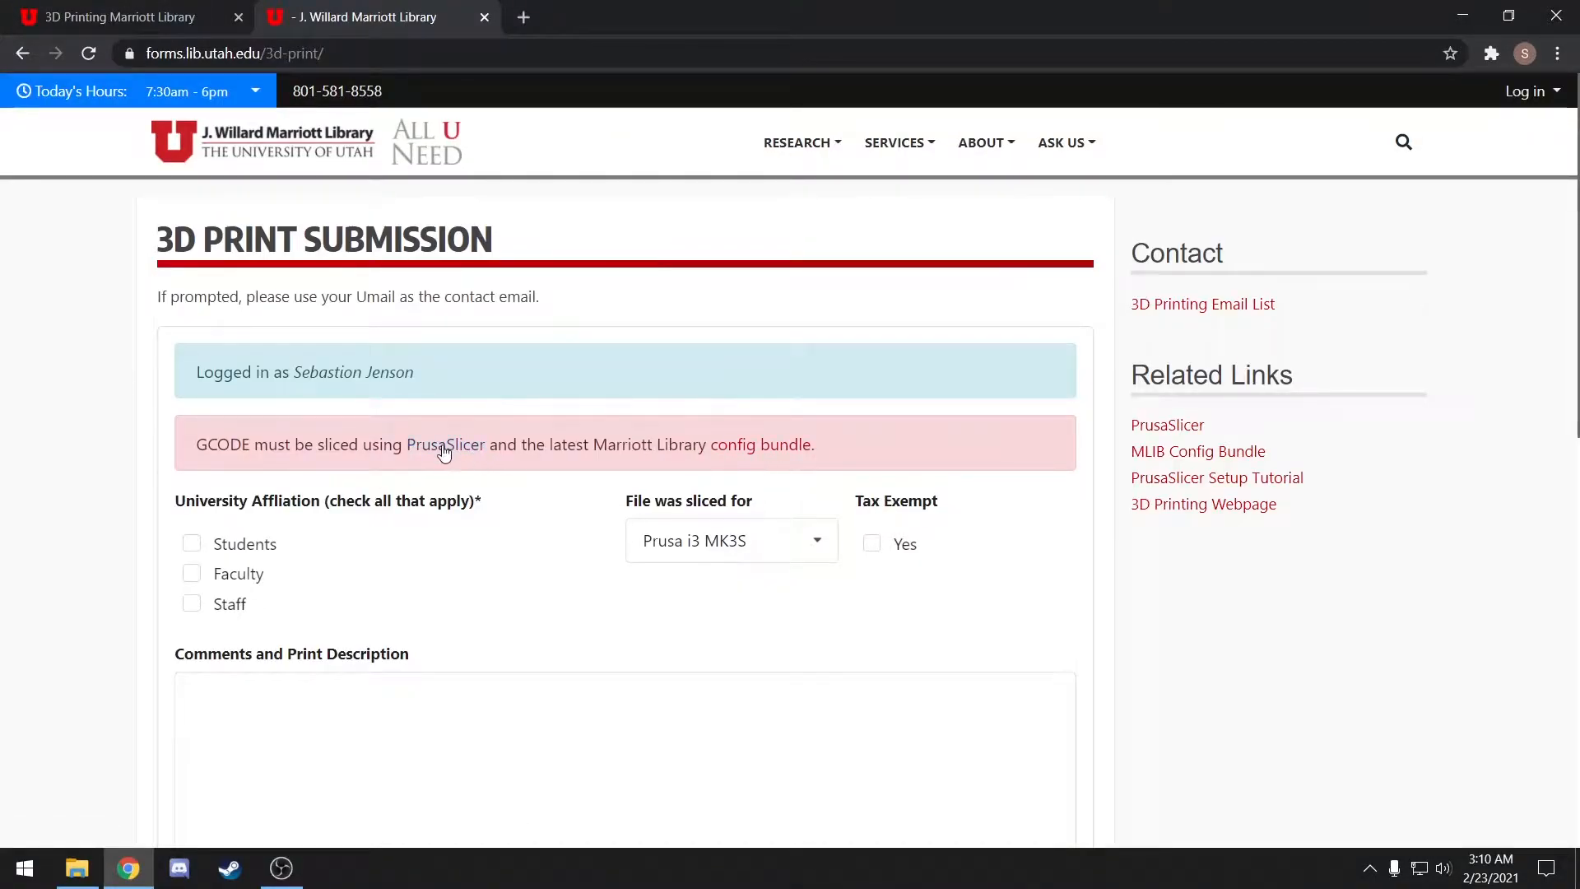
# - Open the PrusaSlicer link in a new tab and download the MLIB_BUNDLE_V2.3.ini config bundle
pyautogui.rightClick(445, 444)
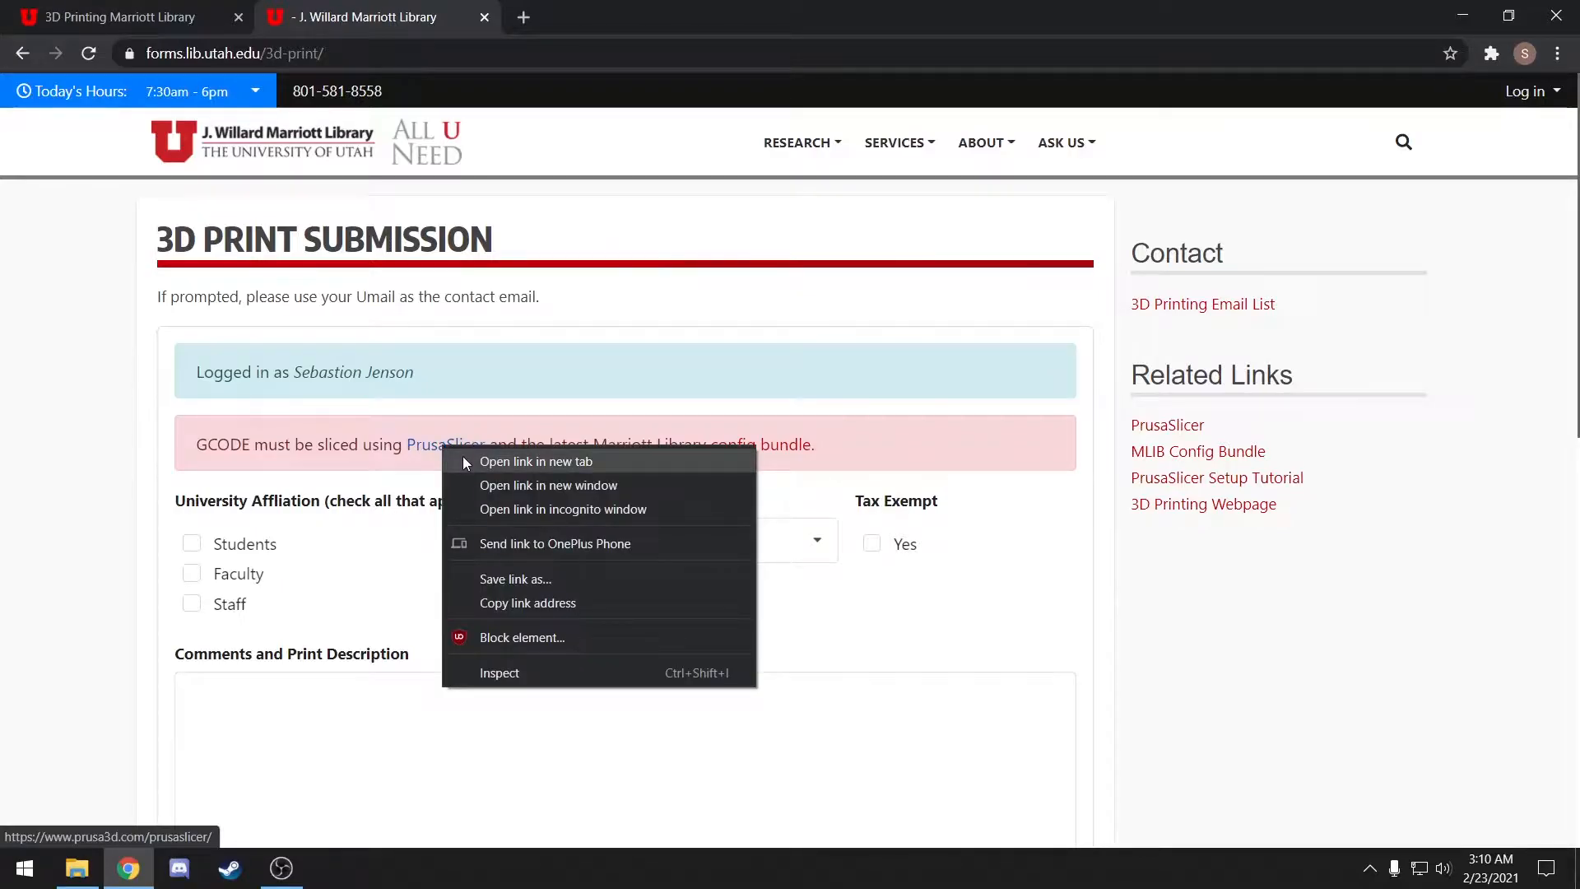
pyautogui.click(536, 462)
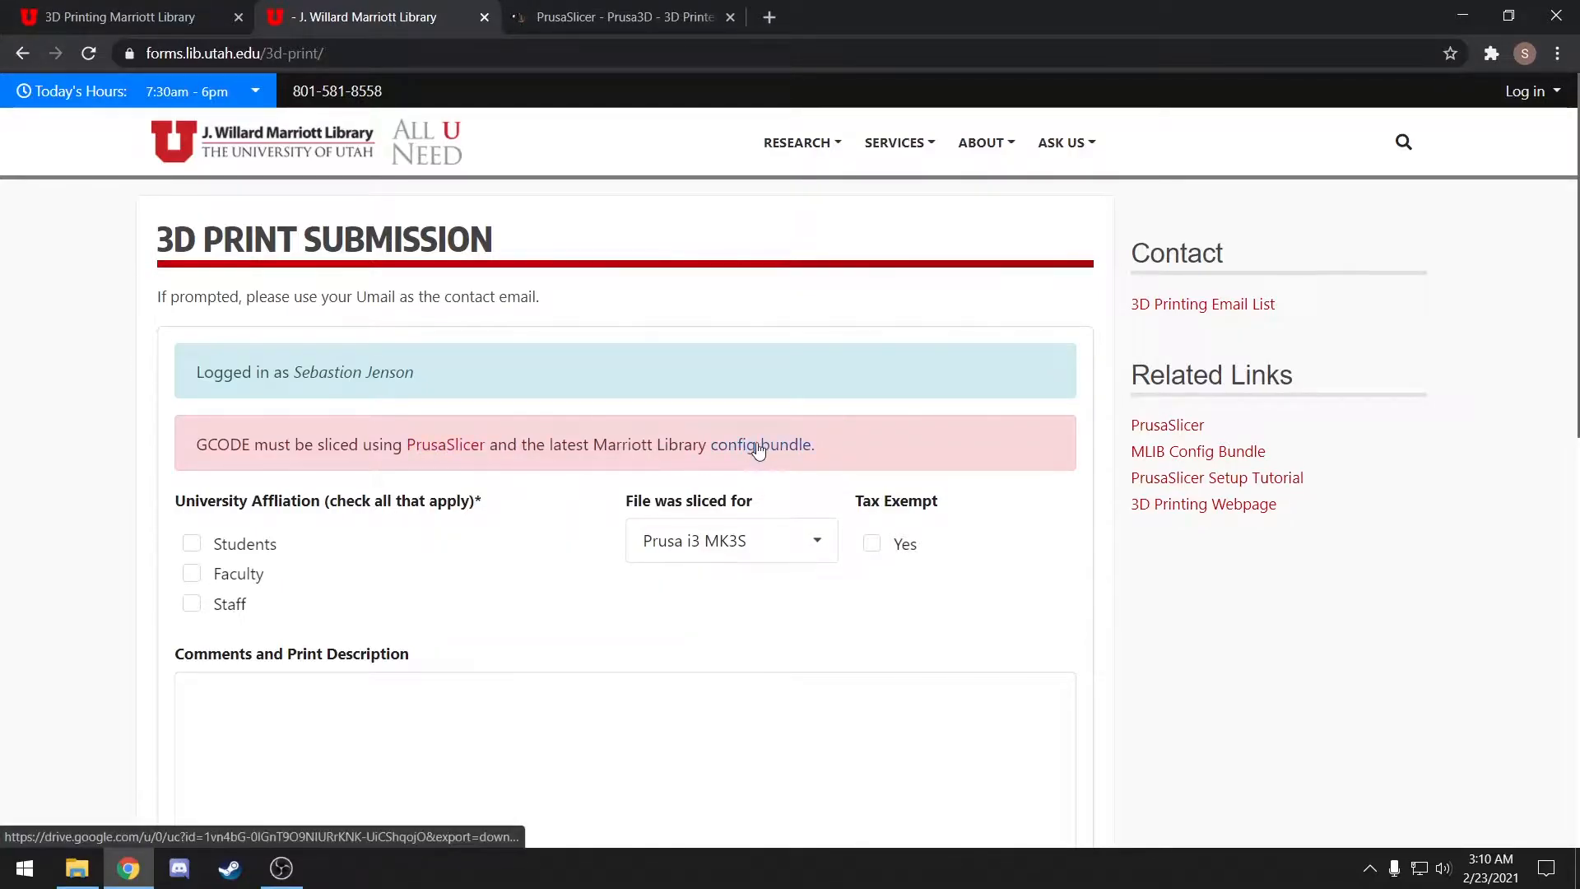
pyautogui.click(762, 444)
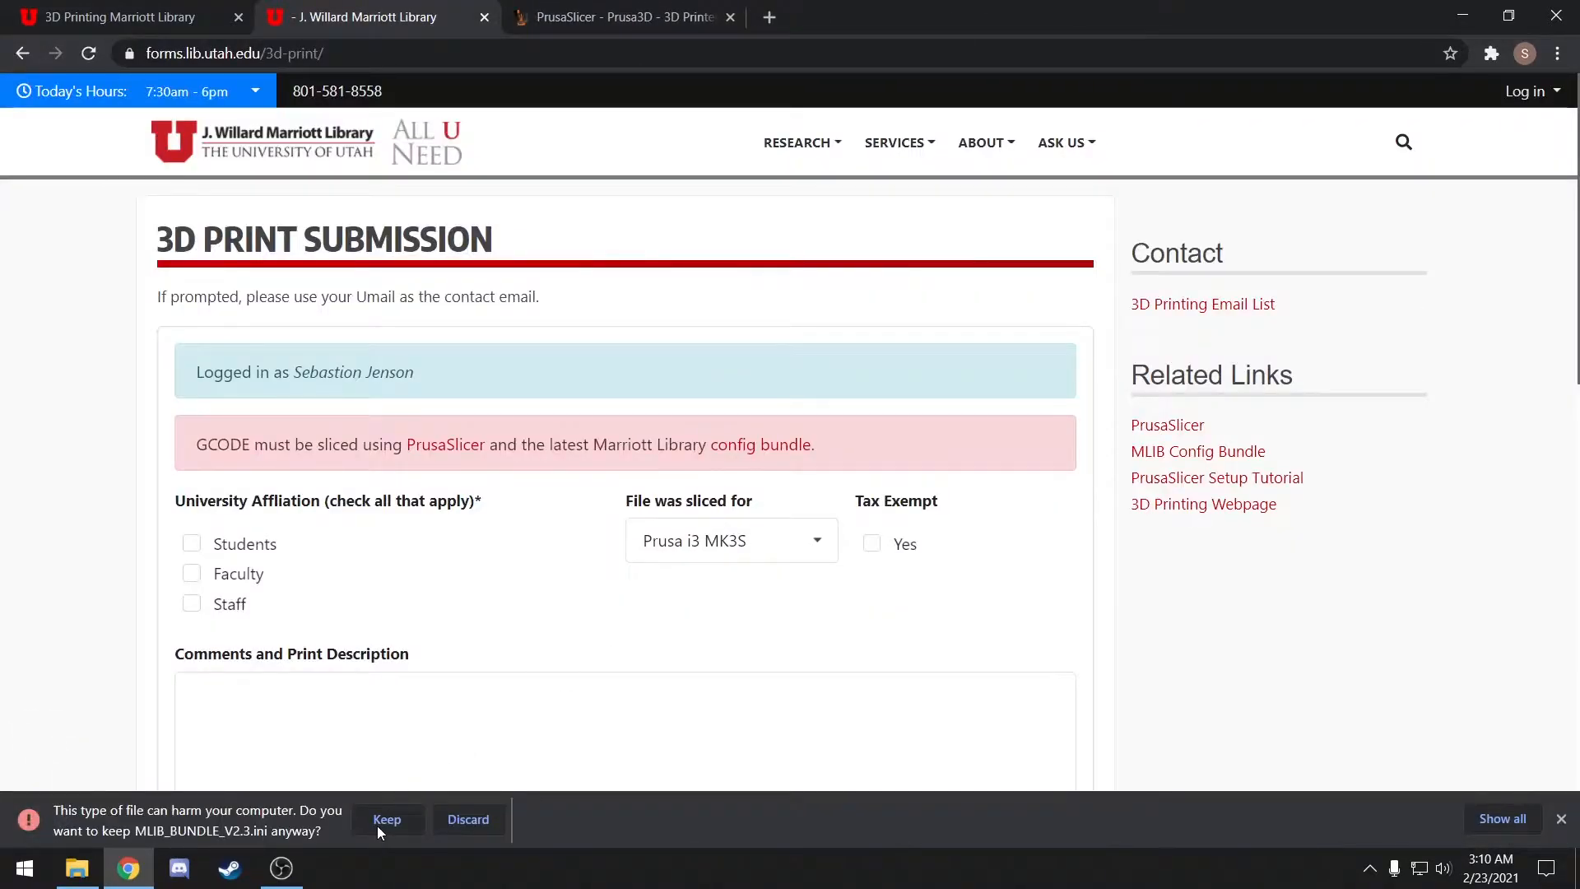
pyautogui.click(387, 817)
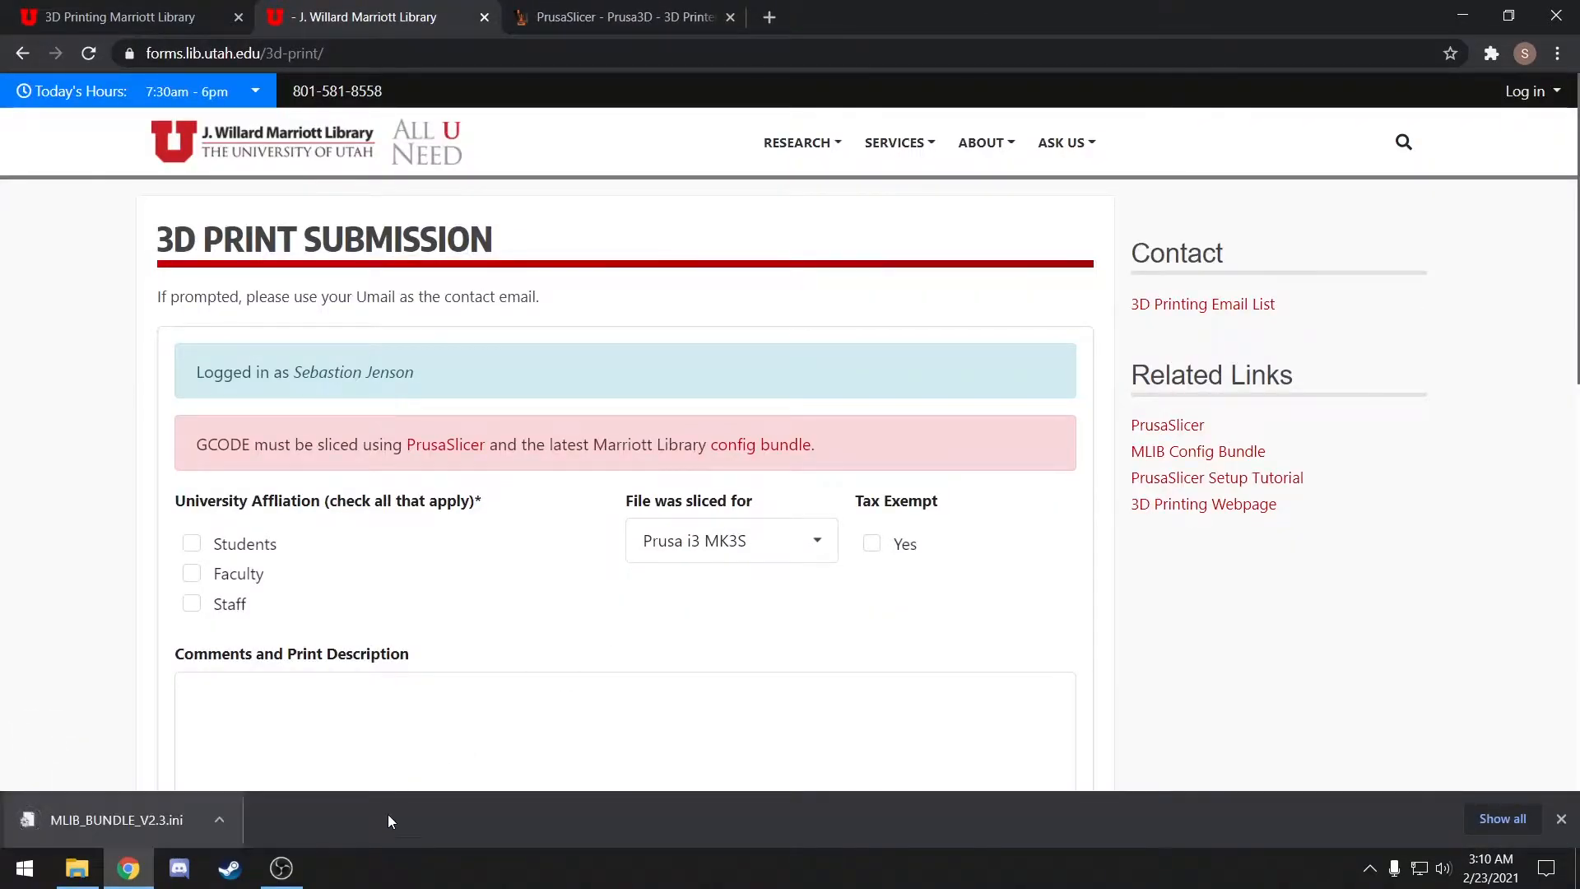
pyautogui.click(622, 17)
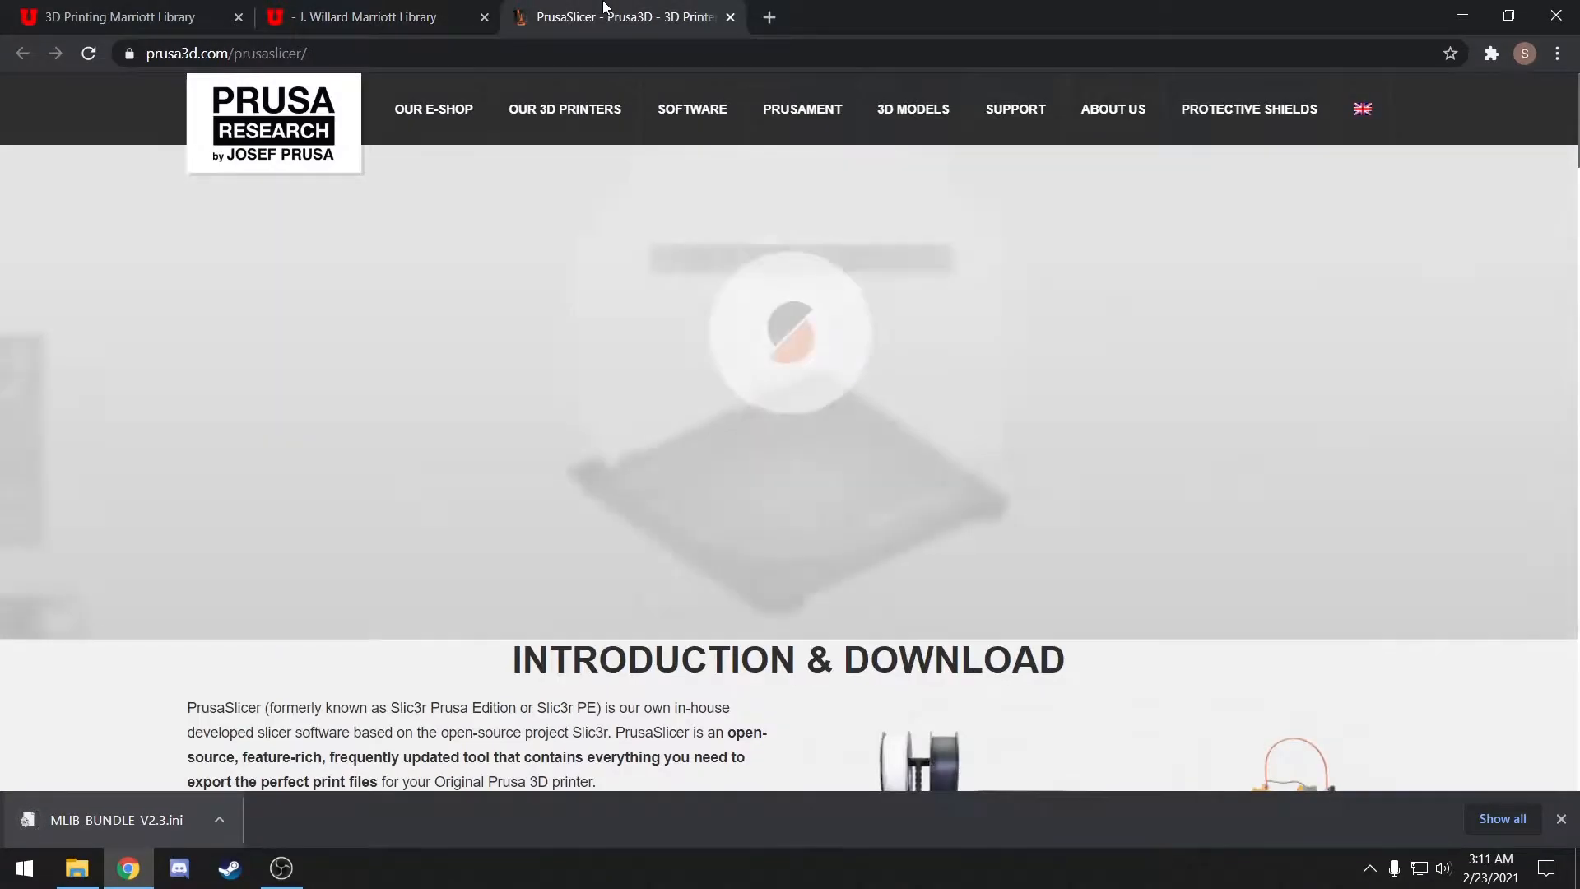
# - Download the Windows PrusaSlicer 2.3 standalone installer from the Get PrusaSlicer section
pyautogui.scroll(-3)
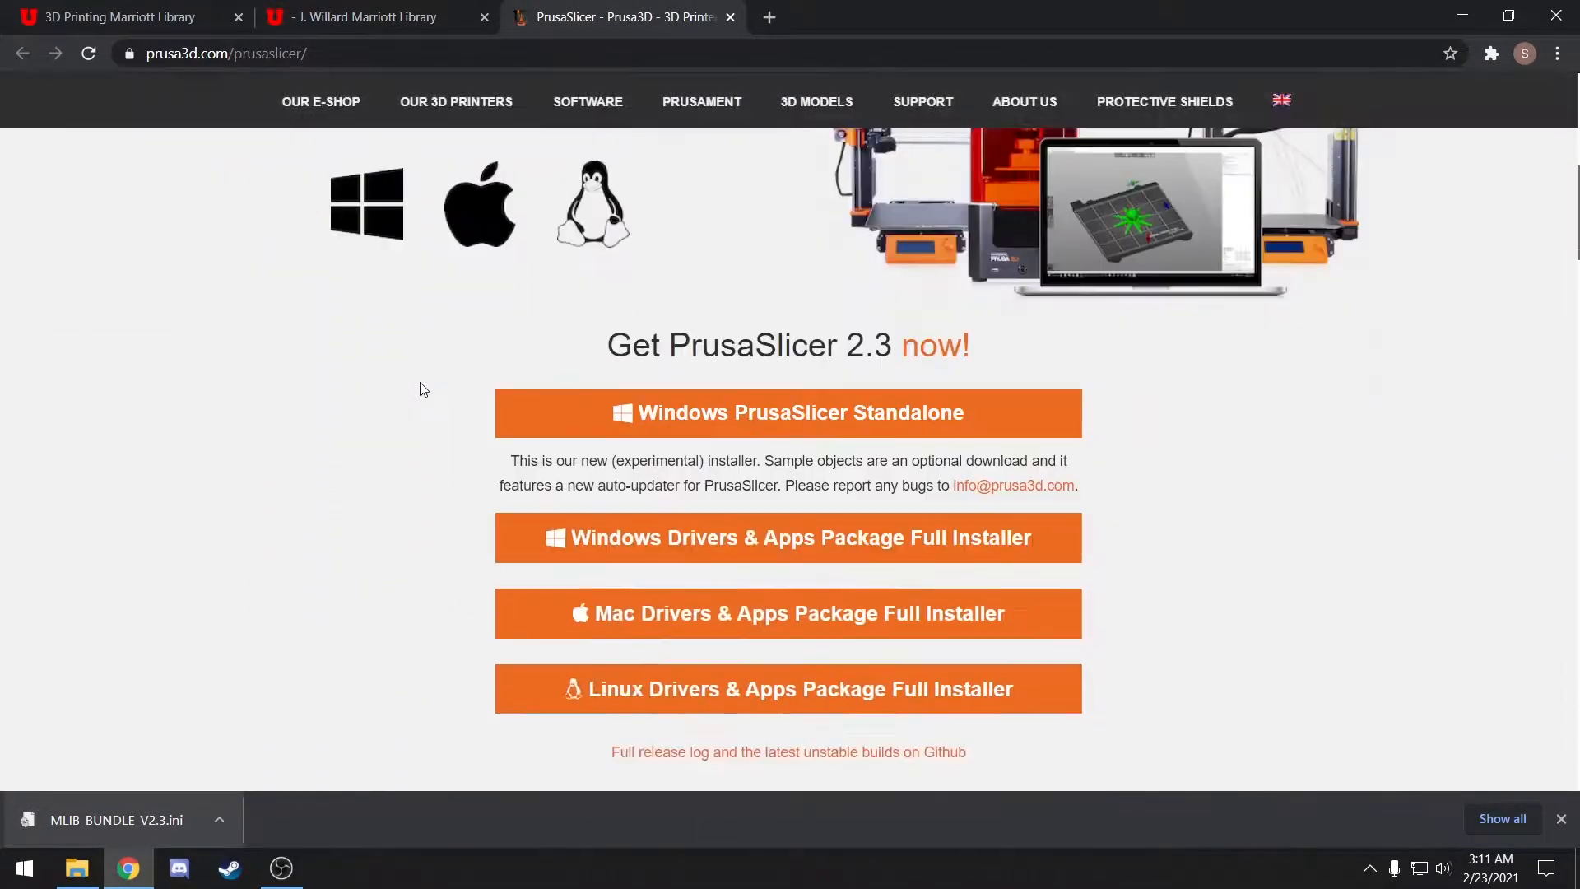
pyautogui.scroll(-3)
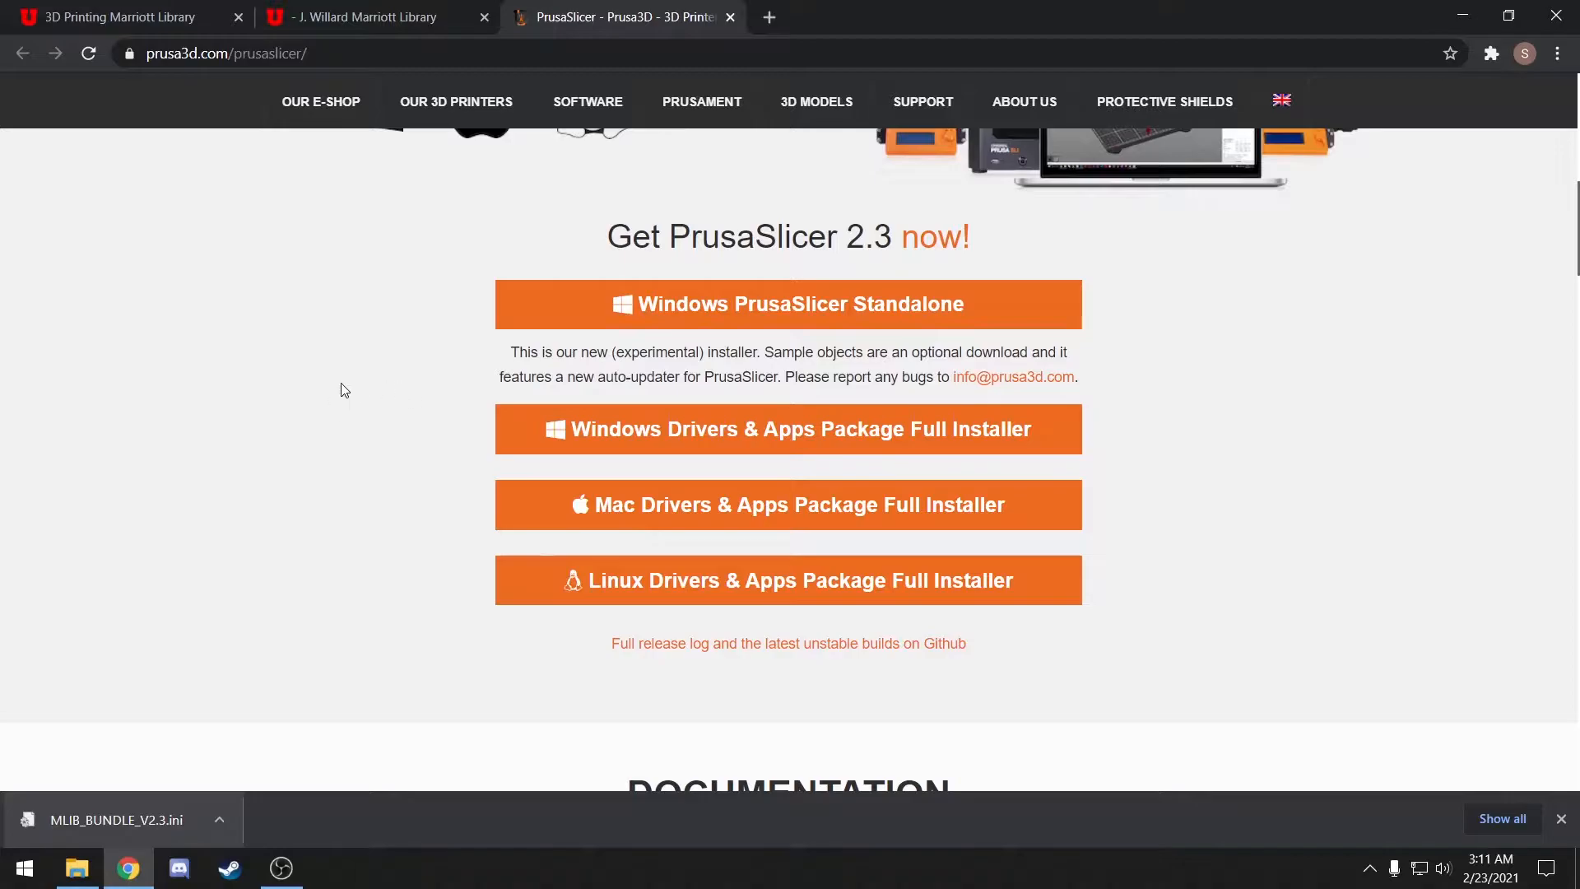
pyautogui.click(788, 303)
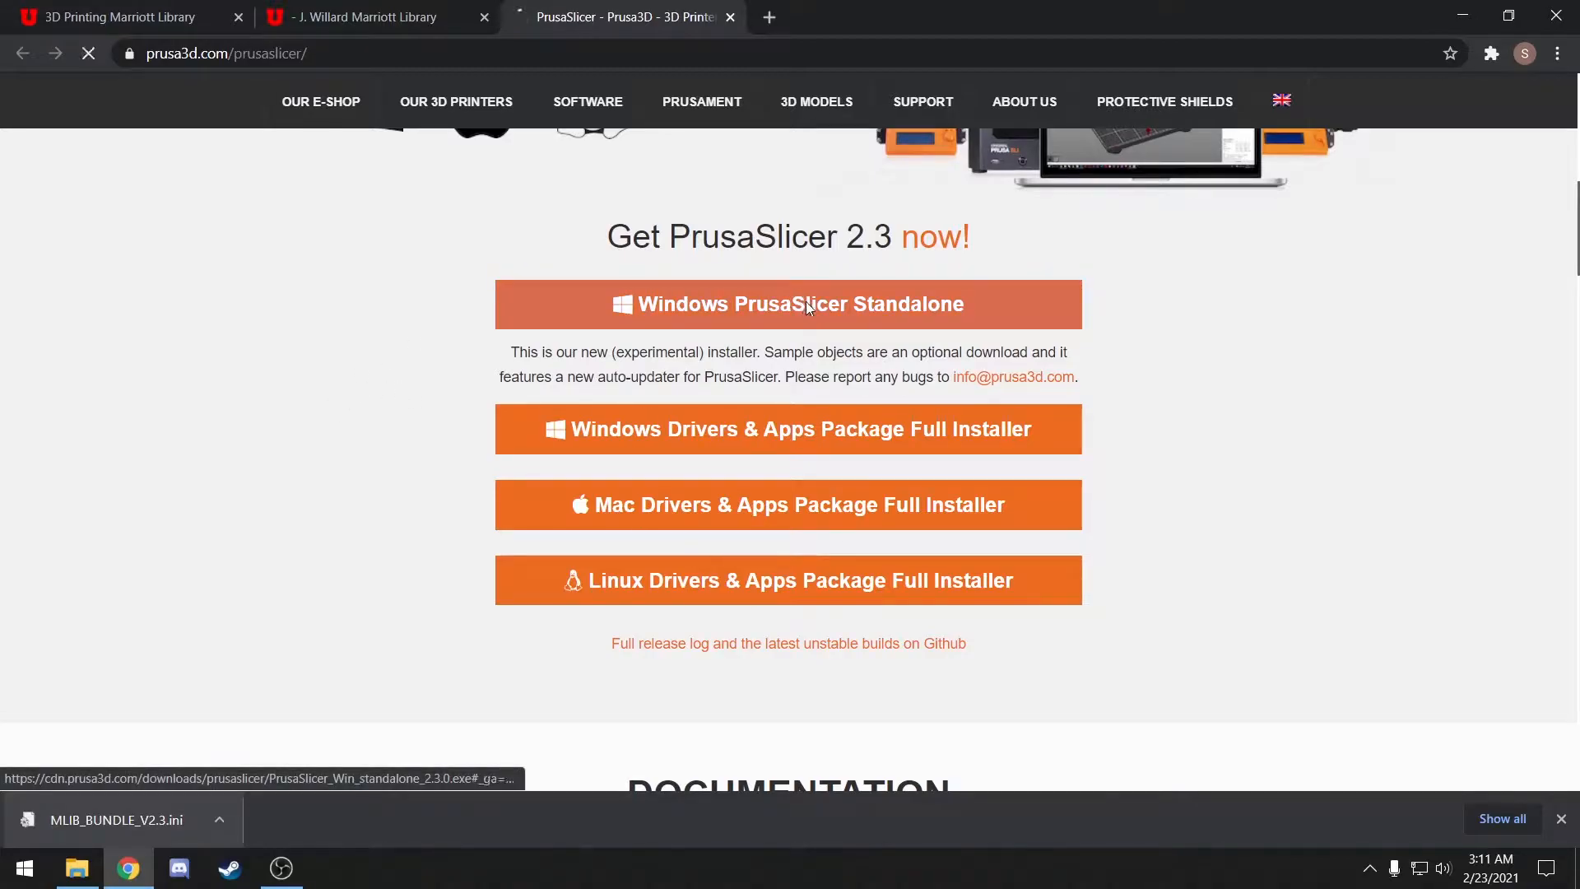
pyautogui.click(788, 304)
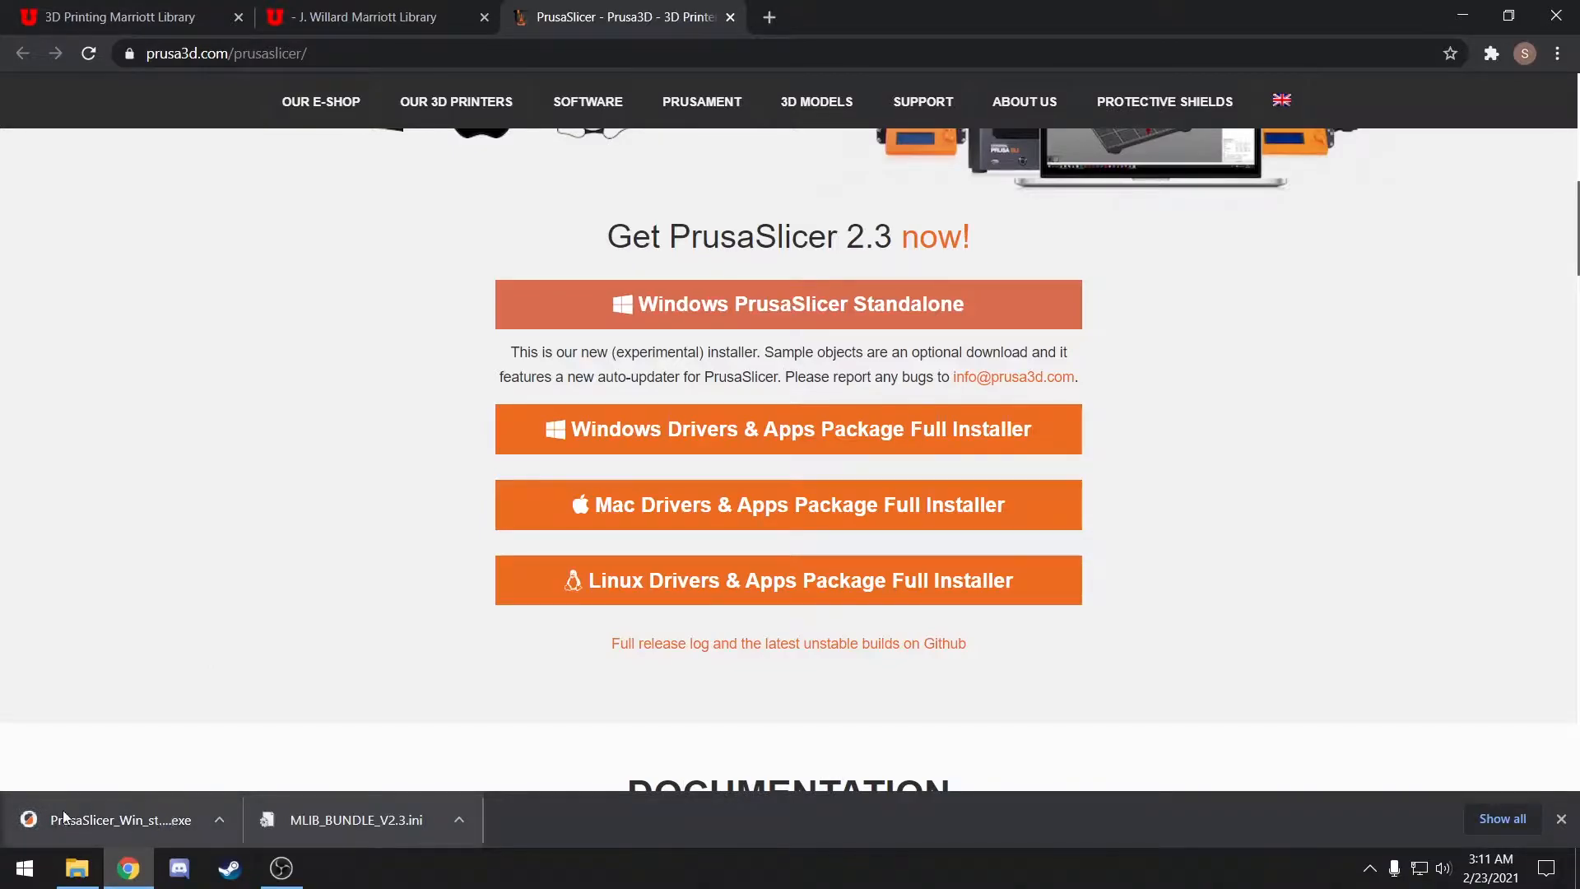
pyautogui.moveTo(849, 504)
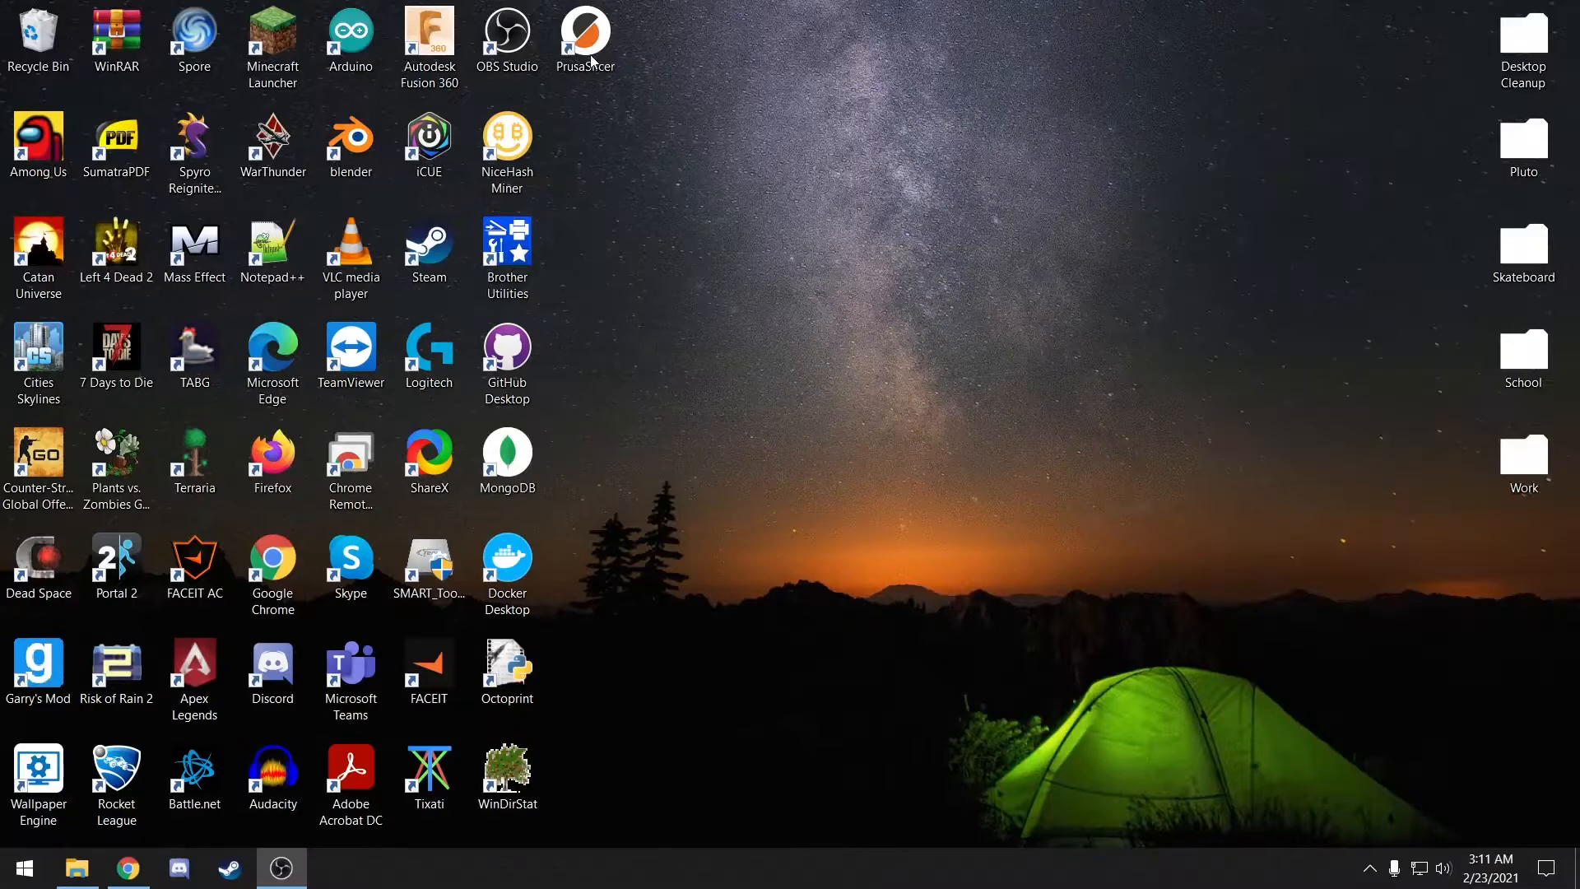
# - Launch PrusaSlicer and import the MLIB_BUNDLE_V2.3.ini config bundle with the library's MK3S profiles
pyautogui.doubleClick(584, 37)
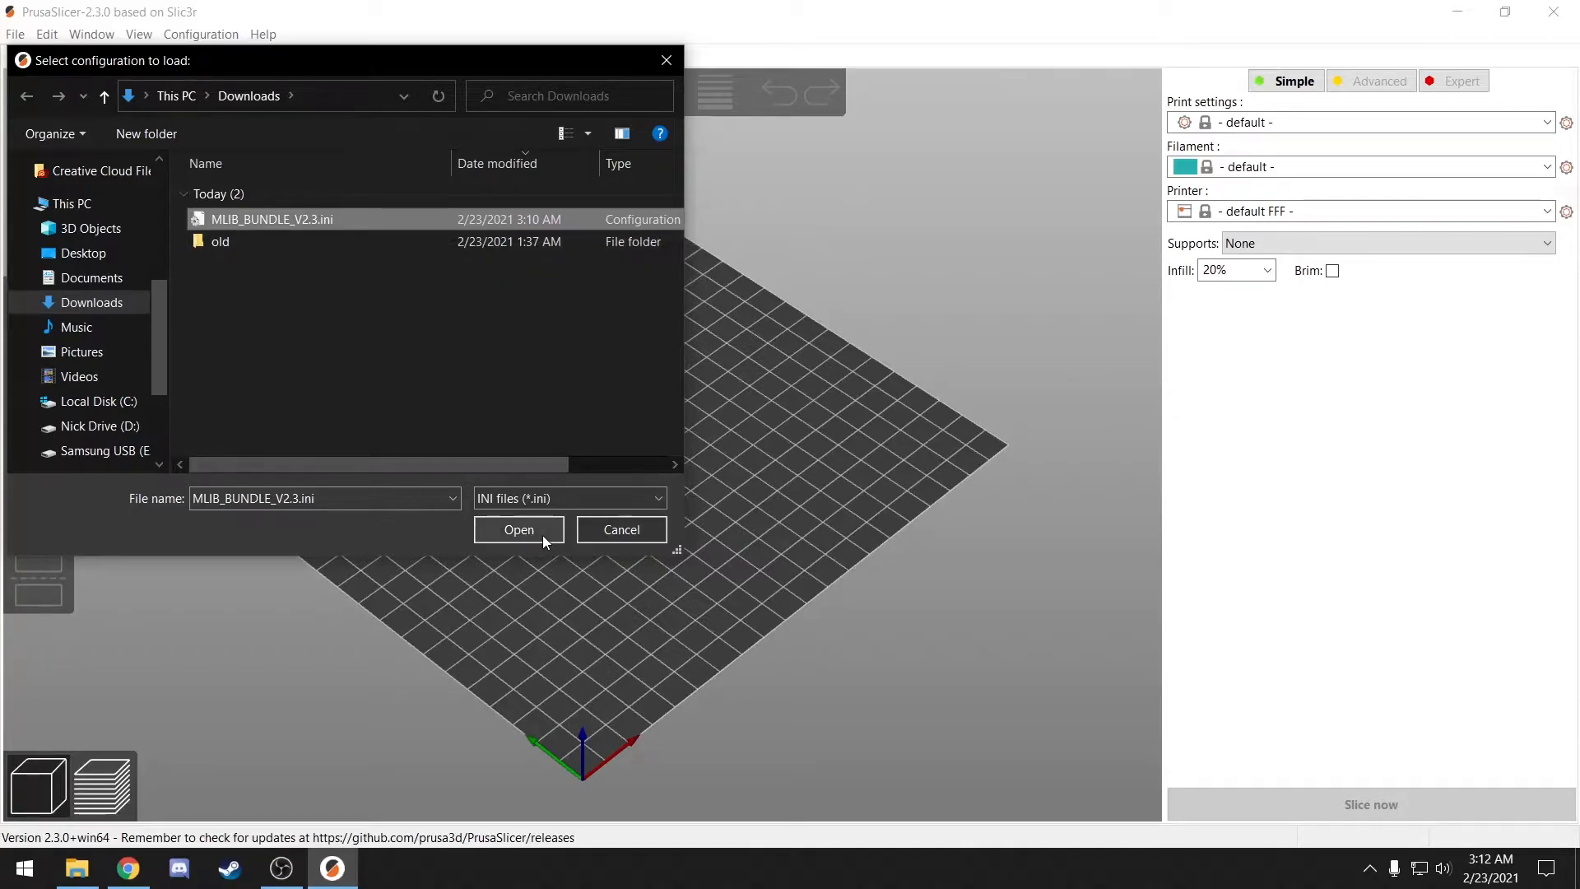
pyautogui.click(519, 529)
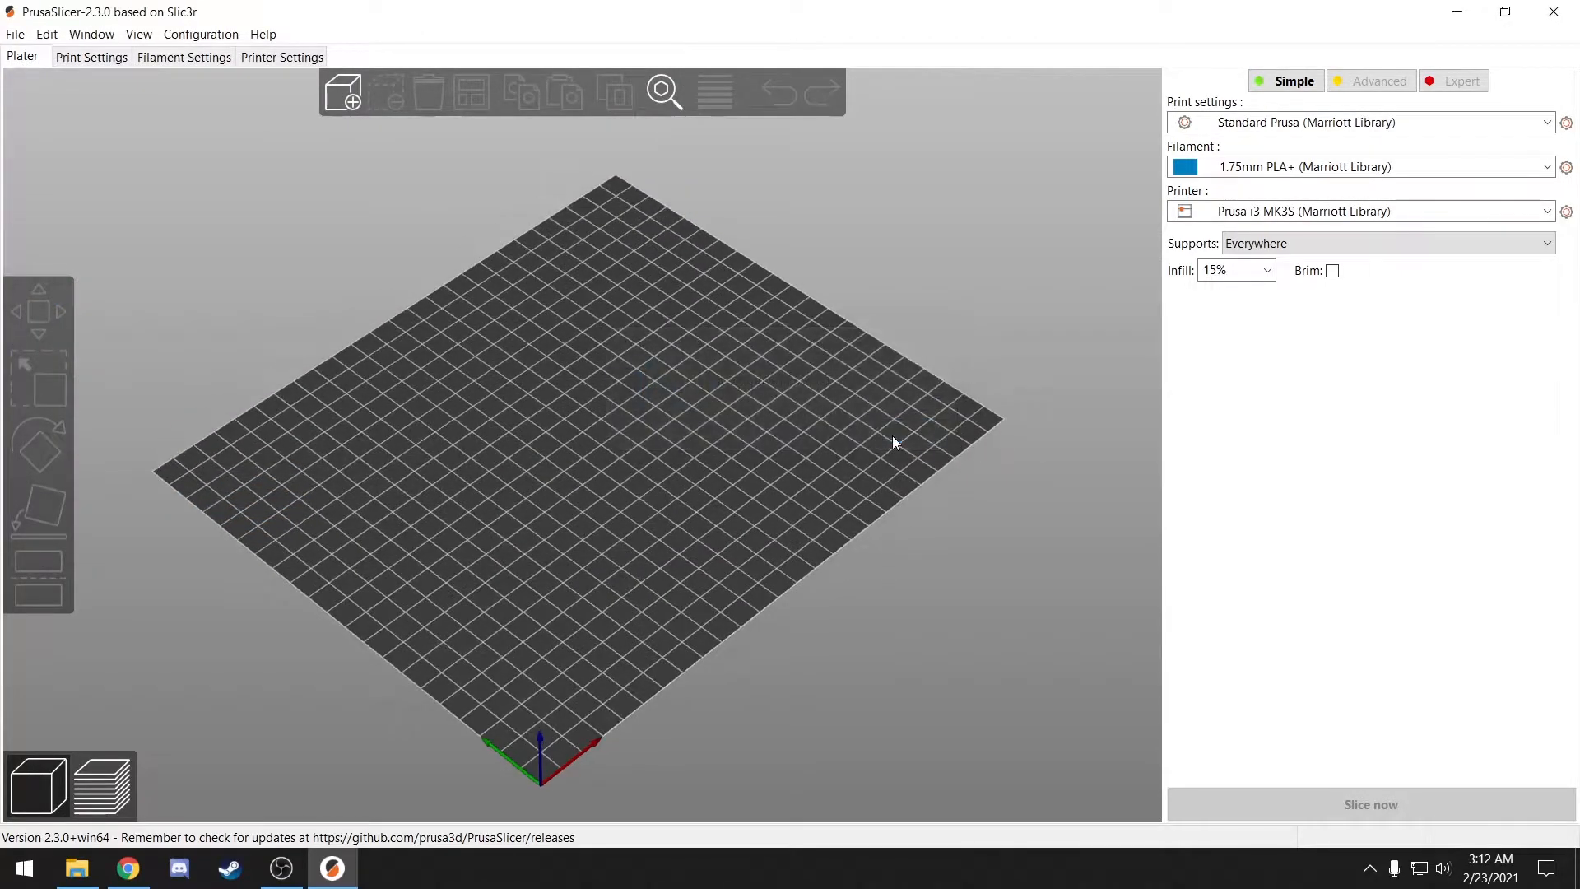
# - Import enclosure.stl, trickyBracket.stl and motorMount.stl onto the build plate
pyautogui.click(1546, 211)
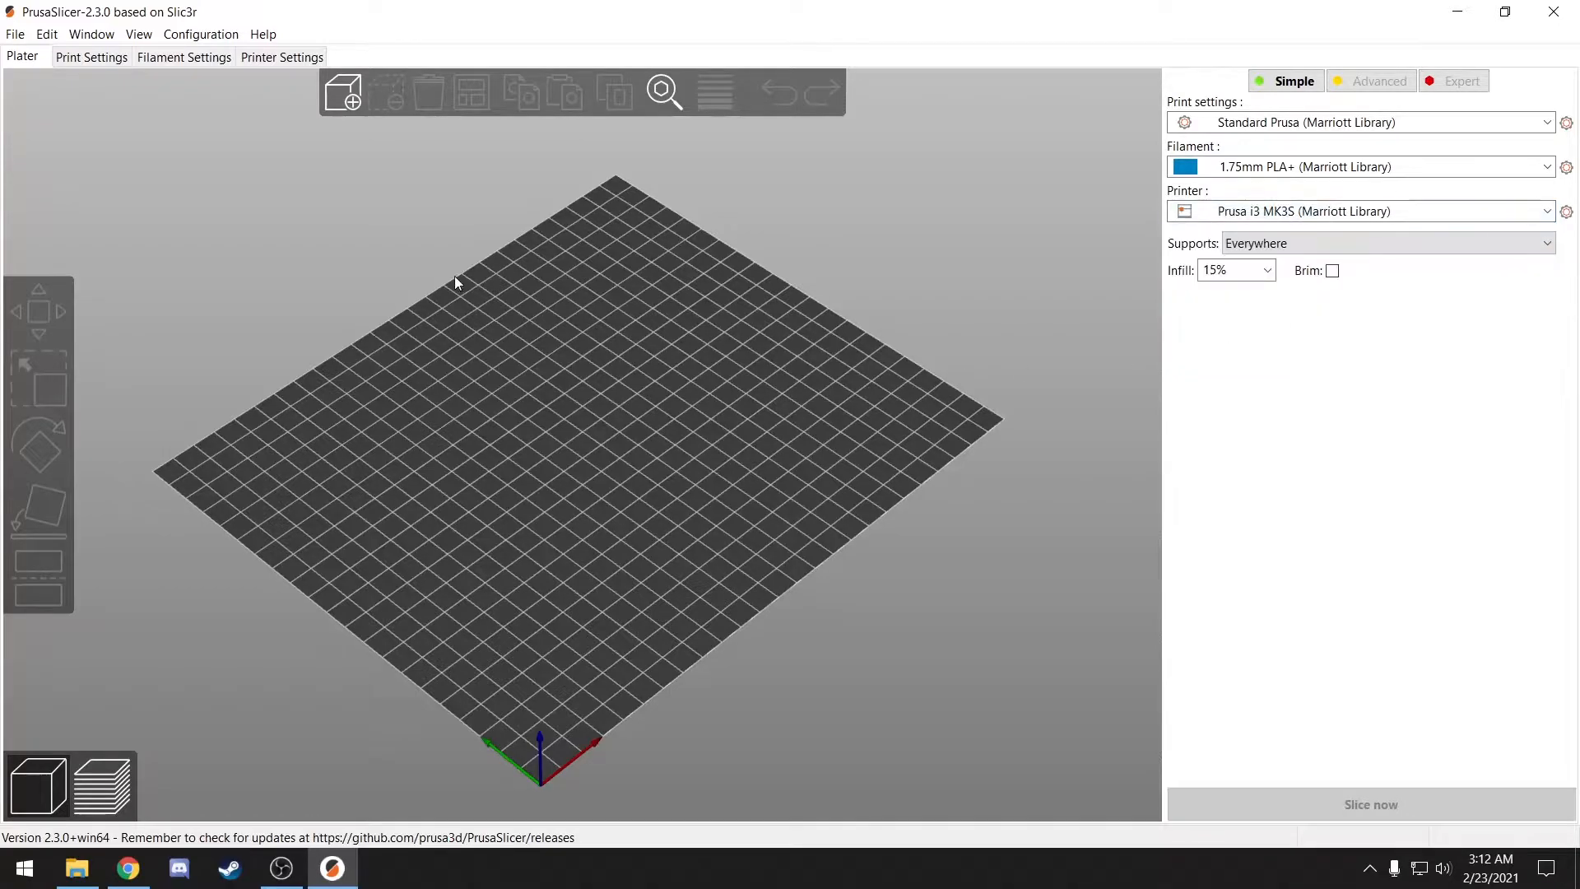
pyautogui.click(343, 91)
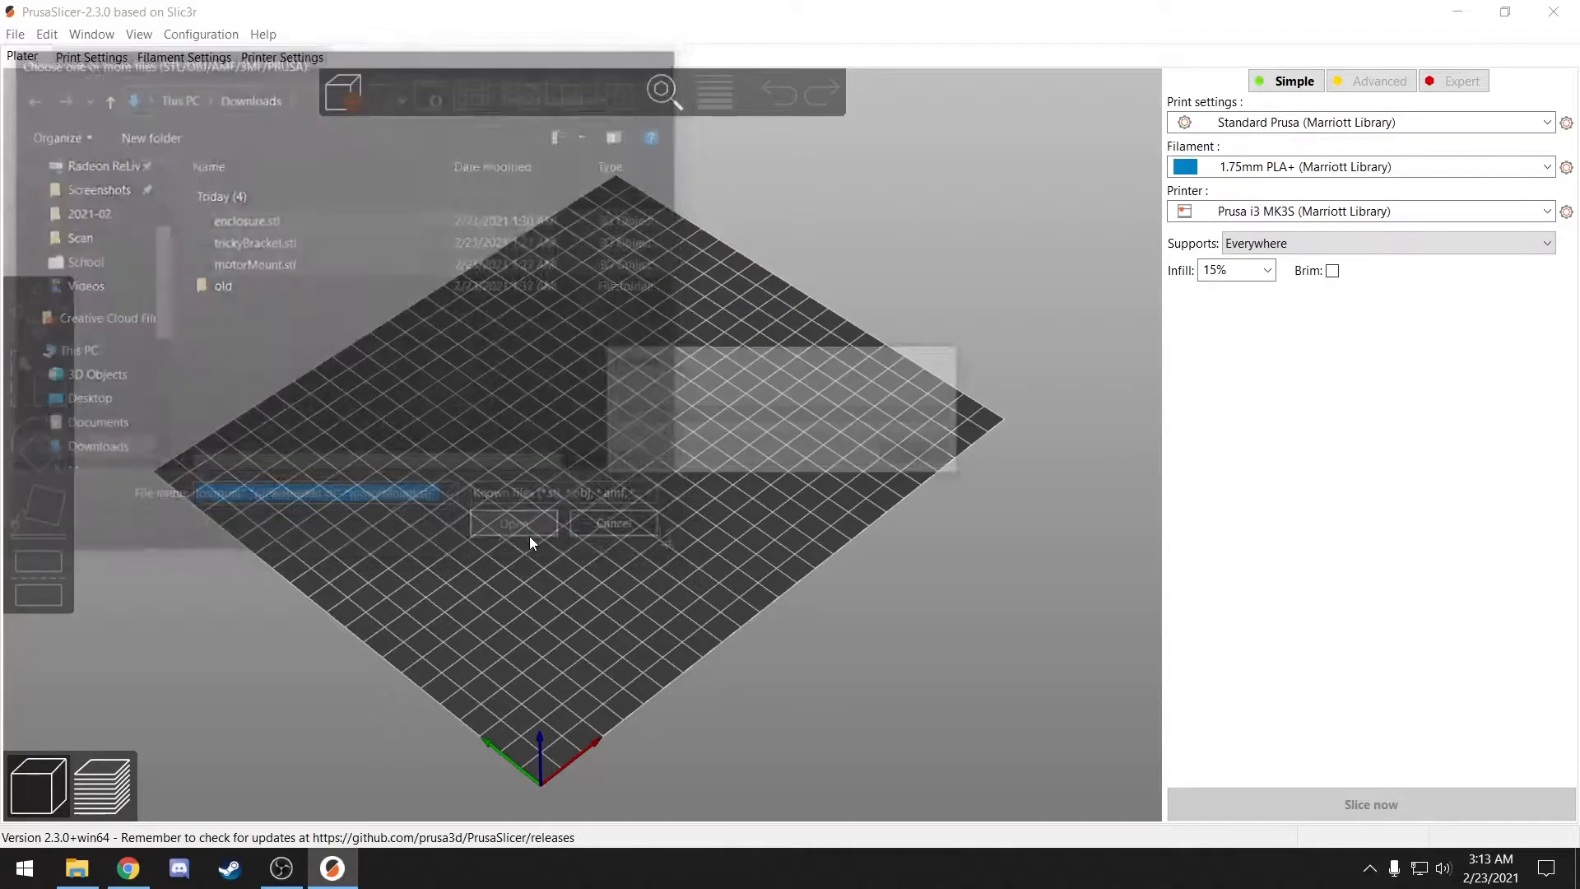
pyautogui.click(513, 523)
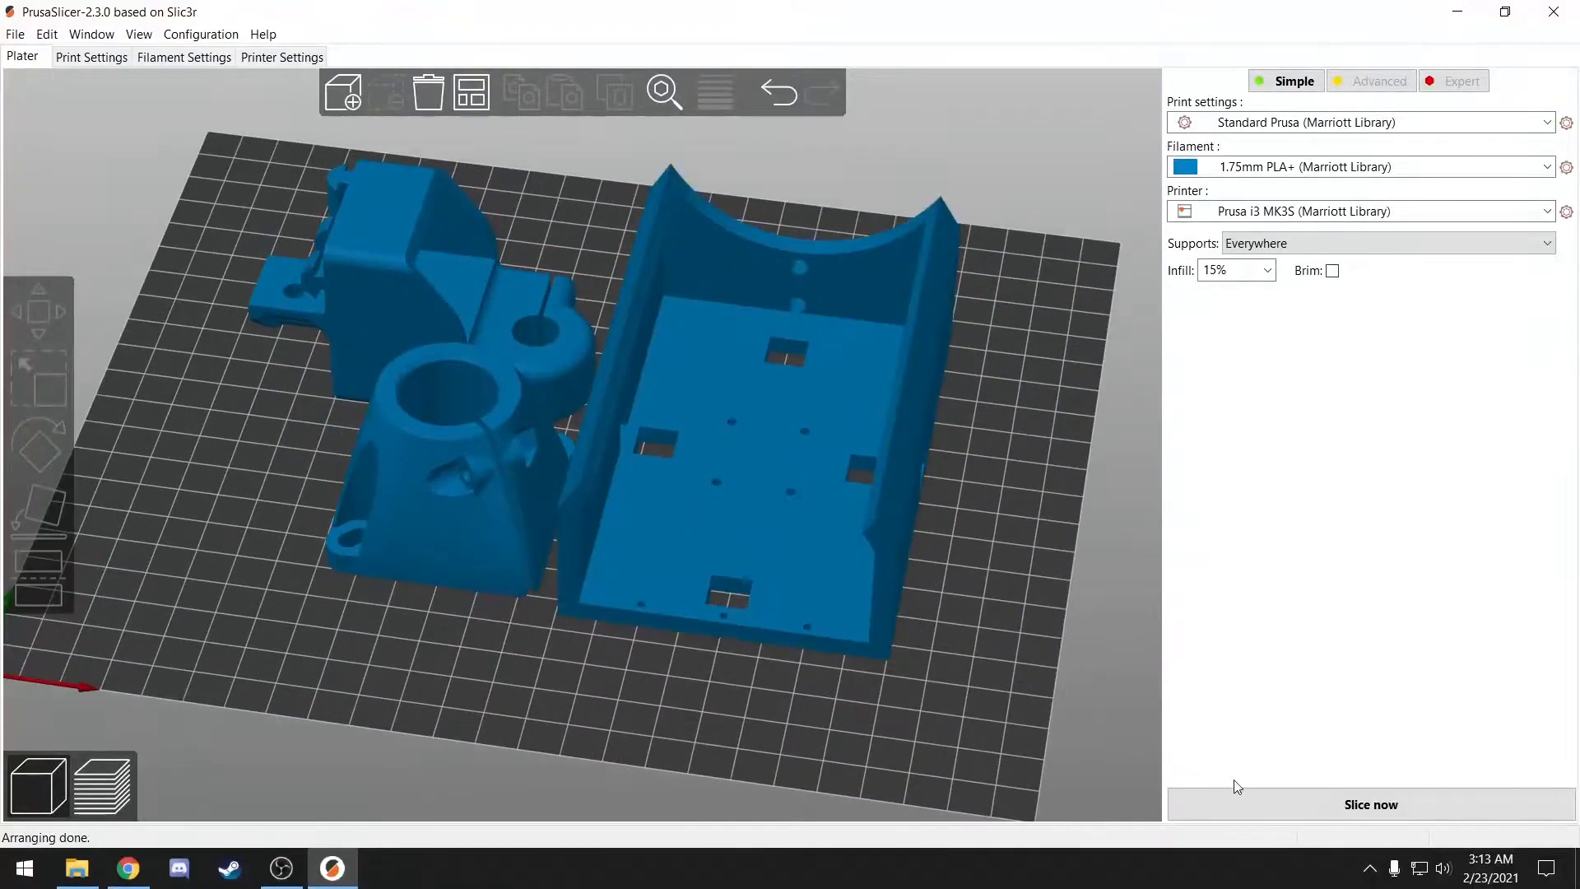
# - Slice the three parts and inspect the first layers and the support inside the bracket hole
pyautogui.click(1369, 804)
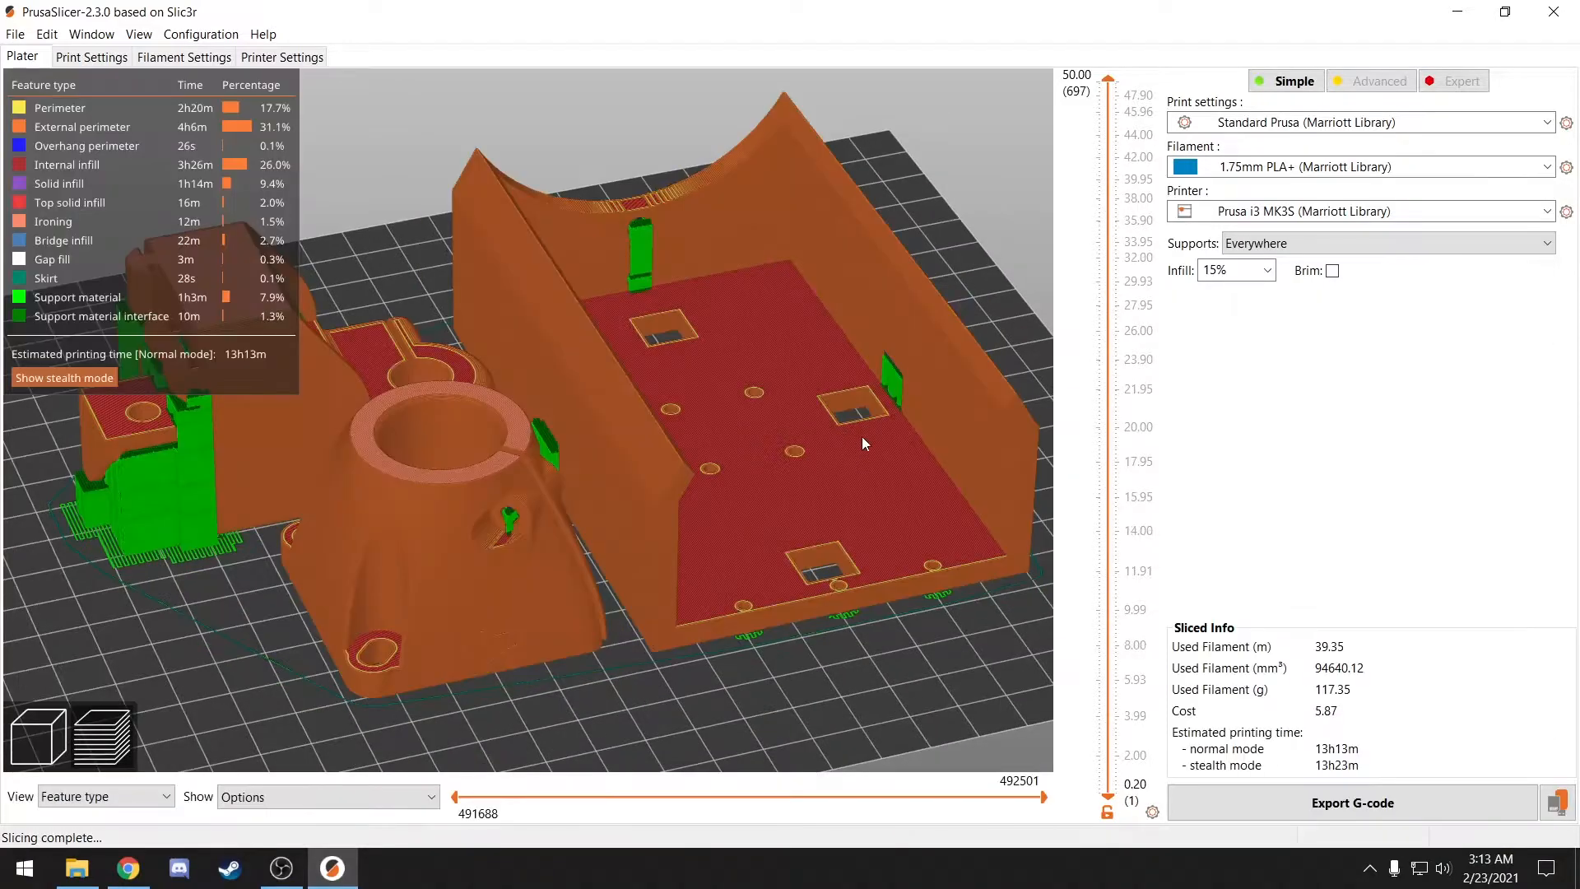
pyautogui.moveTo(1109, 81); pyautogui.dragTo(1108, 161)
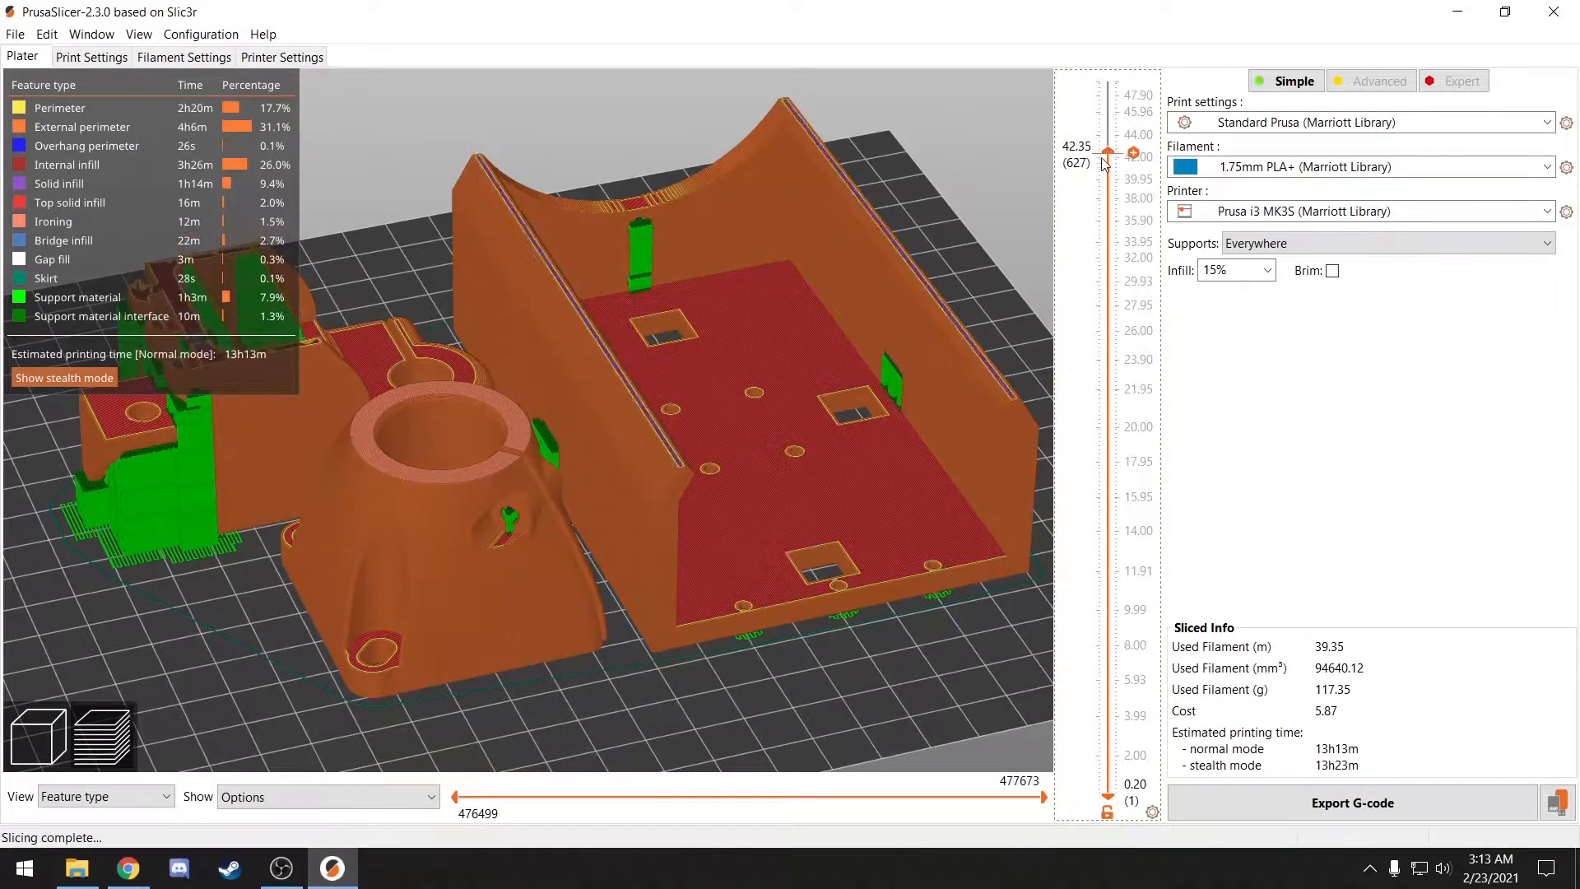
pyautogui.moveTo(1107, 156); pyautogui.dragTo(1107, 695)
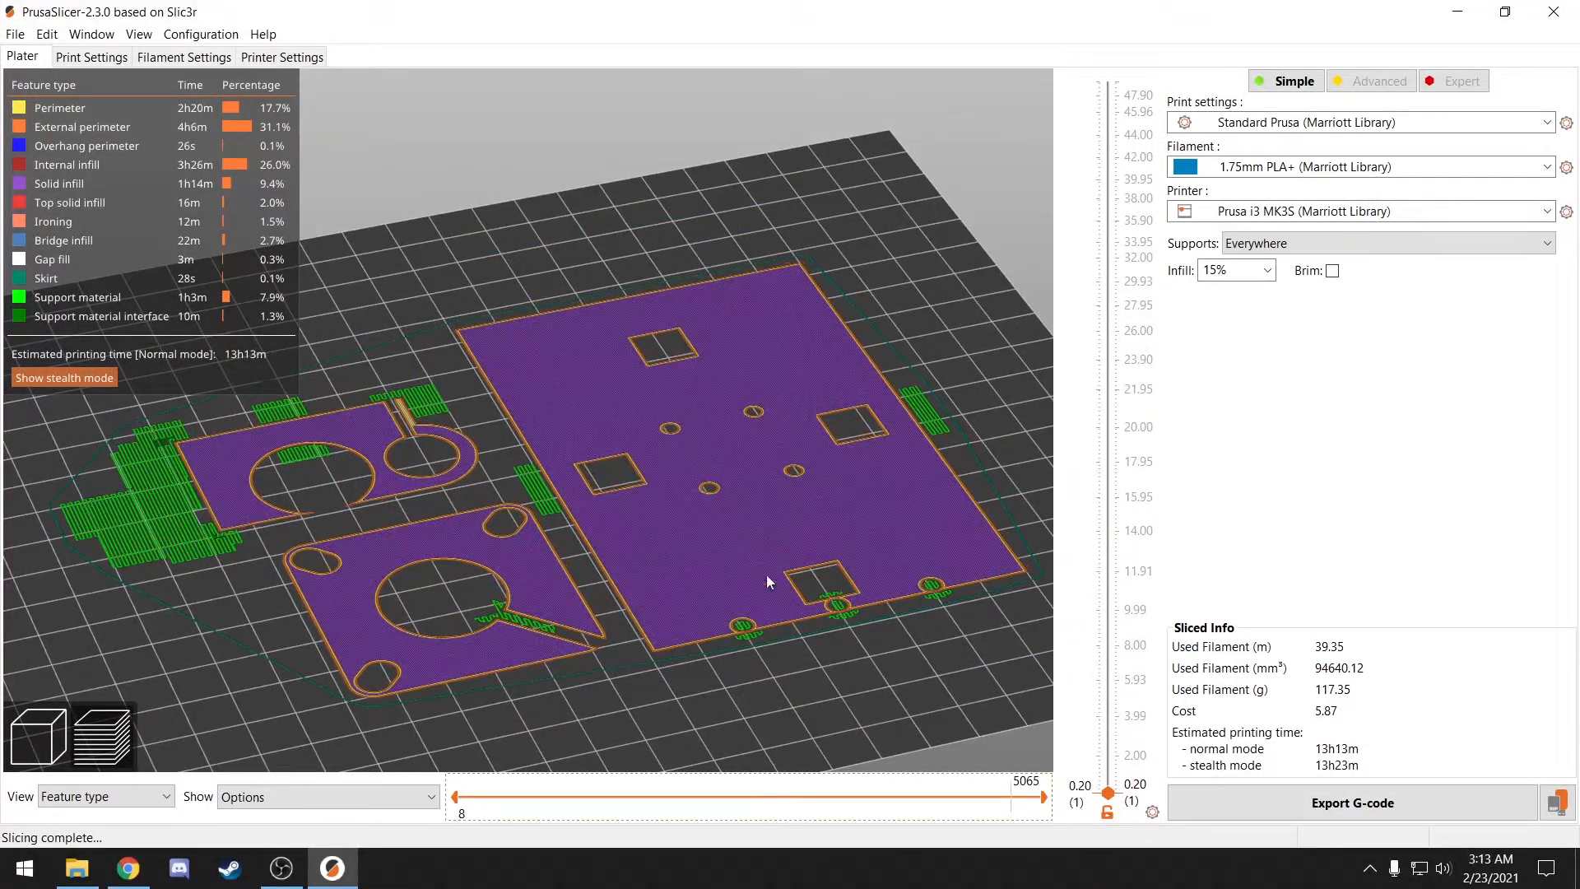
pyautogui.moveTo(766, 582); pyautogui.dragTo(748, 504)
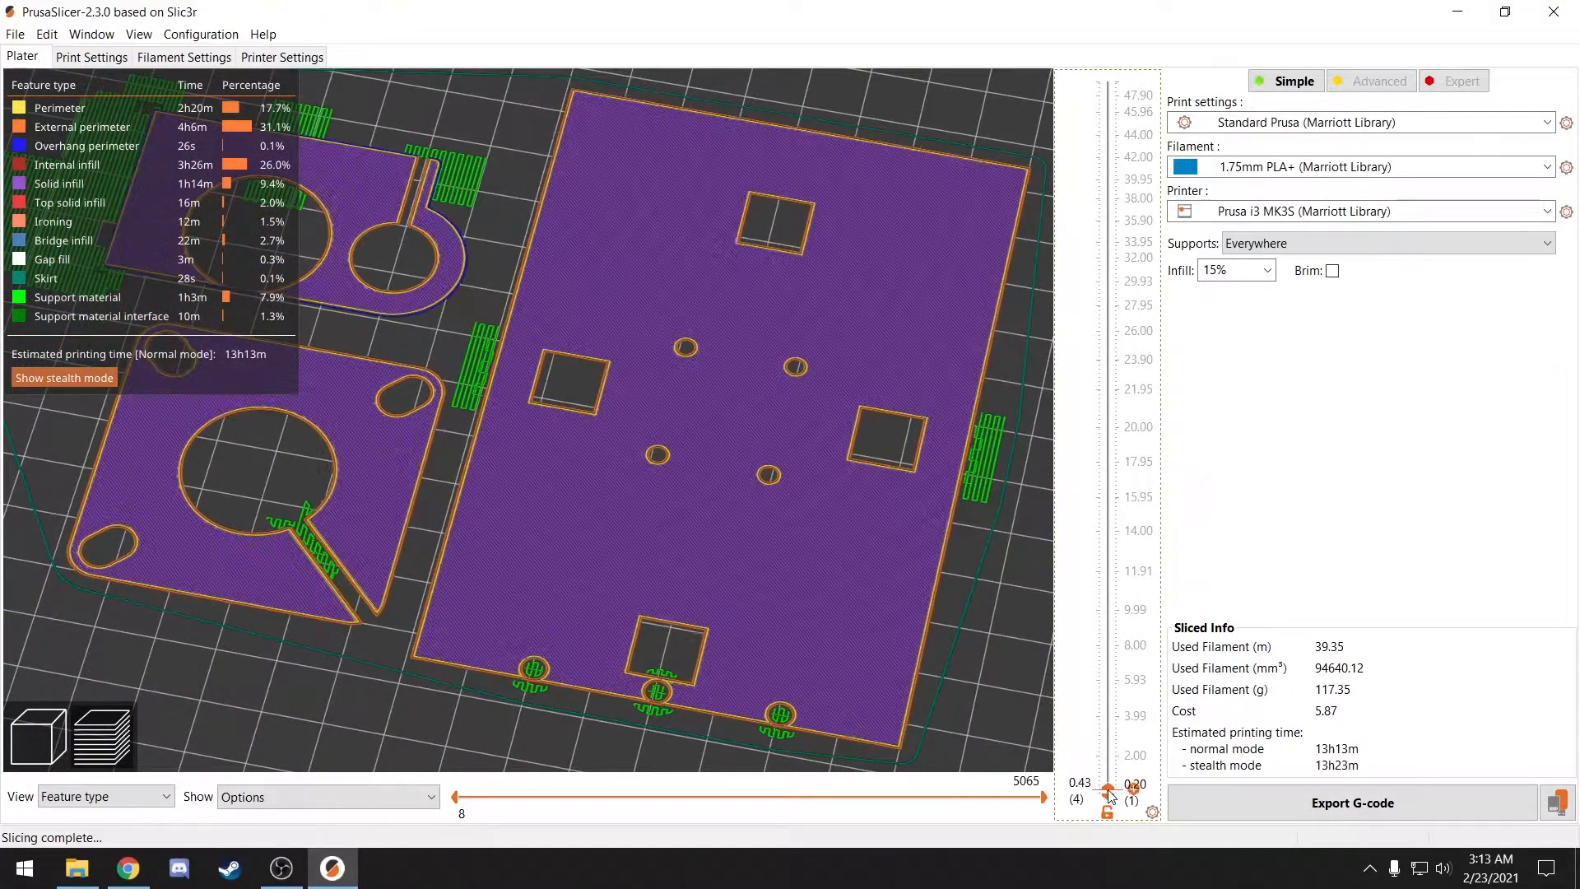
pyautogui.moveTo(1105, 795); pyautogui.dragTo(1105, 80)
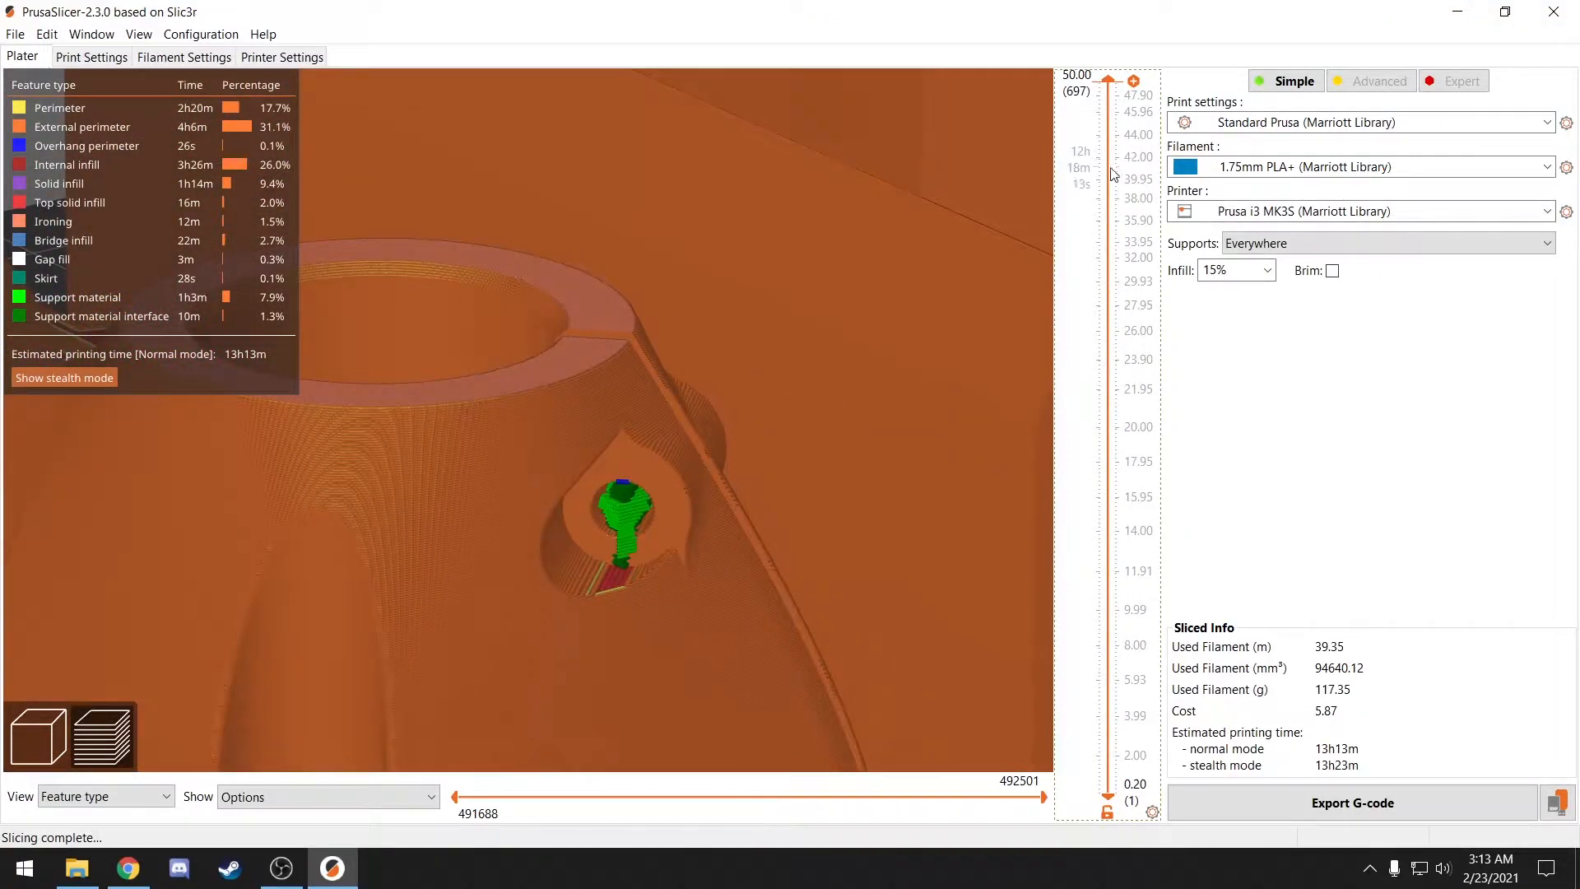
# - Step the layer preview through layers 32.00, 41.45 and 13.98 to examine the support tower under the enclosure
pyautogui.moveTo(1105, 79); pyautogui.dragTo(1106, 257)
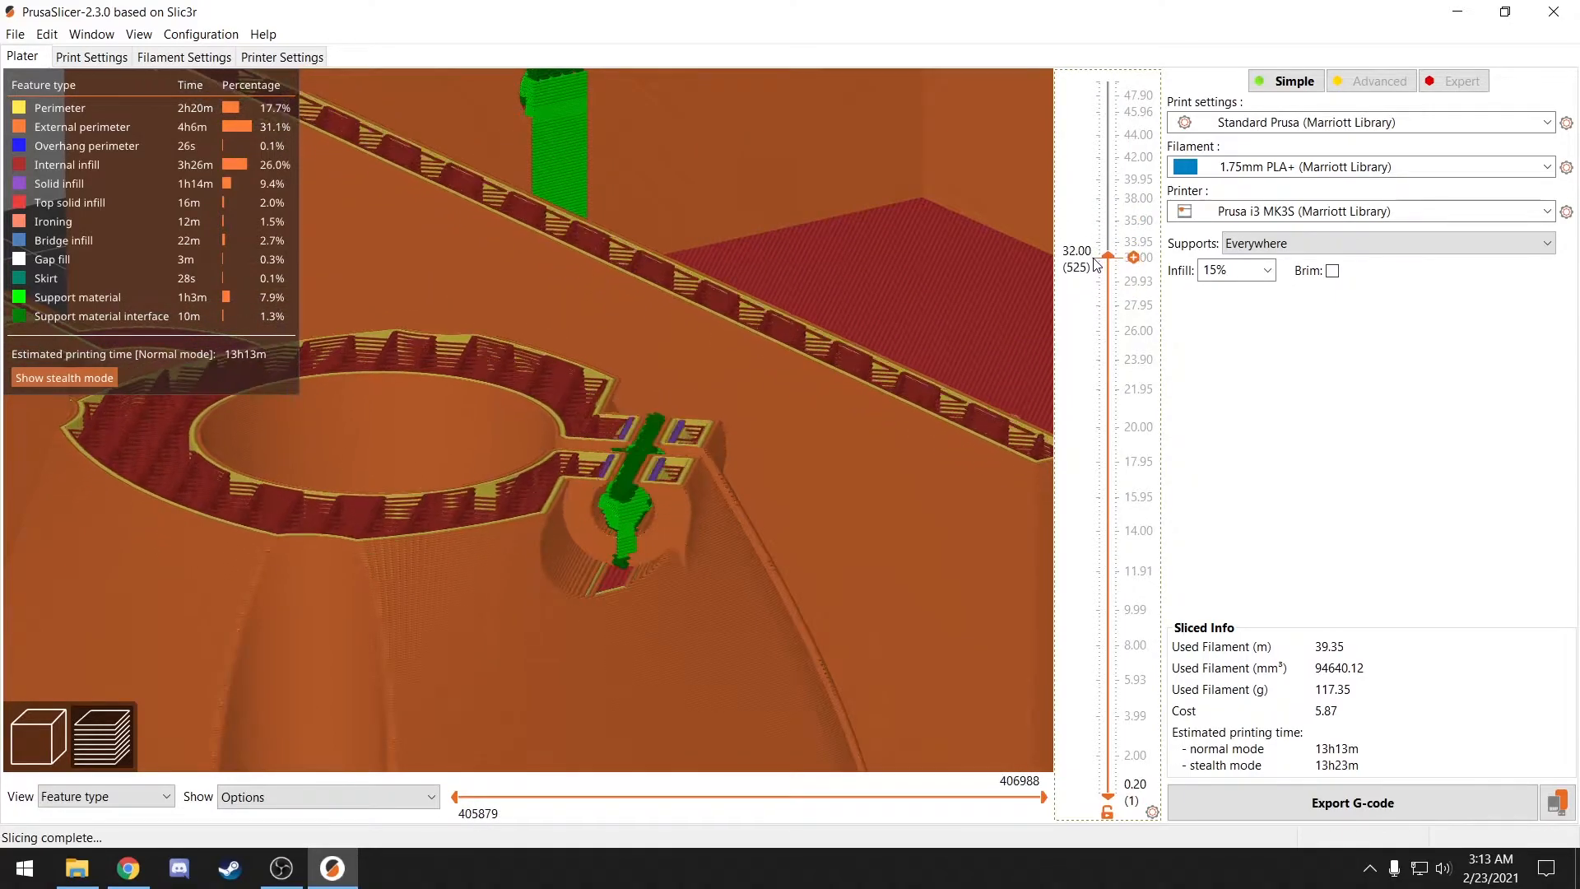
pyautogui.moveTo(1130, 256); pyautogui.dragTo(1130, 161)
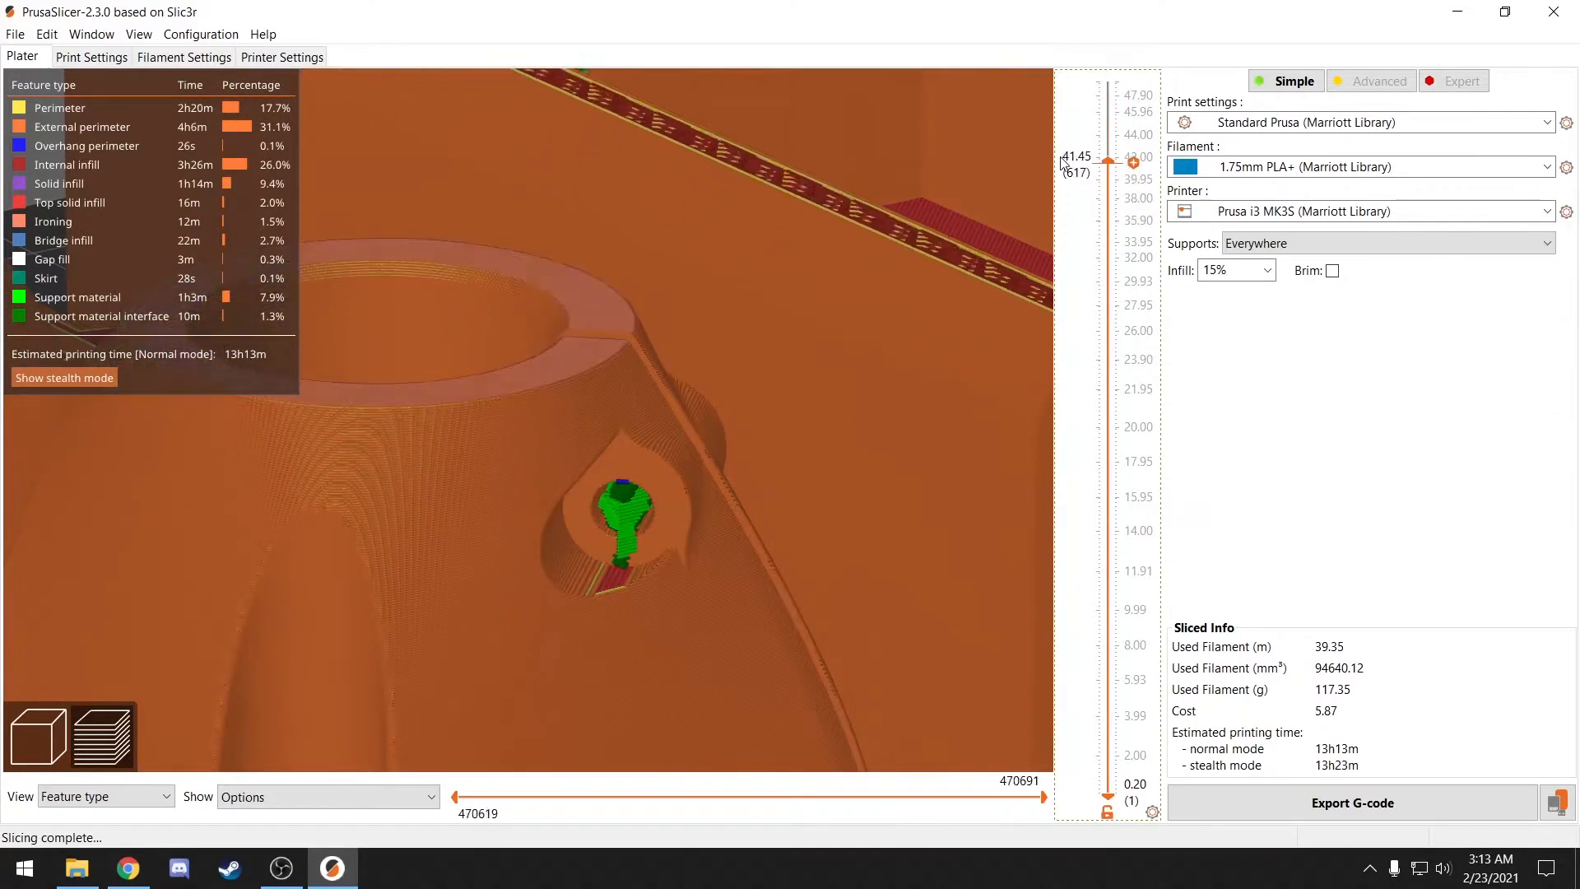
pyautogui.moveTo(1109, 159); pyautogui.dragTo(1109, 80)
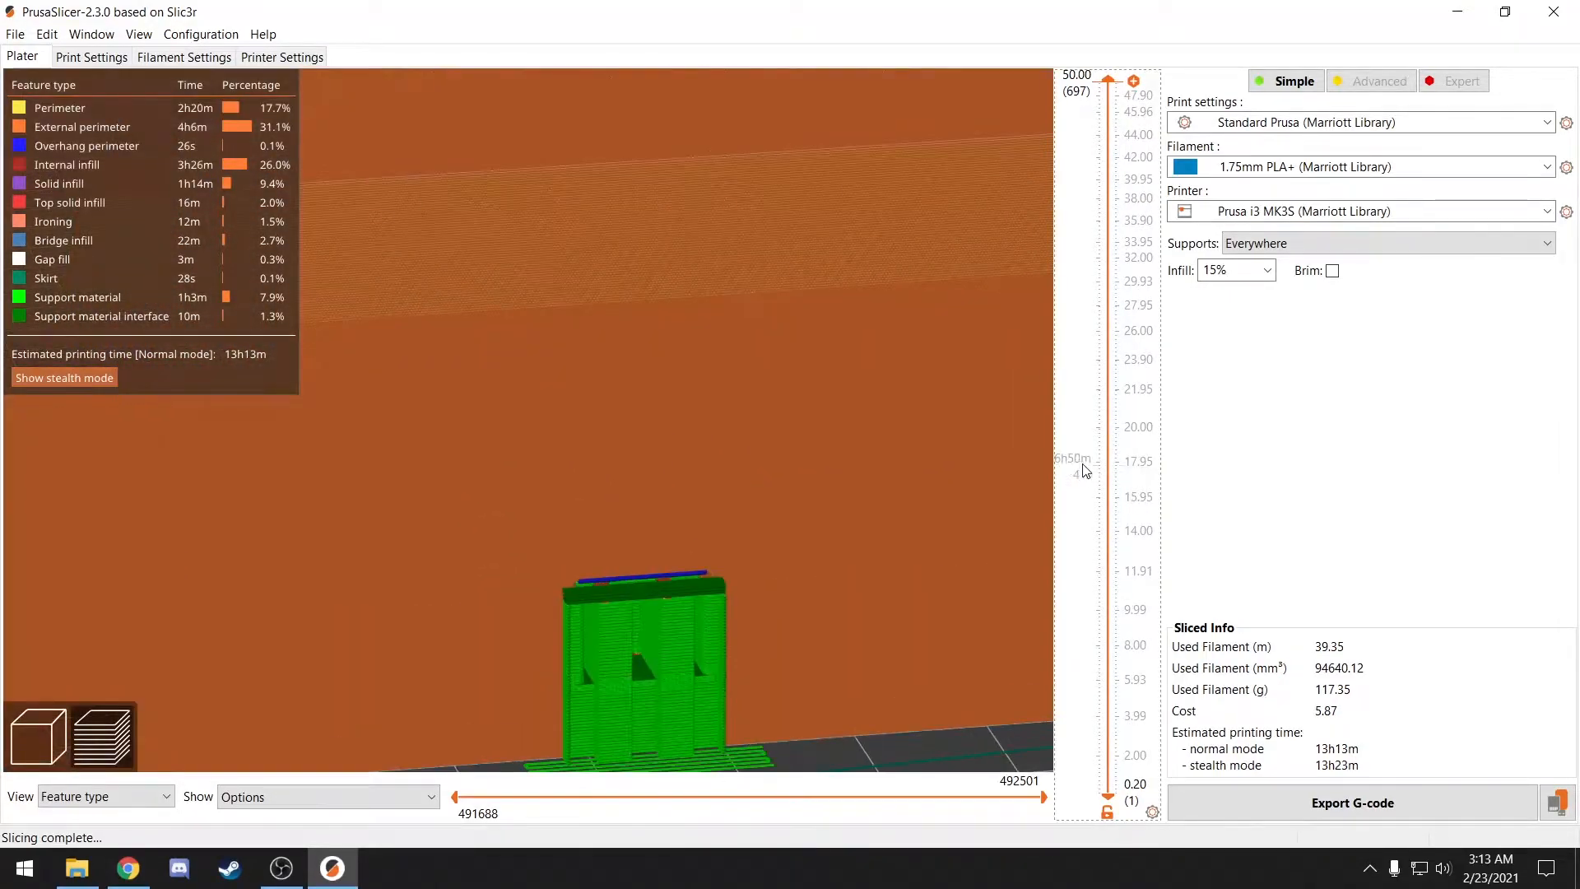
pyautogui.moveTo(1131, 79); pyautogui.dragTo(1131, 530)
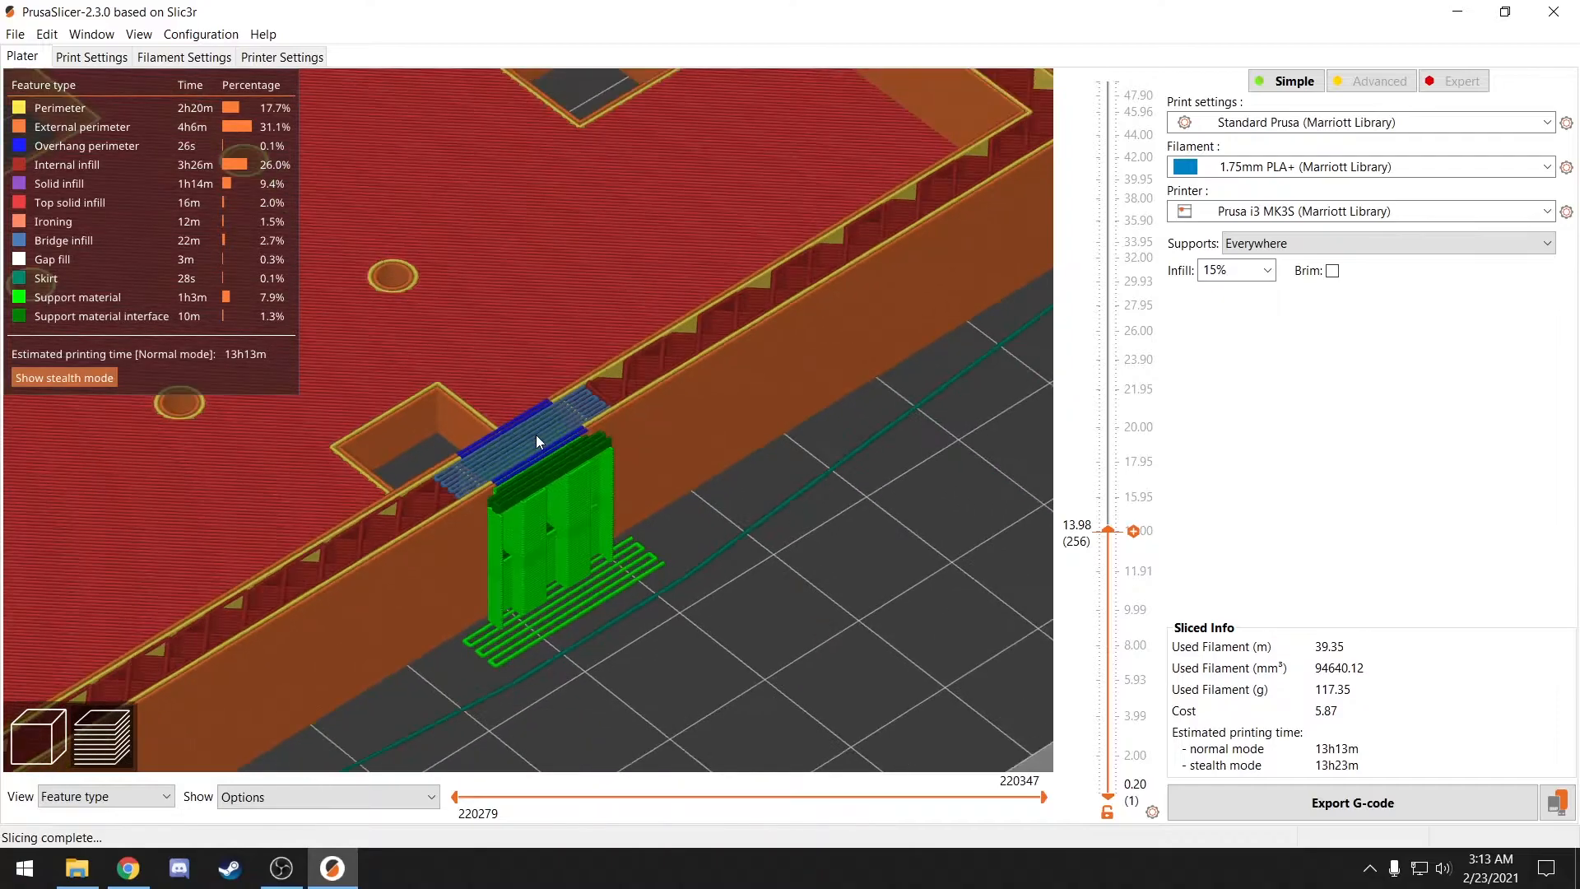
pyautogui.click(98, 743)
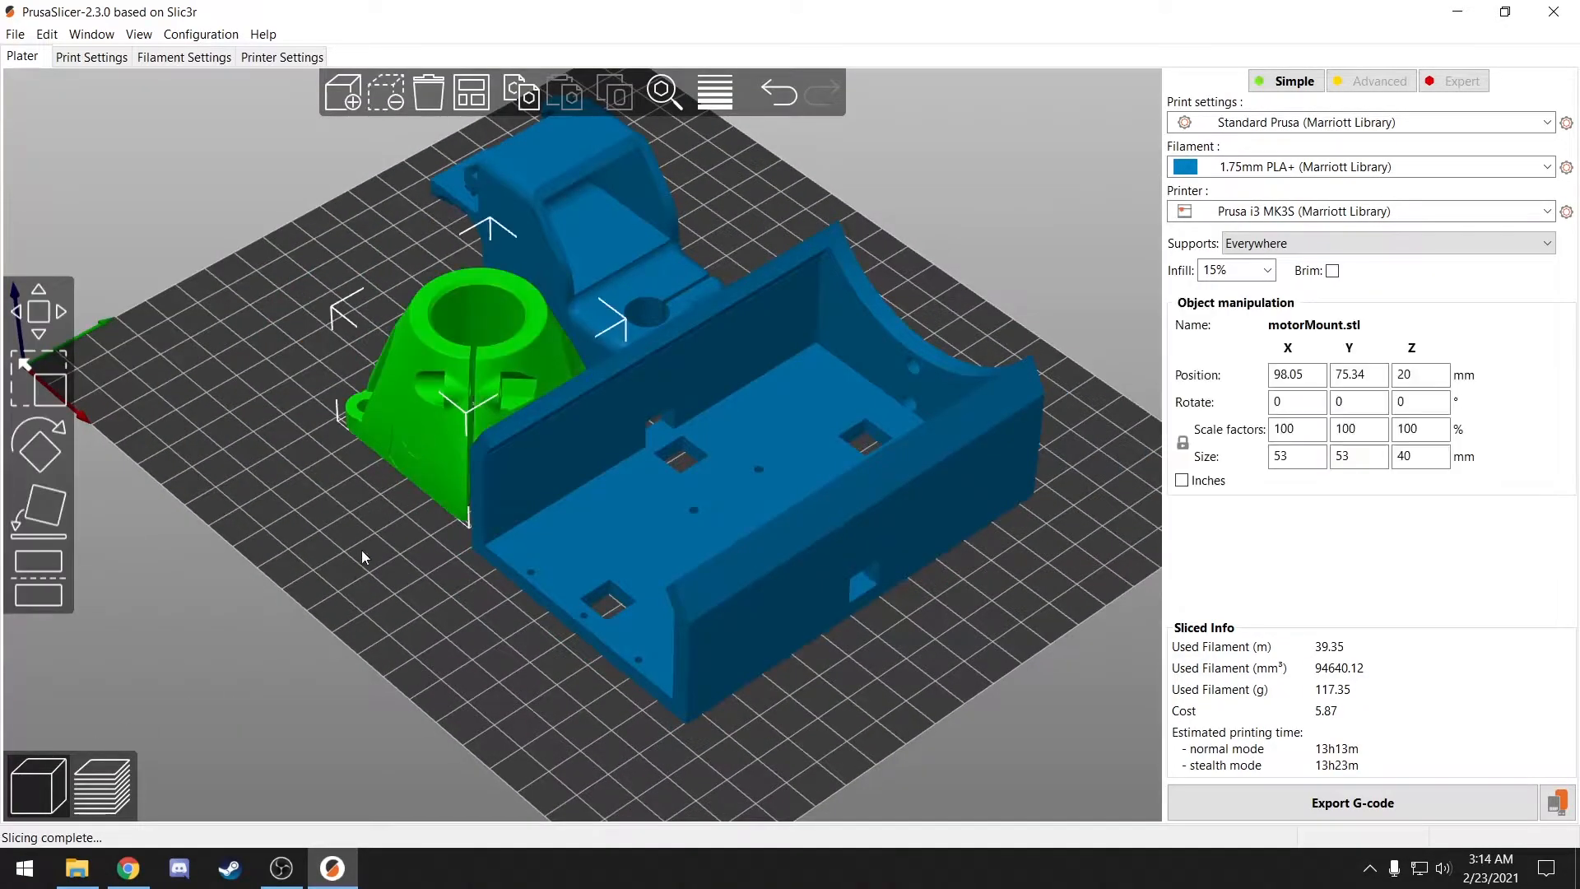
# - Switch to Expert mode and add a Support material settings override to the motorMount part
pyautogui.click(1459, 81)
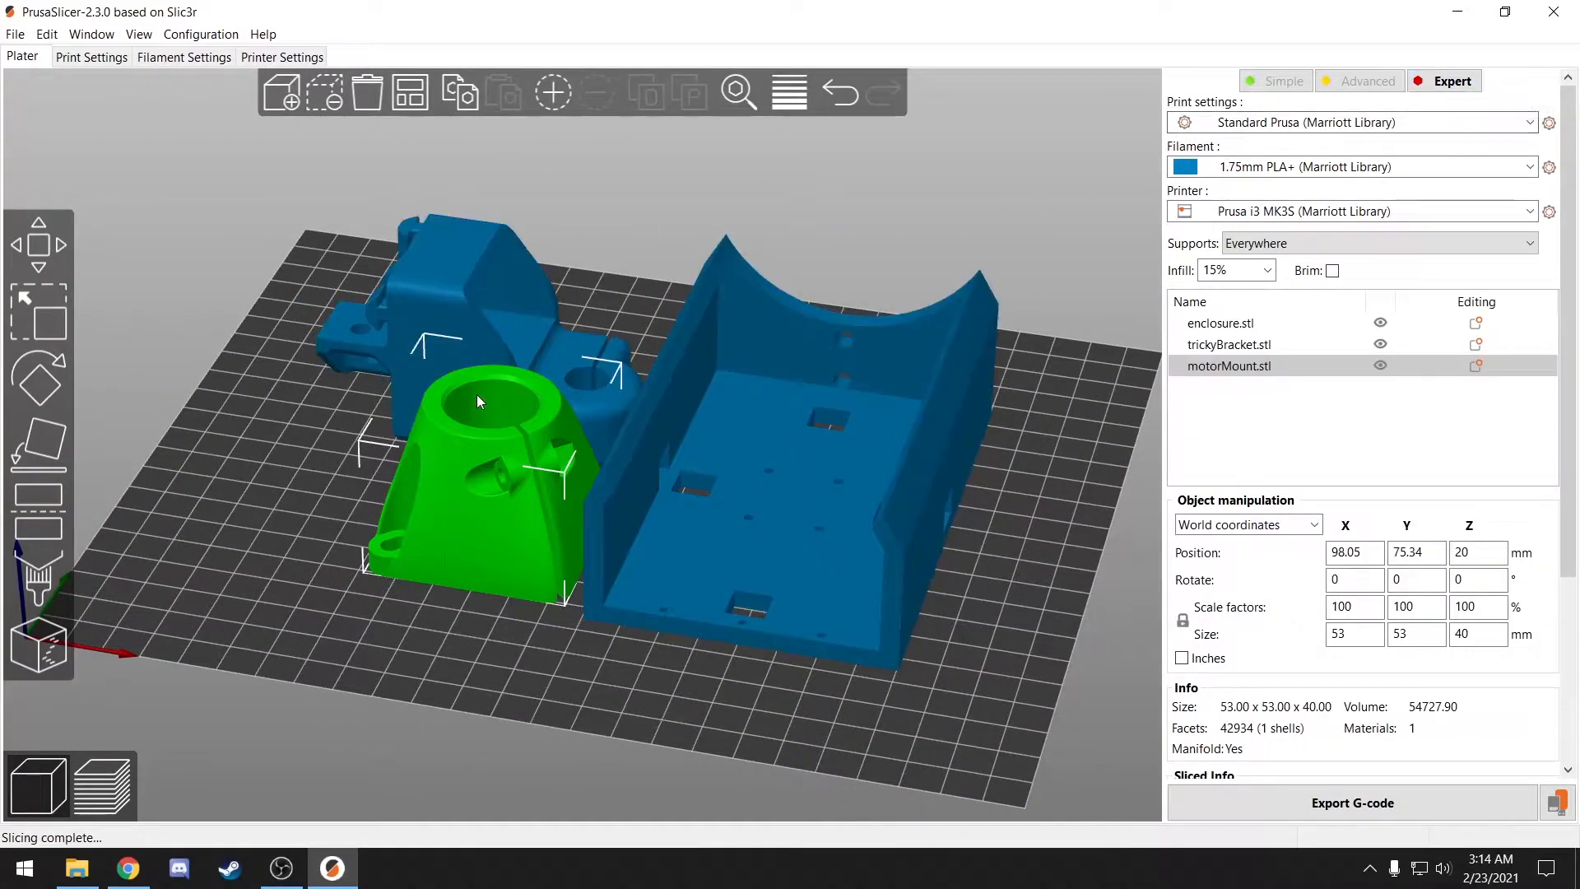
pyautogui.rightClick(479, 401)
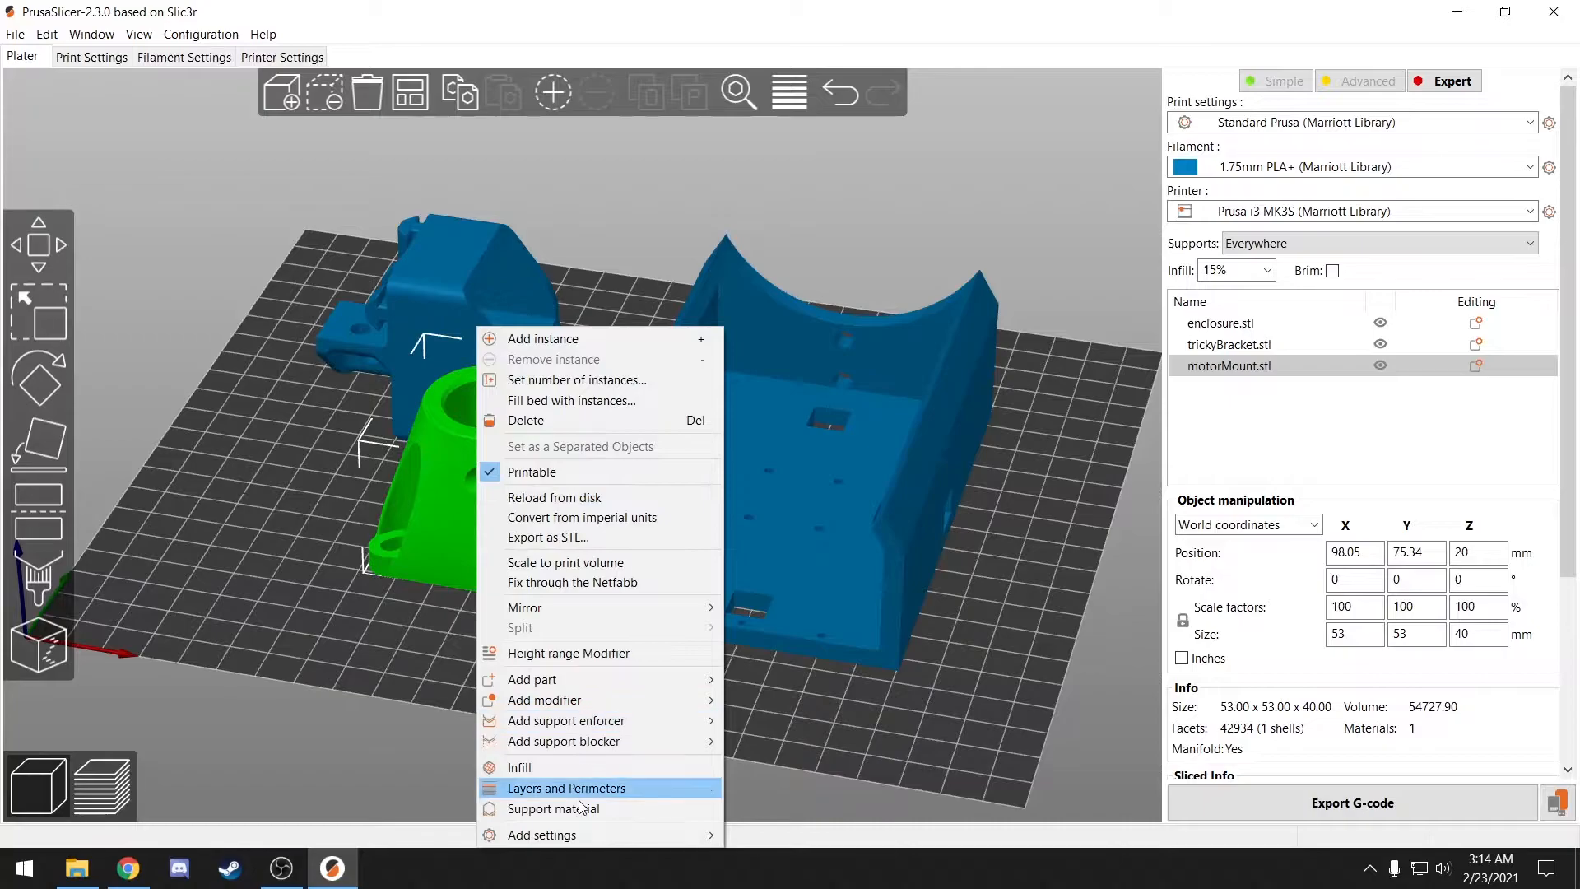
pyautogui.click(552, 808)
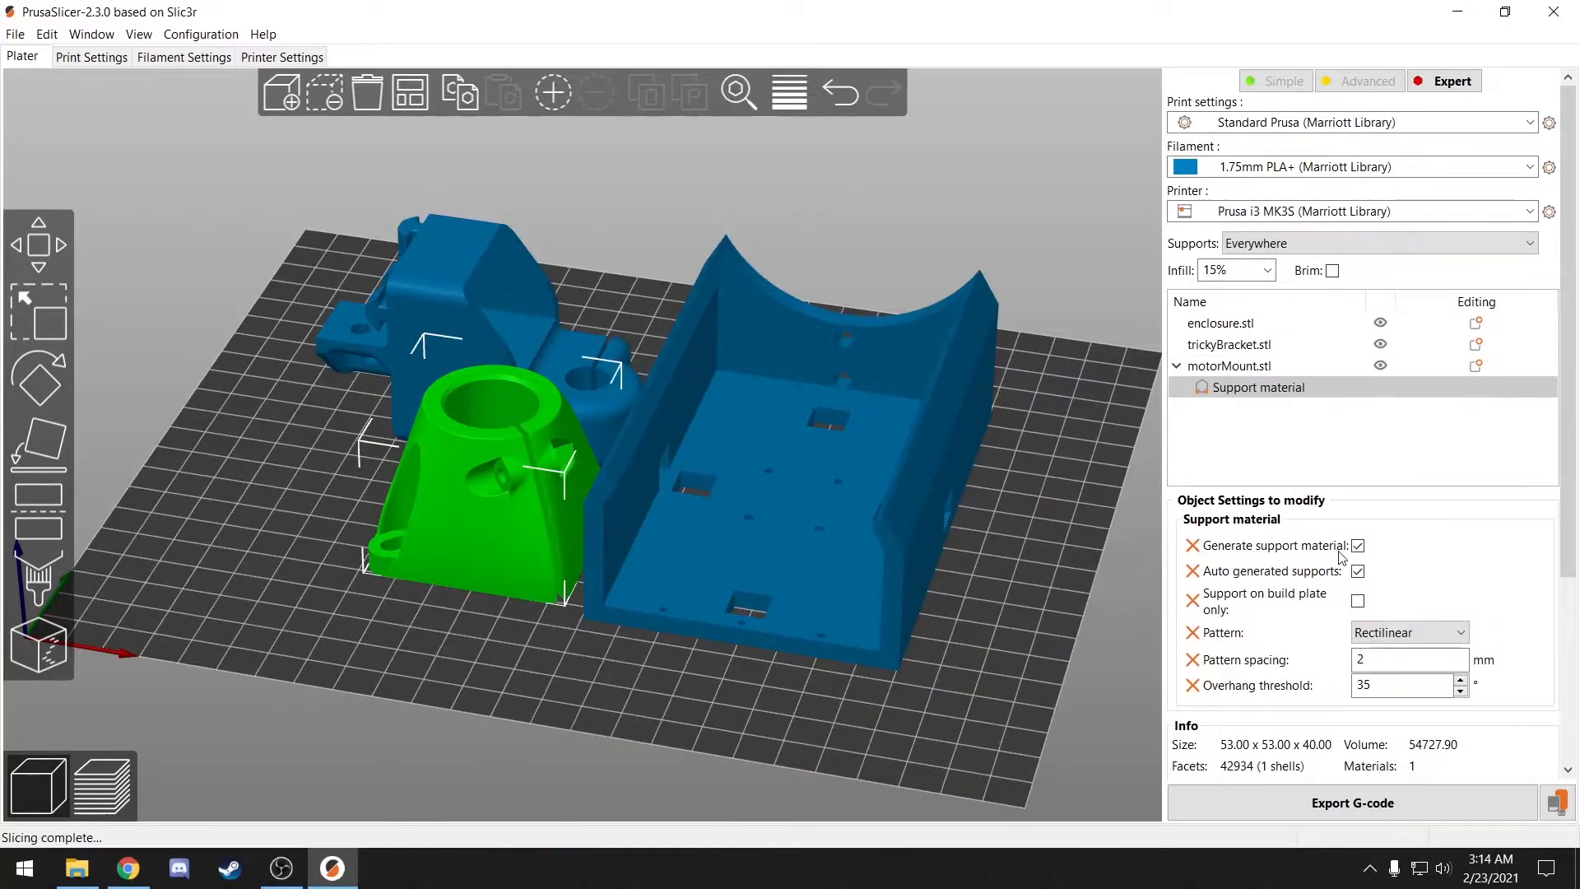
pyautogui.click(1356, 545)
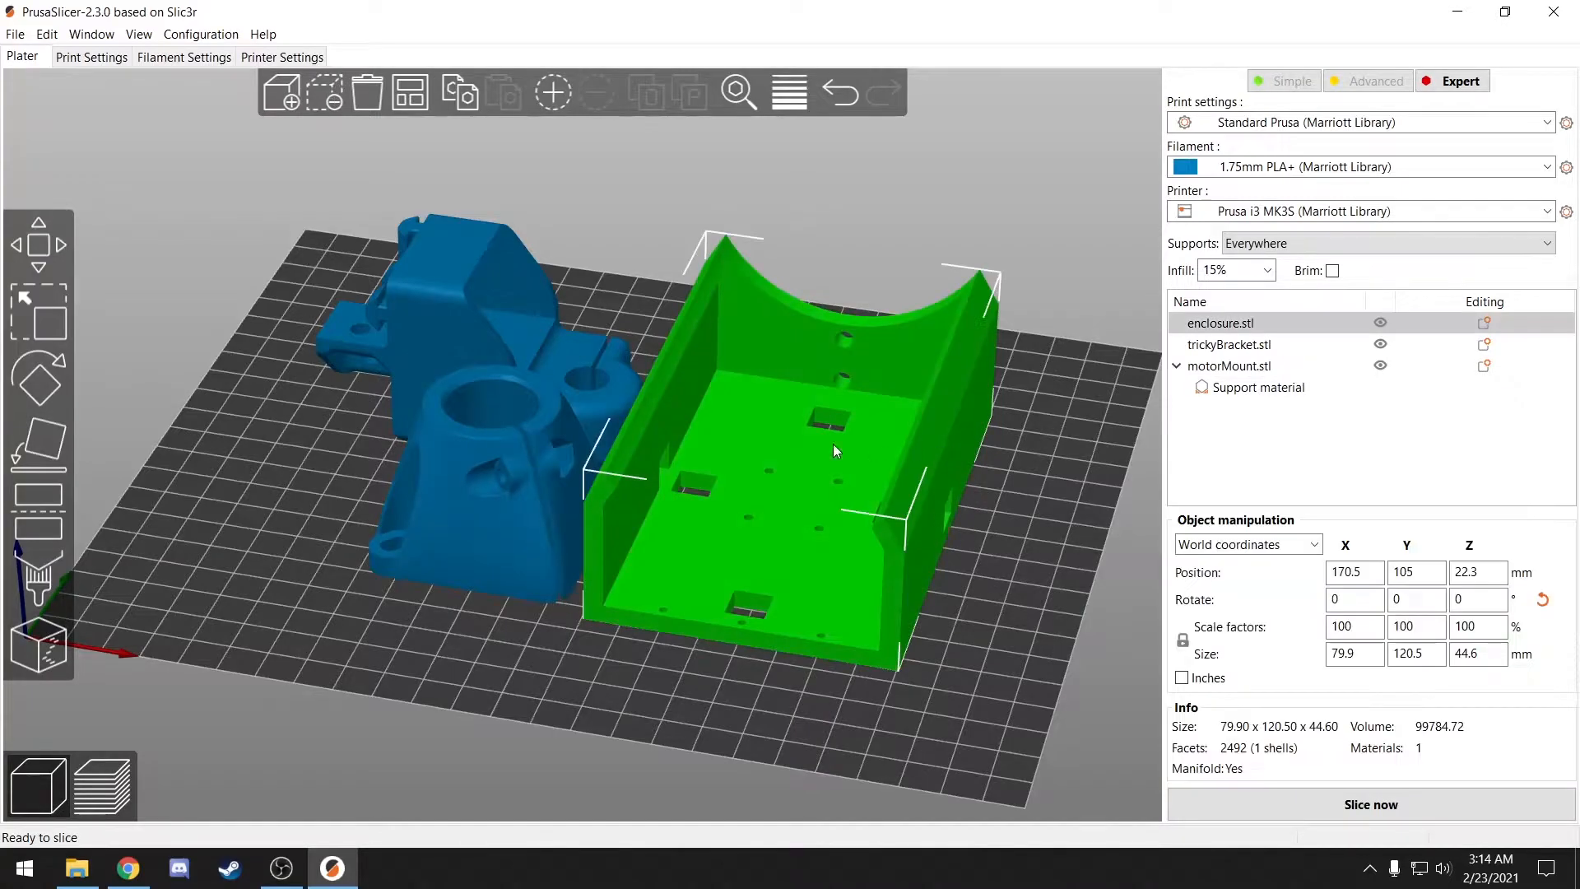
pyautogui.moveTo(38, 573)
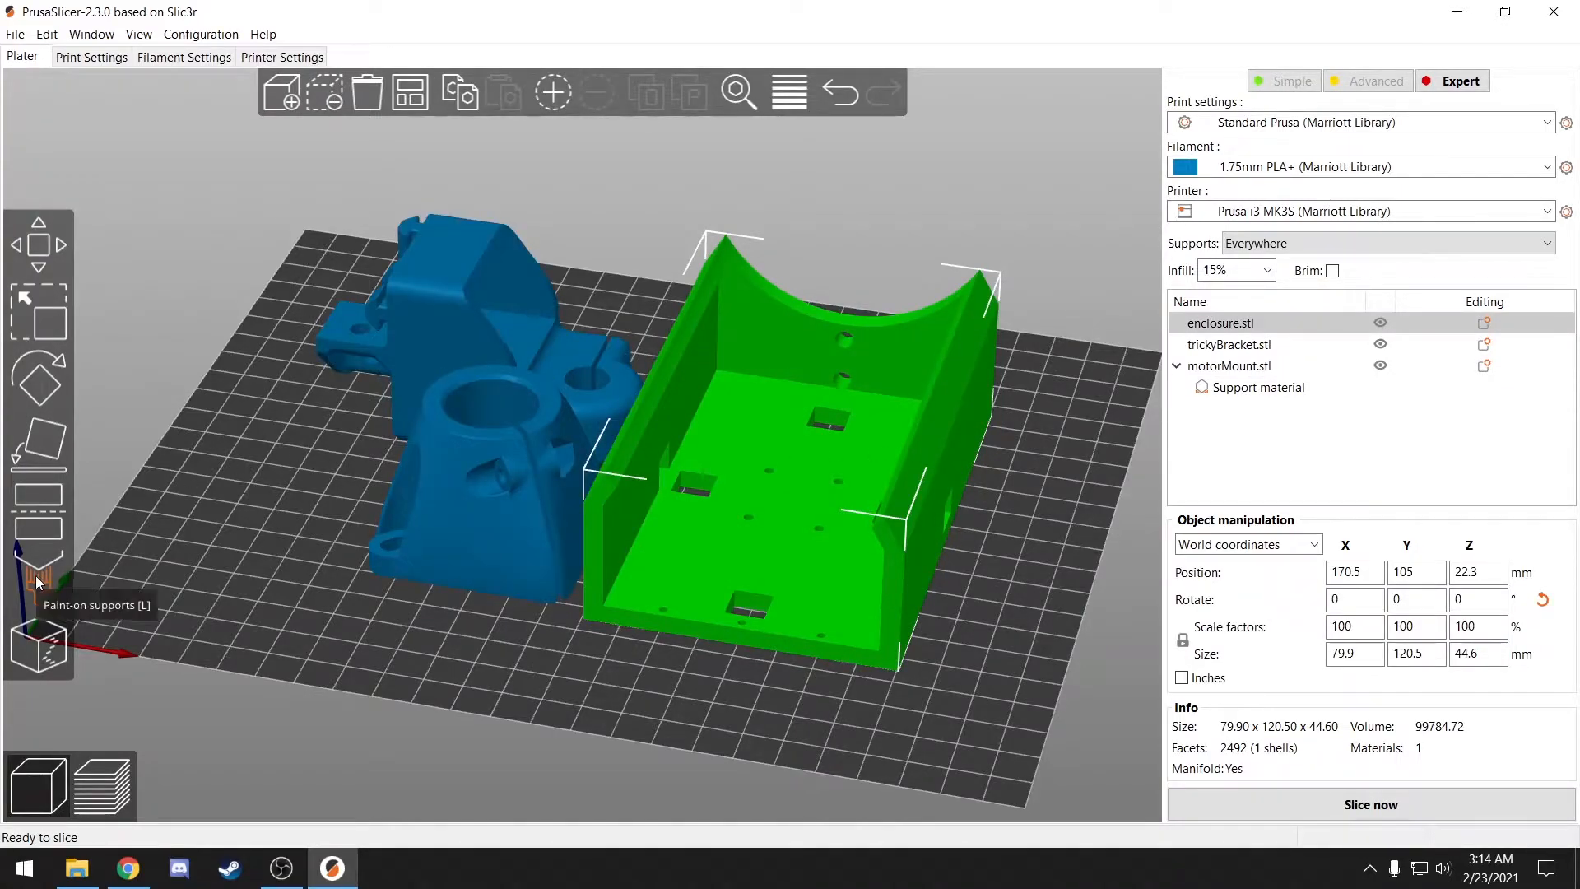
pyautogui.click(39, 578)
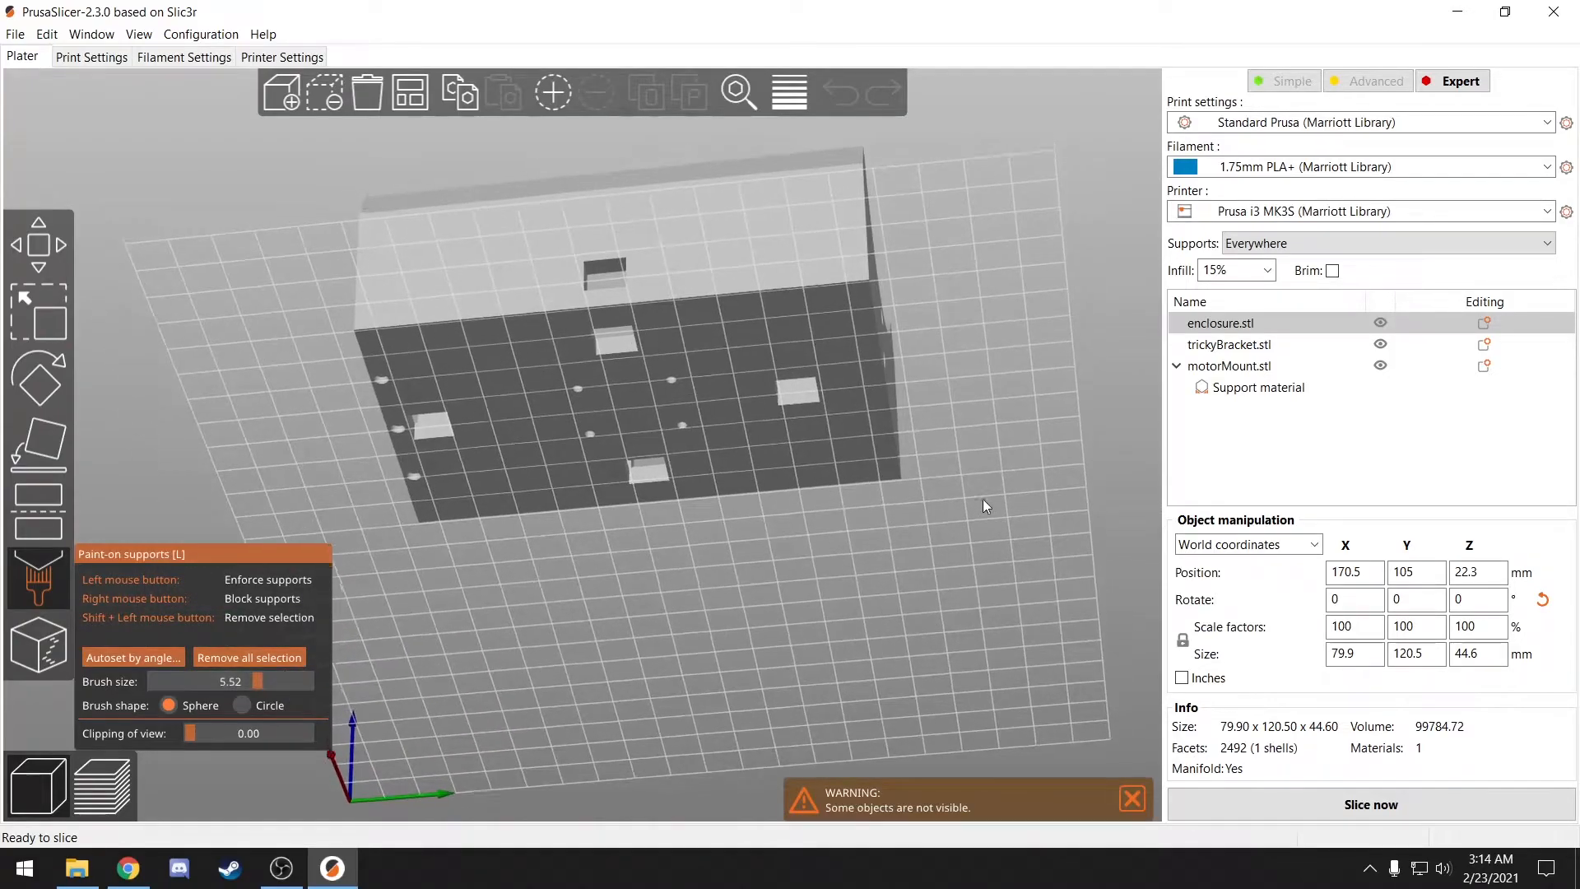
pyautogui.click(594, 373)
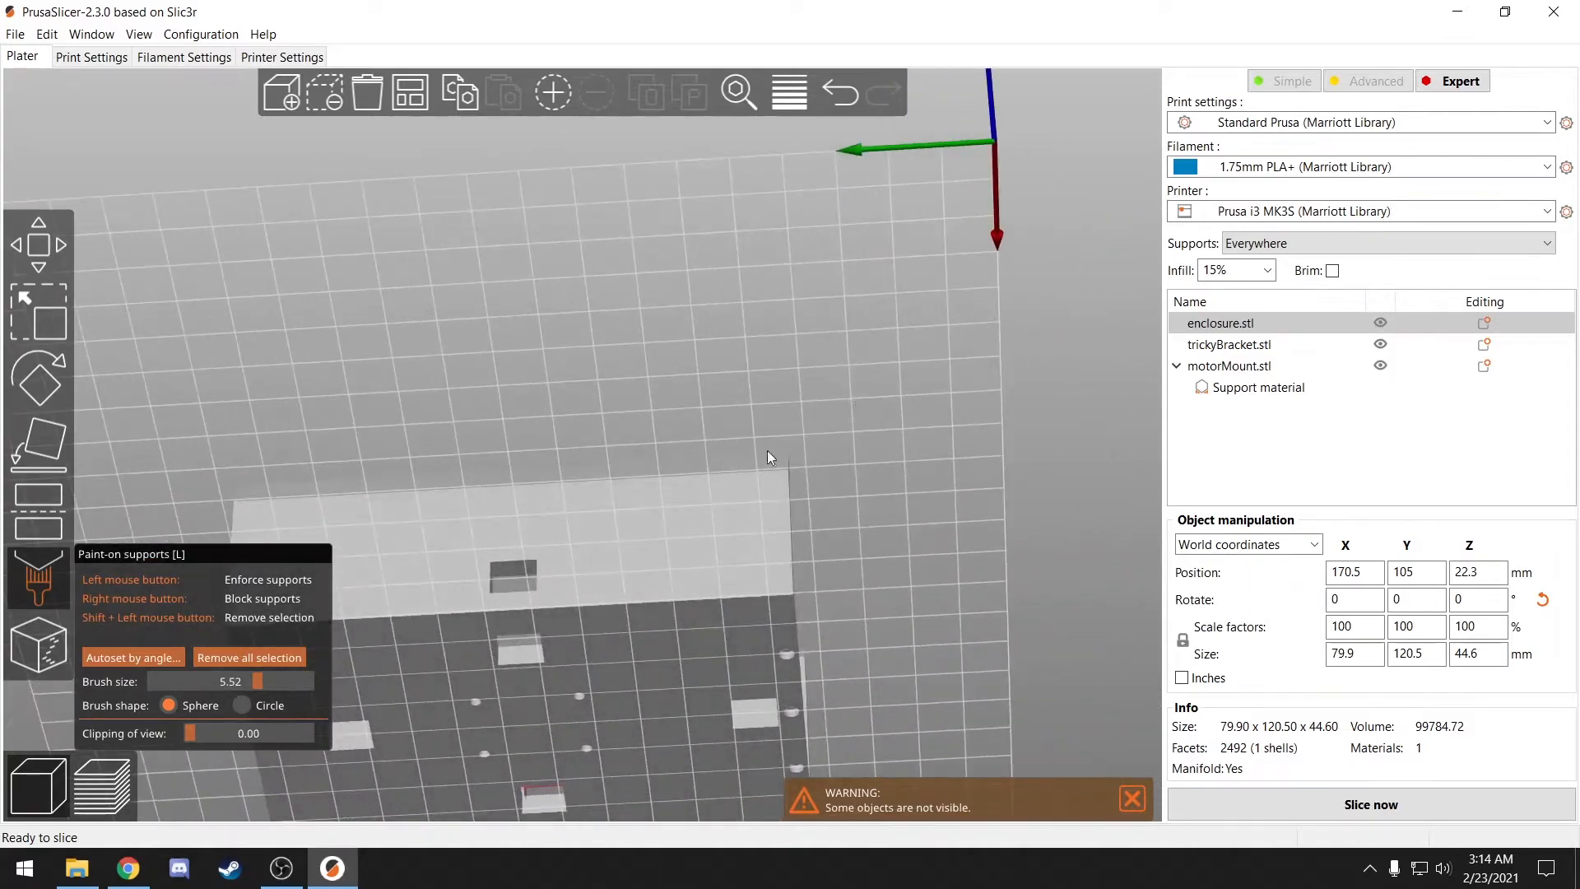
pyautogui.click(515, 564)
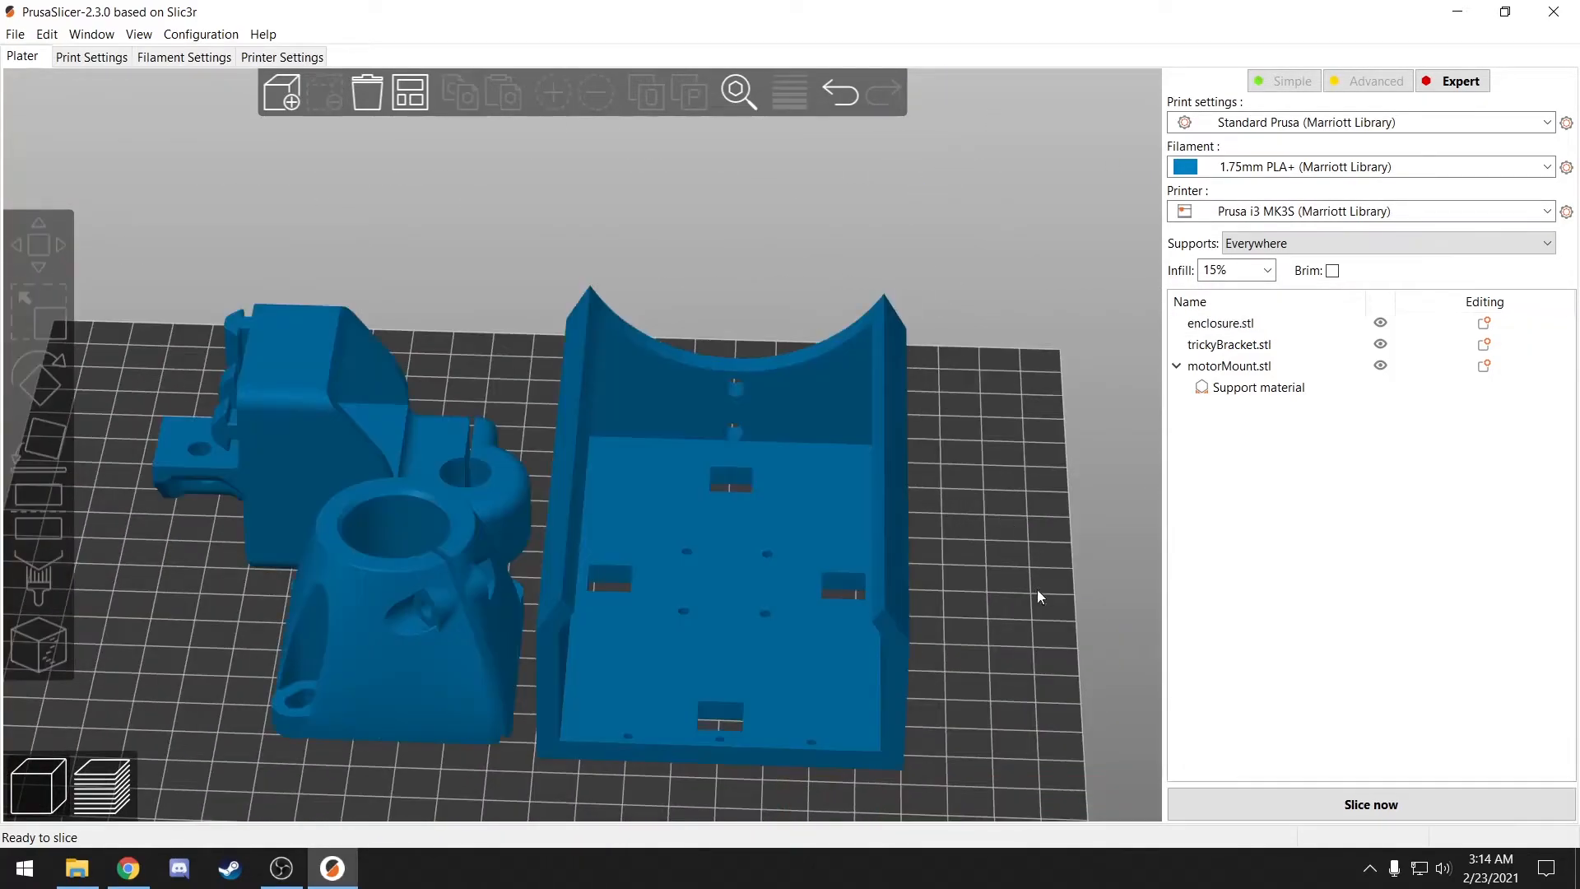
pyautogui.click(1369, 804)
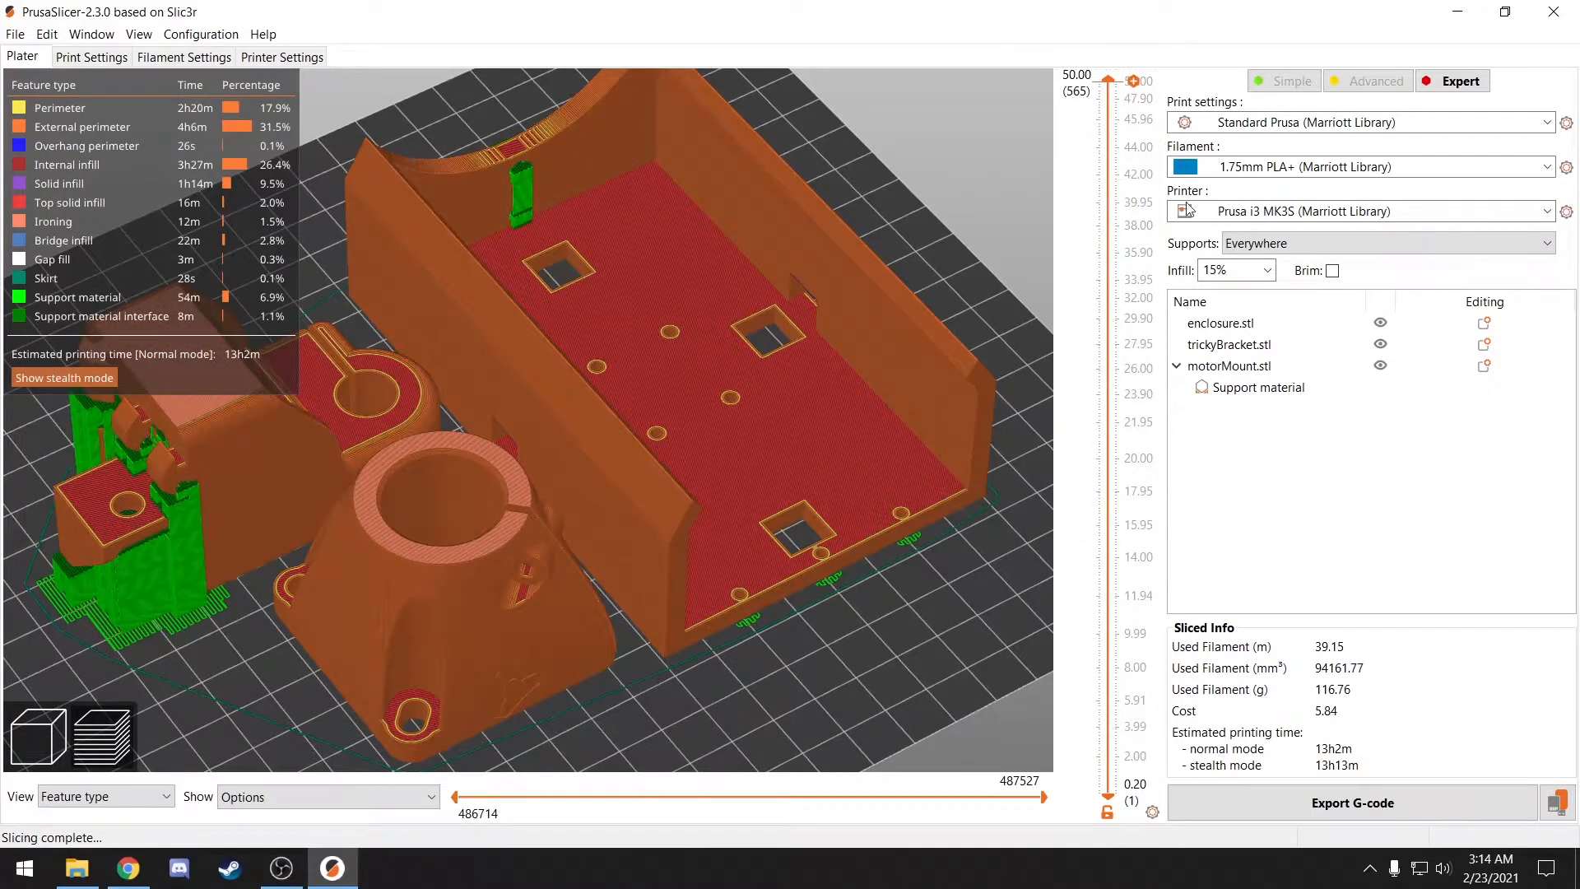
pyautogui.moveTo(1329, 705)
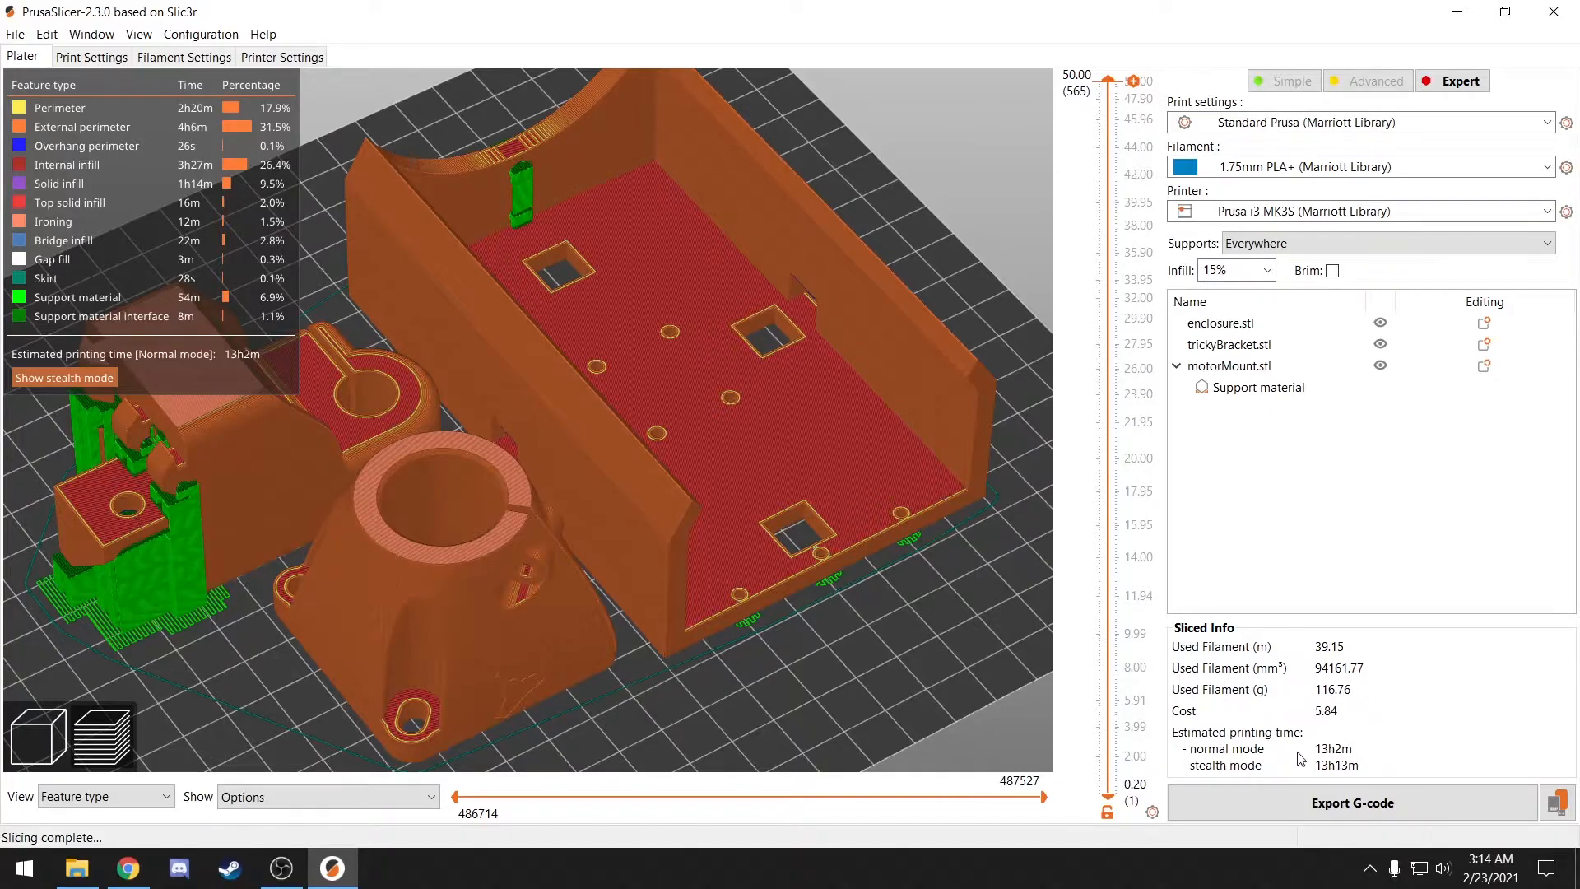
pyautogui.moveTo(1305, 765)
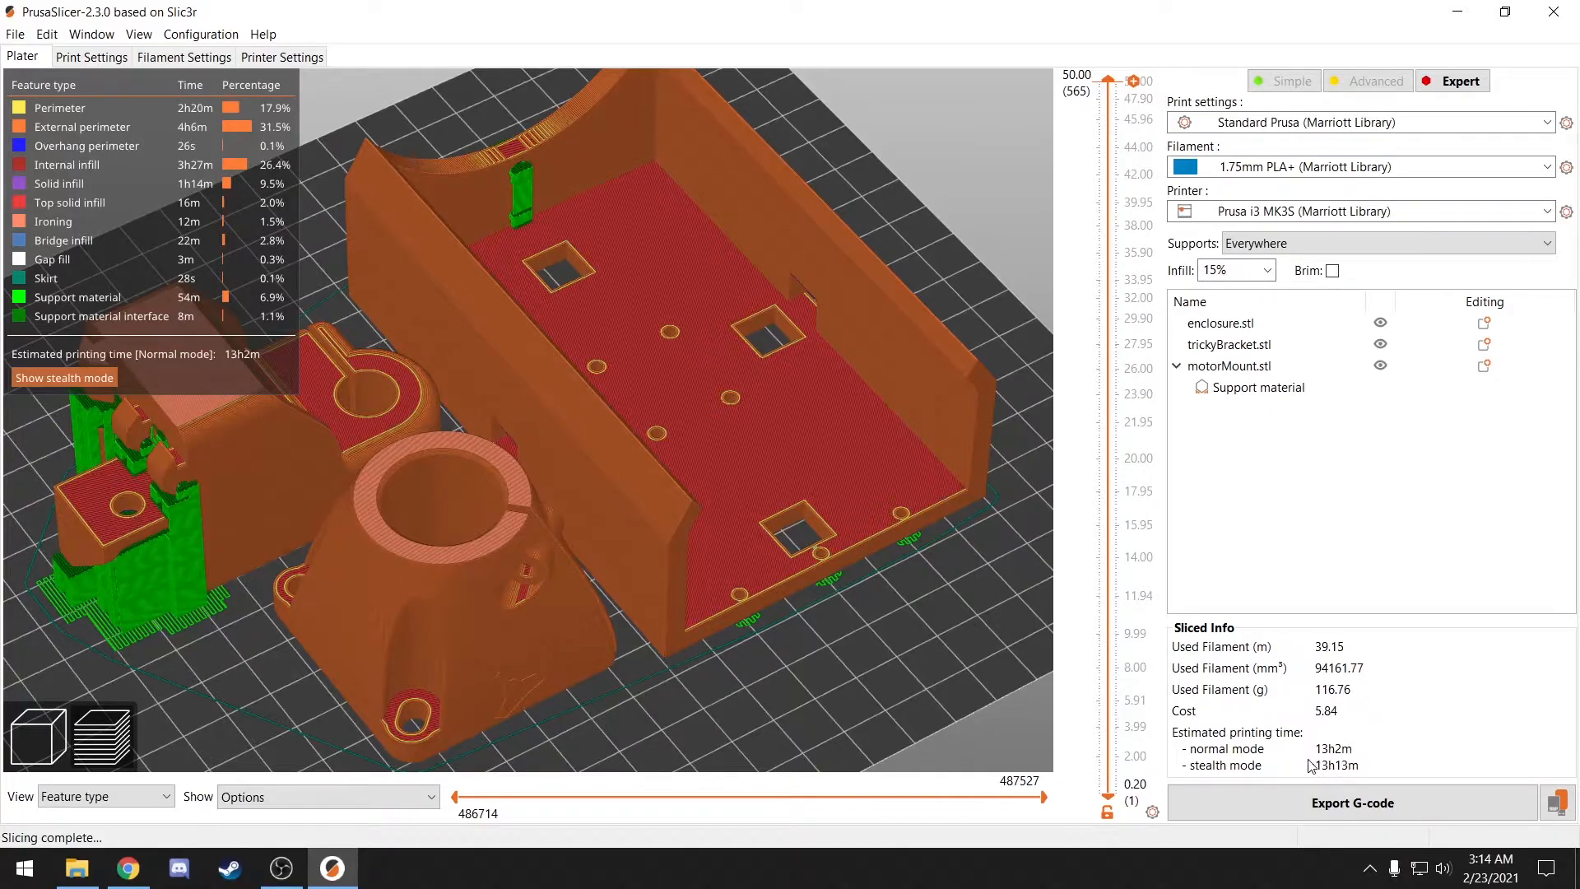
# - Export the sliced G-code to Downloads as part.gcode
pyautogui.click(1350, 803)
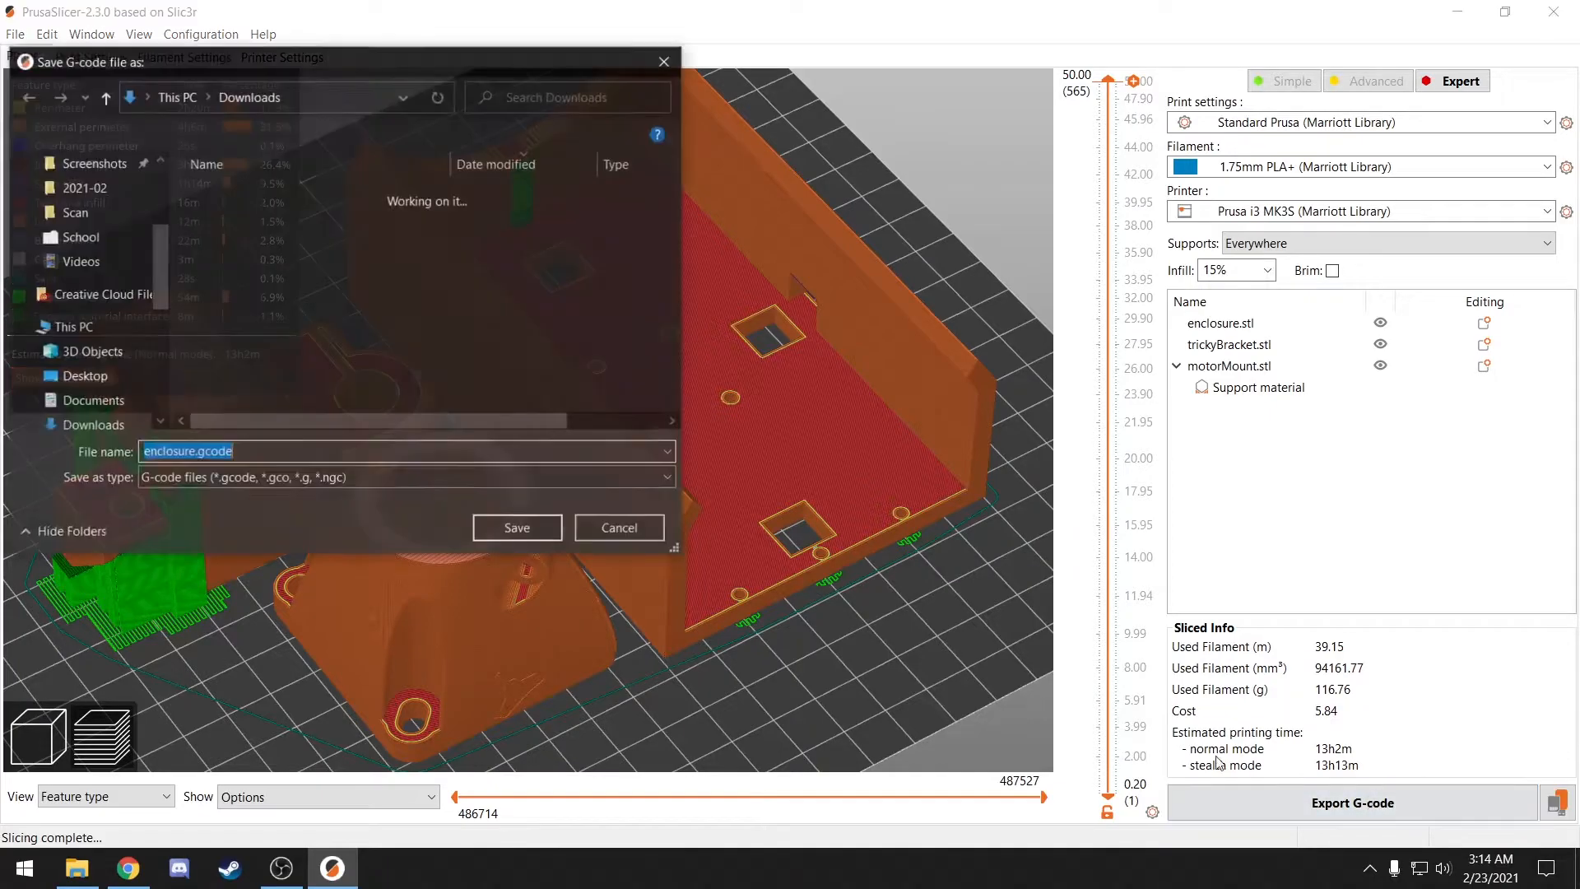
pyautogui.write('par')
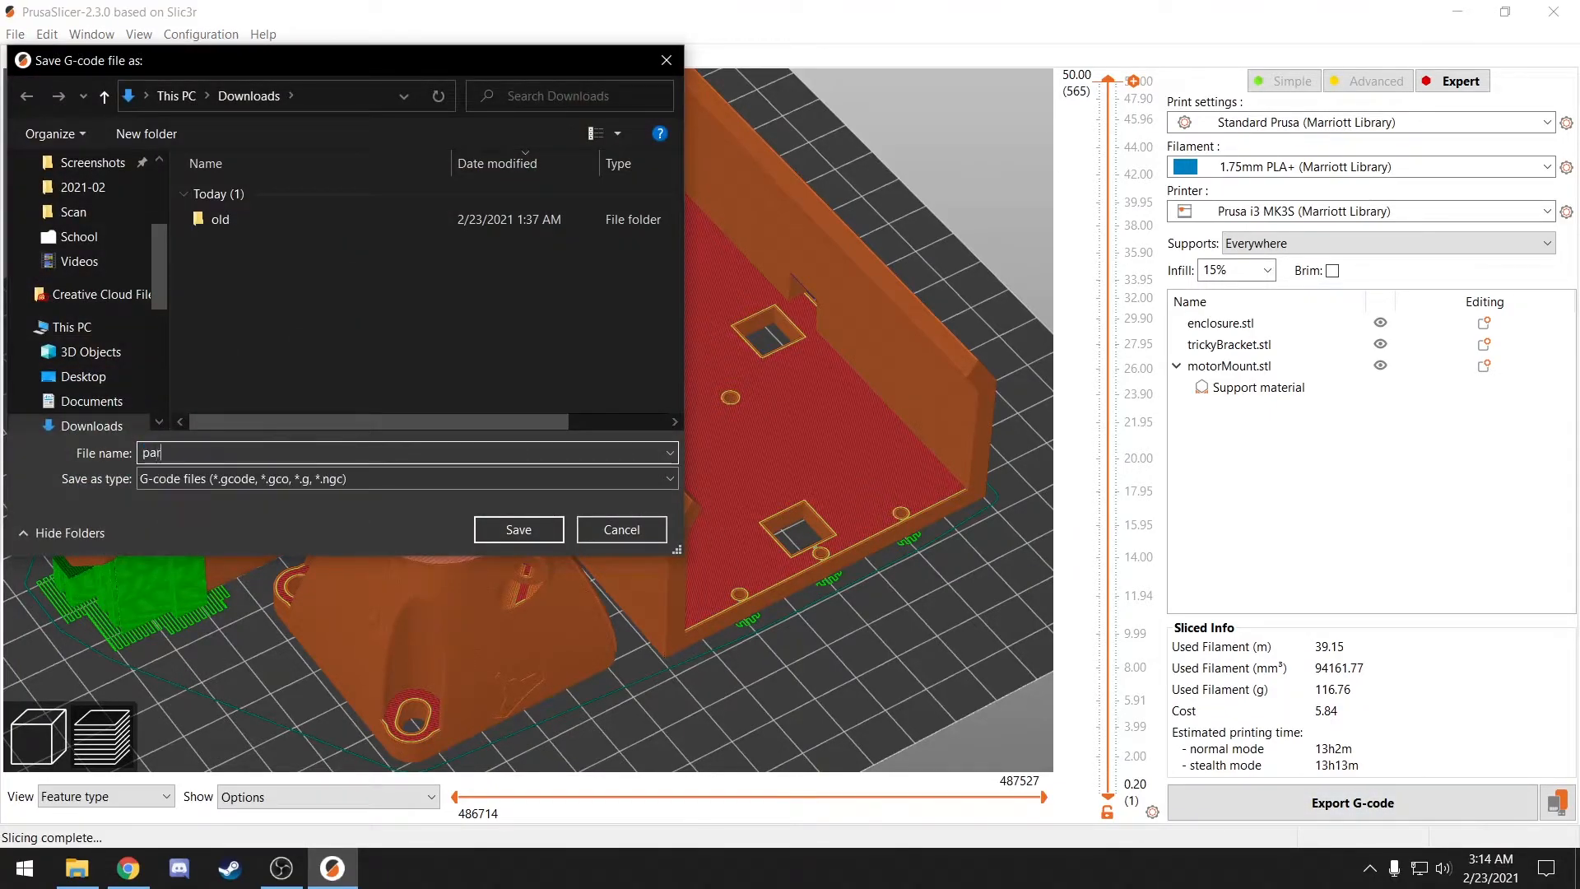
pyautogui.click(517, 529)
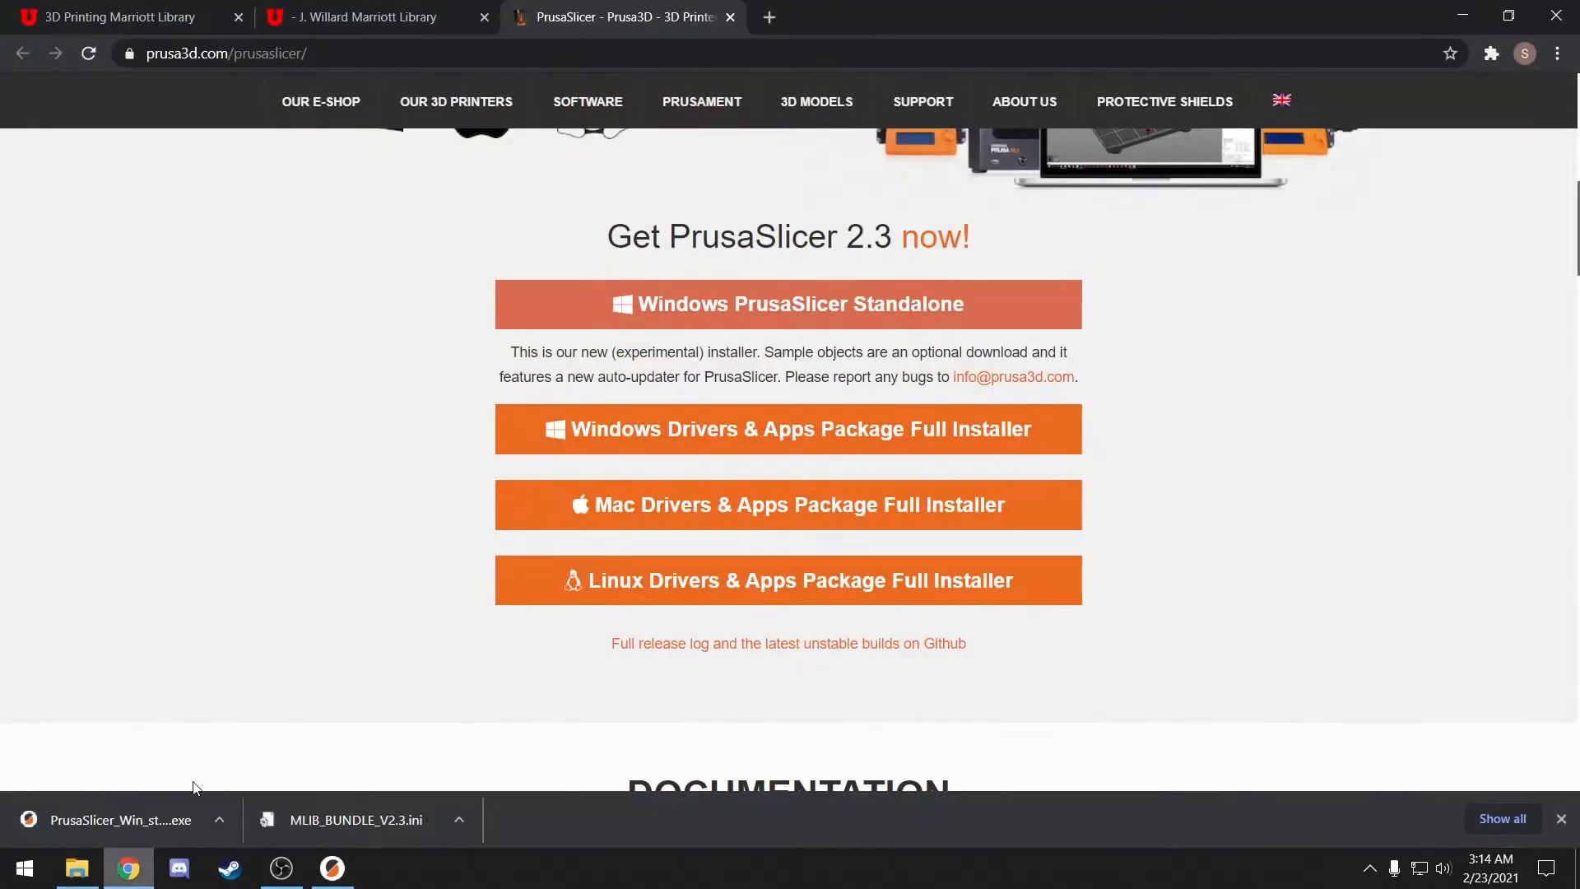
# - Tick Staff affiliation and Tax Exempt Yes on the form, keeping Prusa i3 MK3S as the printer
pyautogui.click(363, 17)
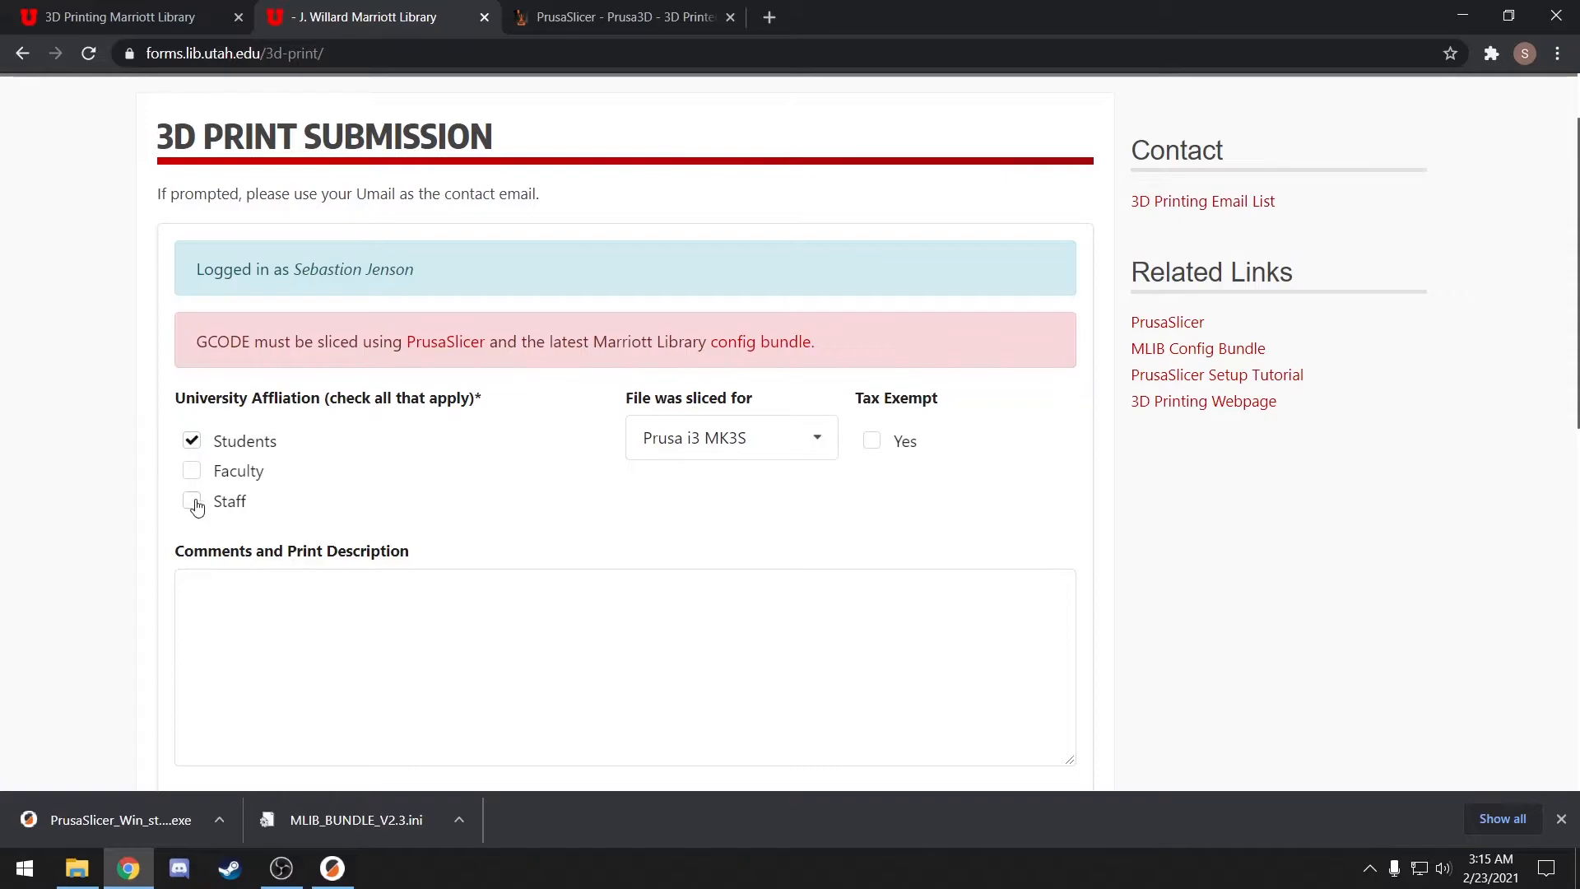
pyautogui.click(190, 501)
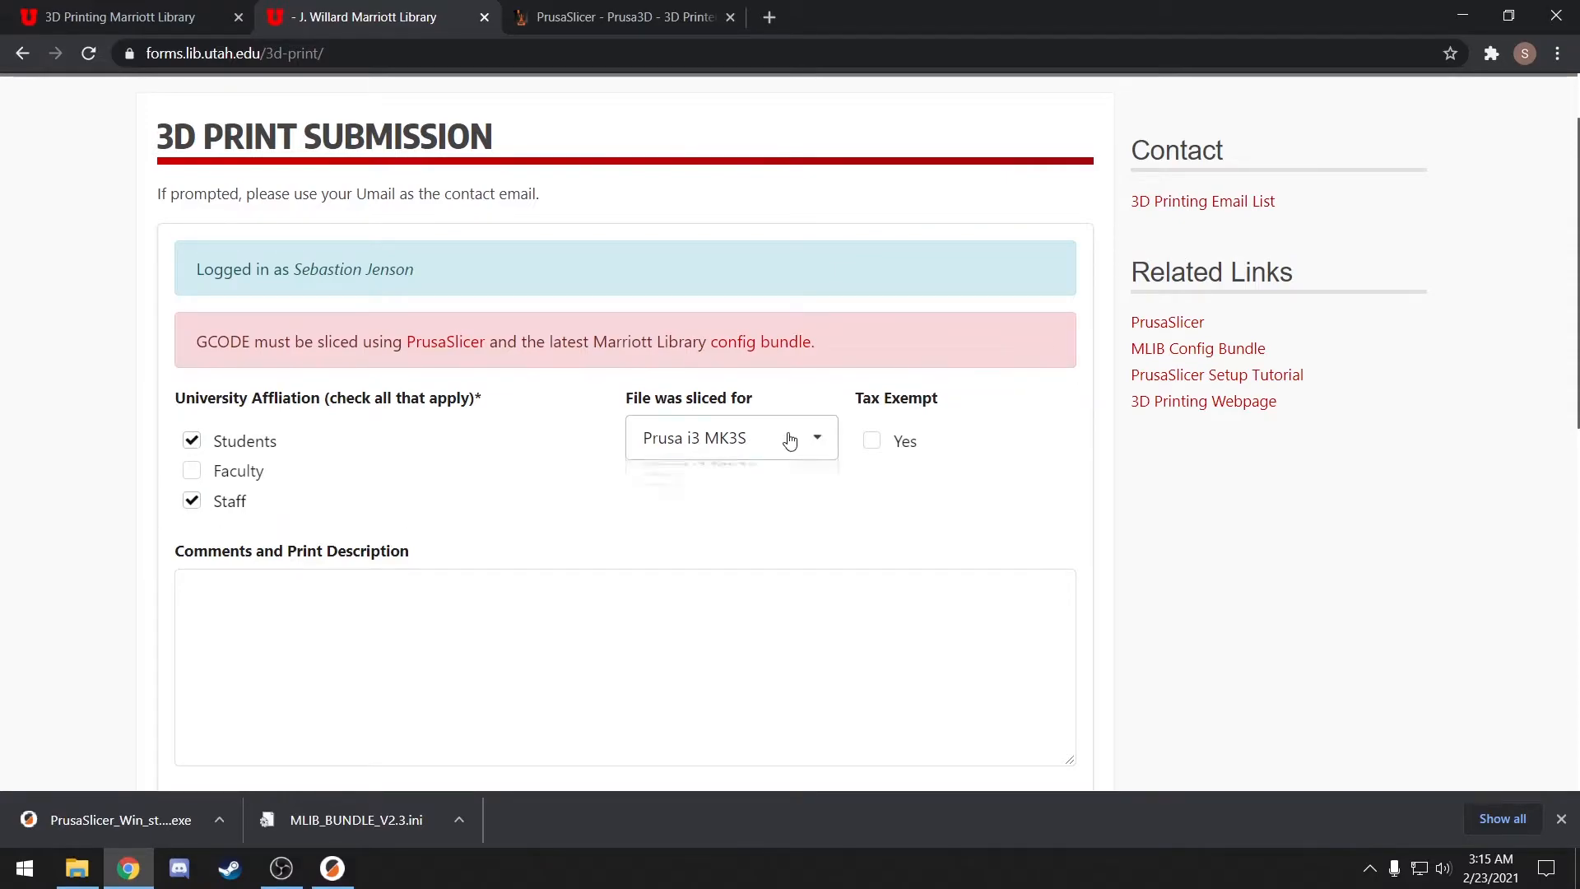
pyautogui.click(730, 437)
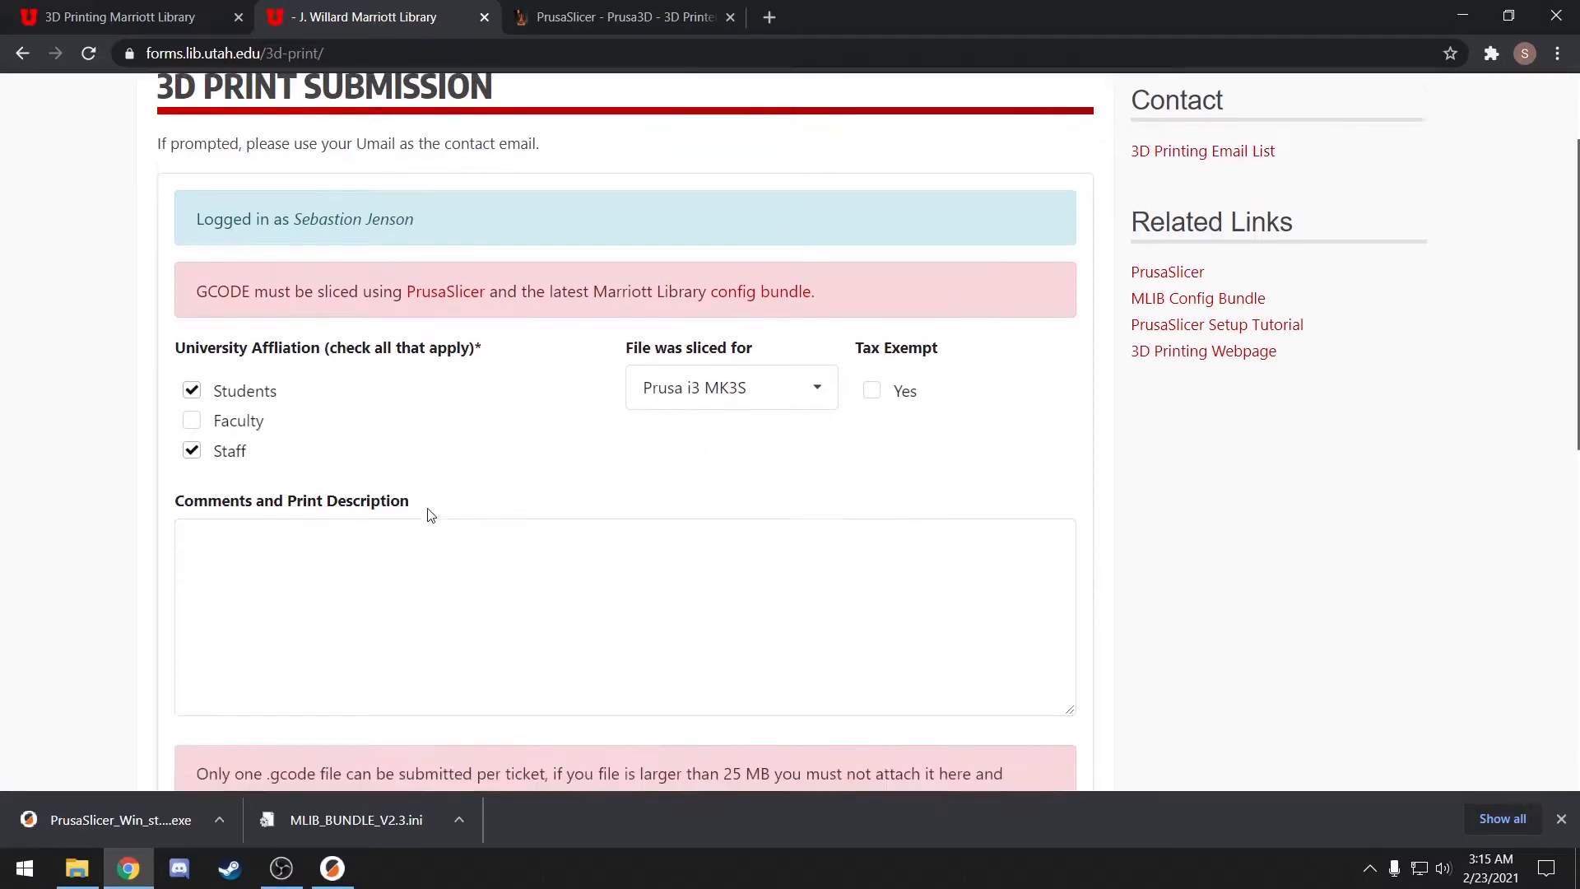
pyautogui.scroll(-3)
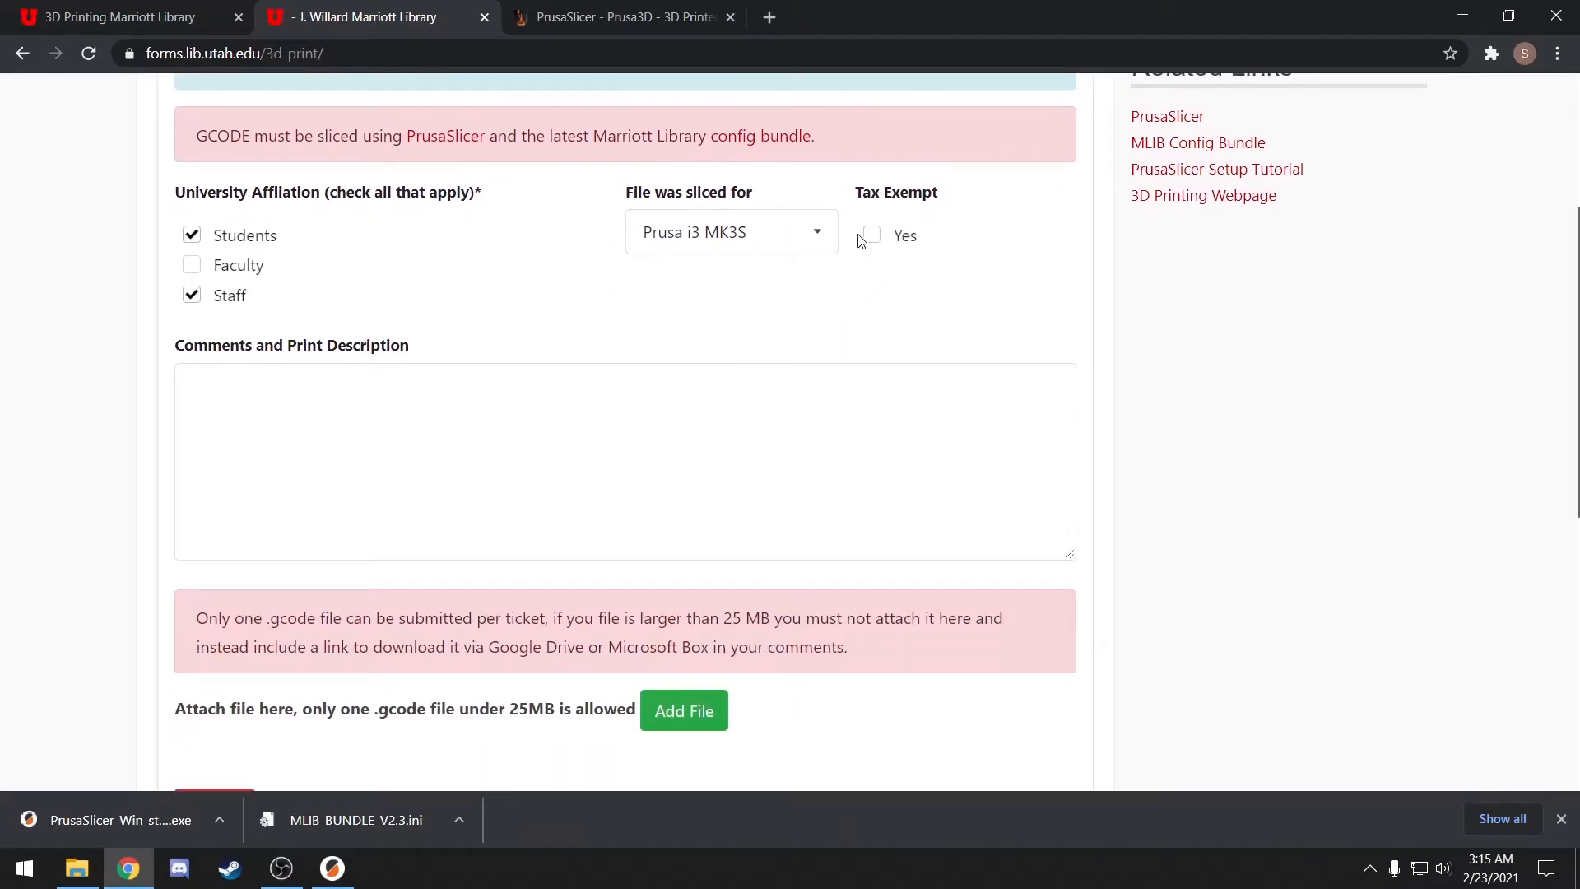
pyautogui.click(871, 234)
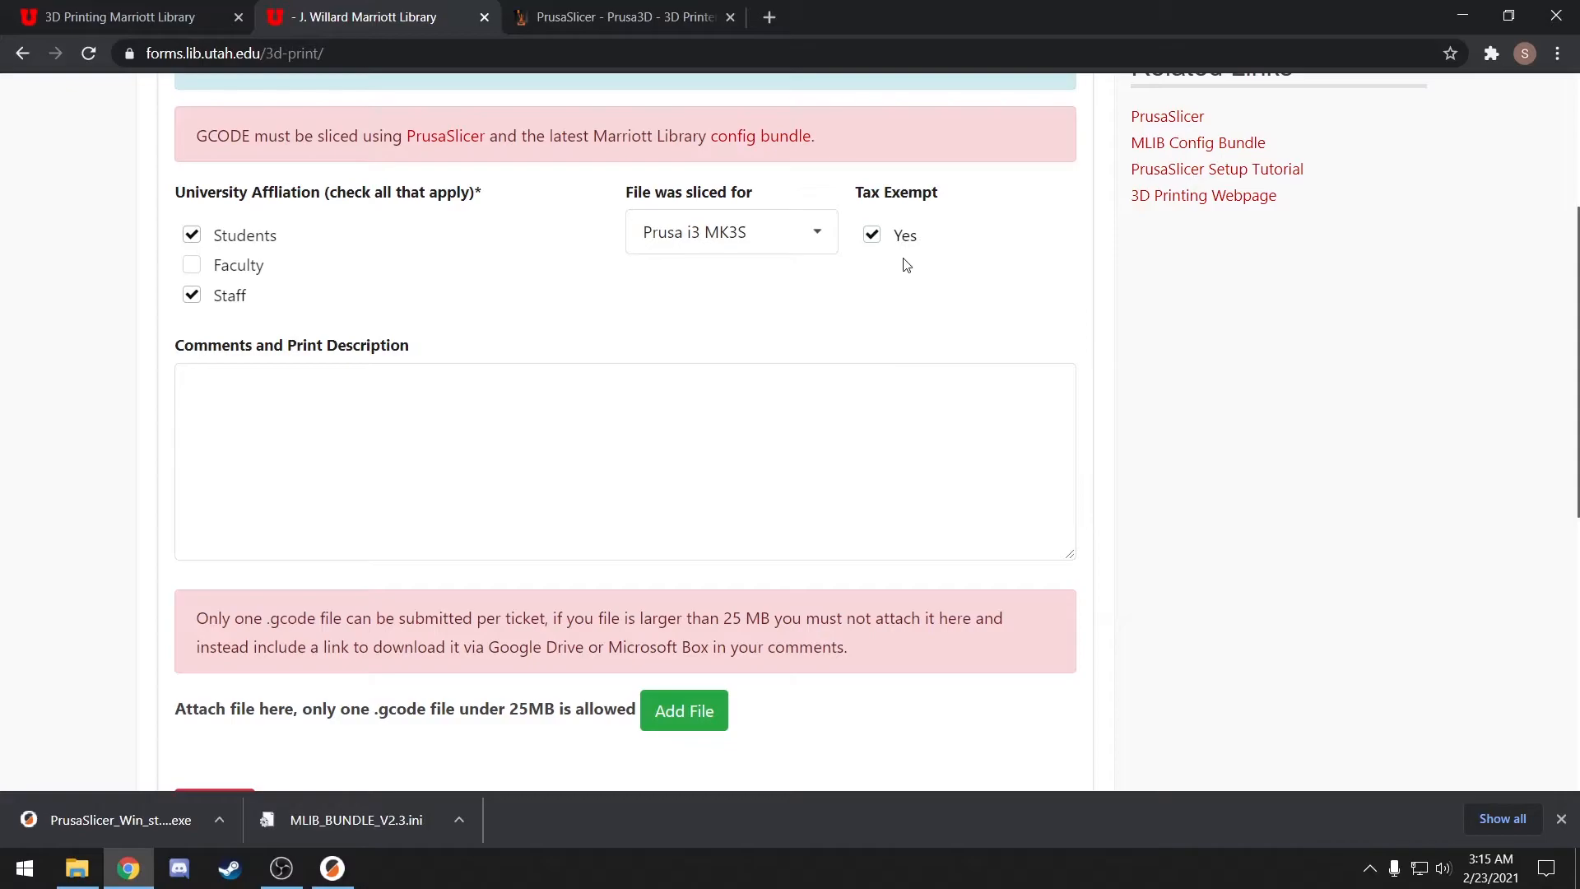
pyautogui.click(426, 450)
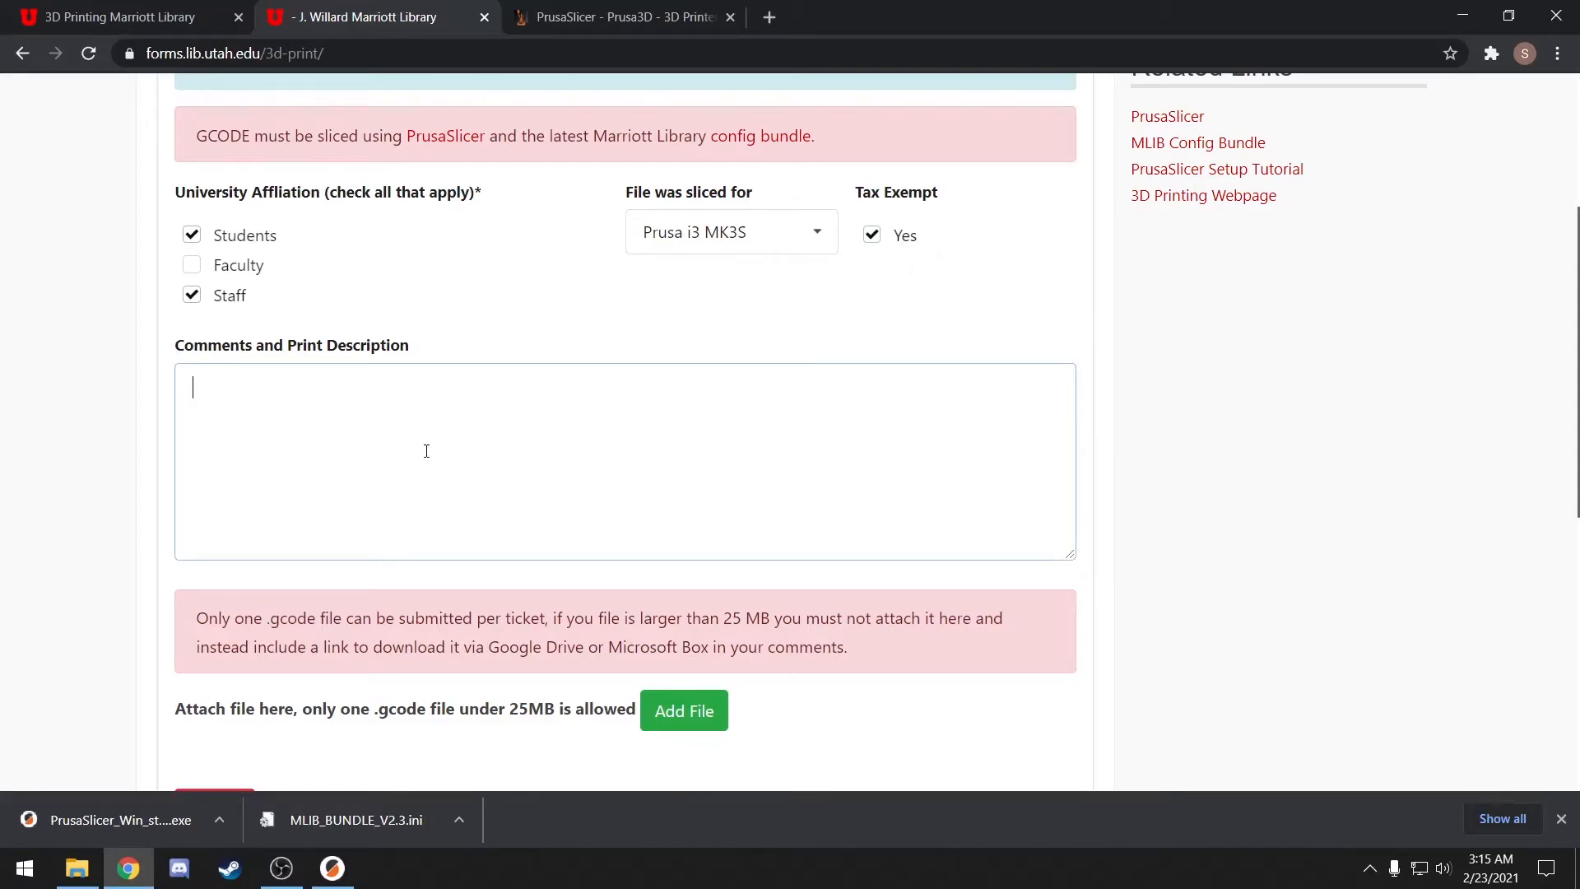
# - Enter 'ME EN 3230 Team 2.1' in the Comments and Print Description field
pyautogui.write('M')
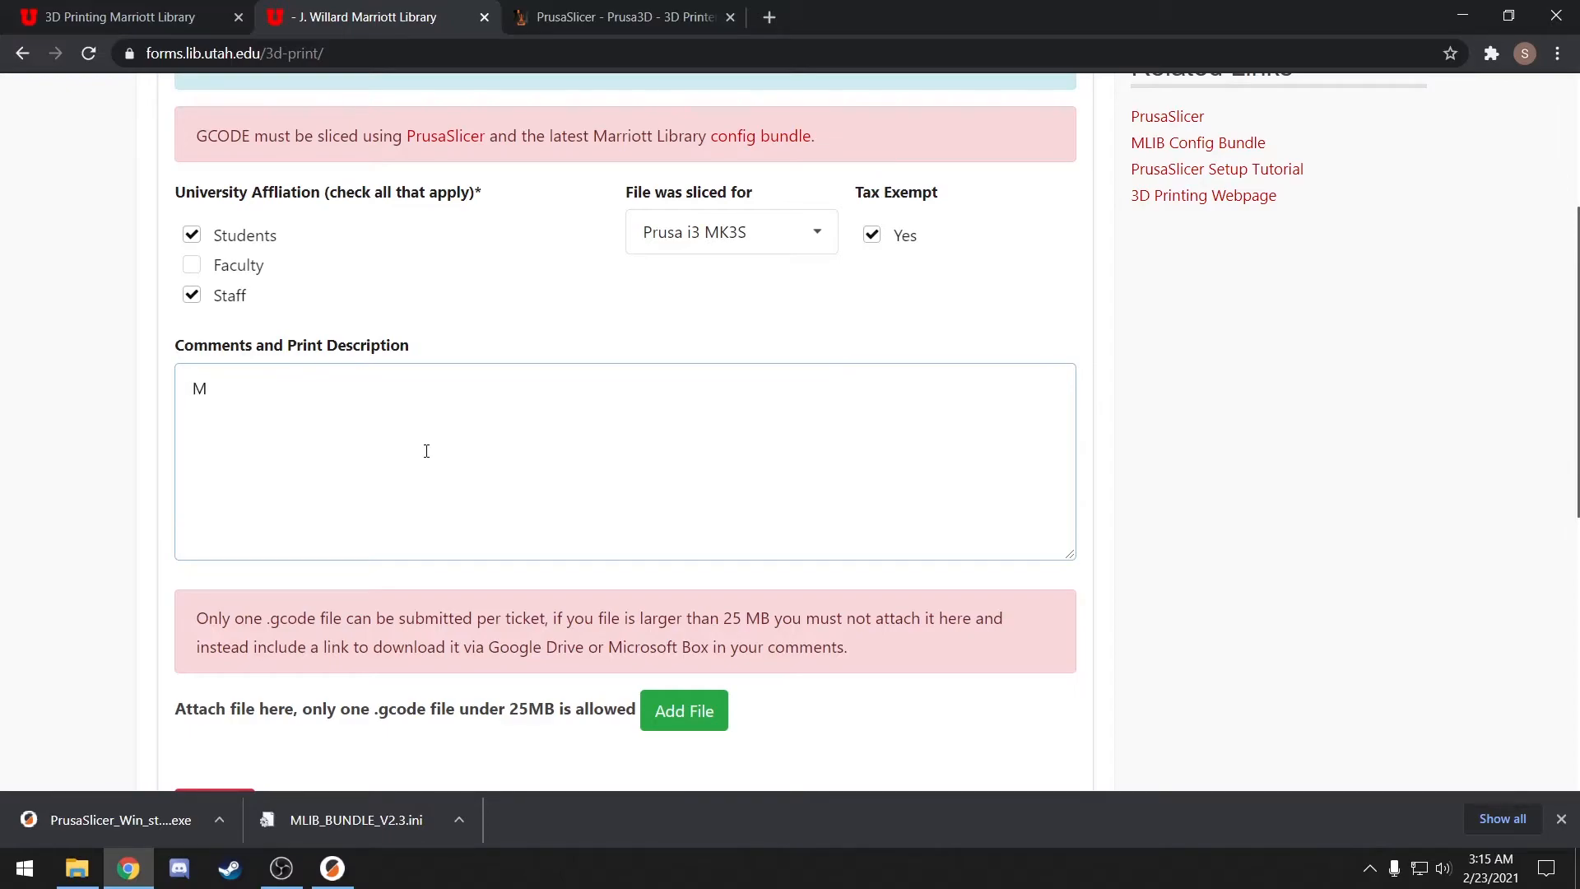
pyautogui.write('E EN')
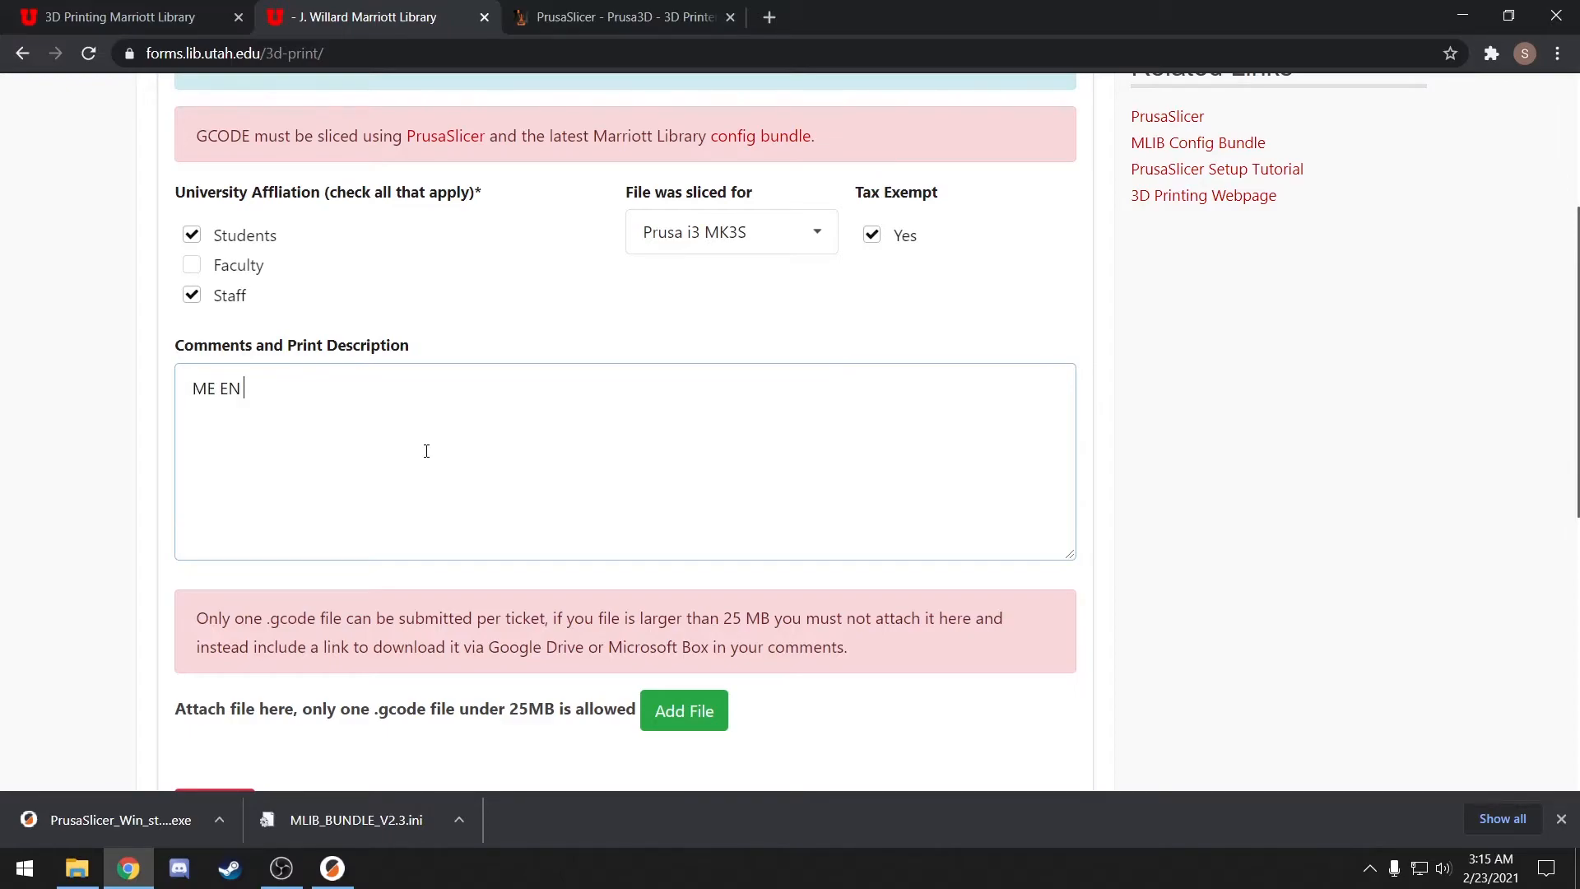
pyautogui.write('3230 Team 2.')
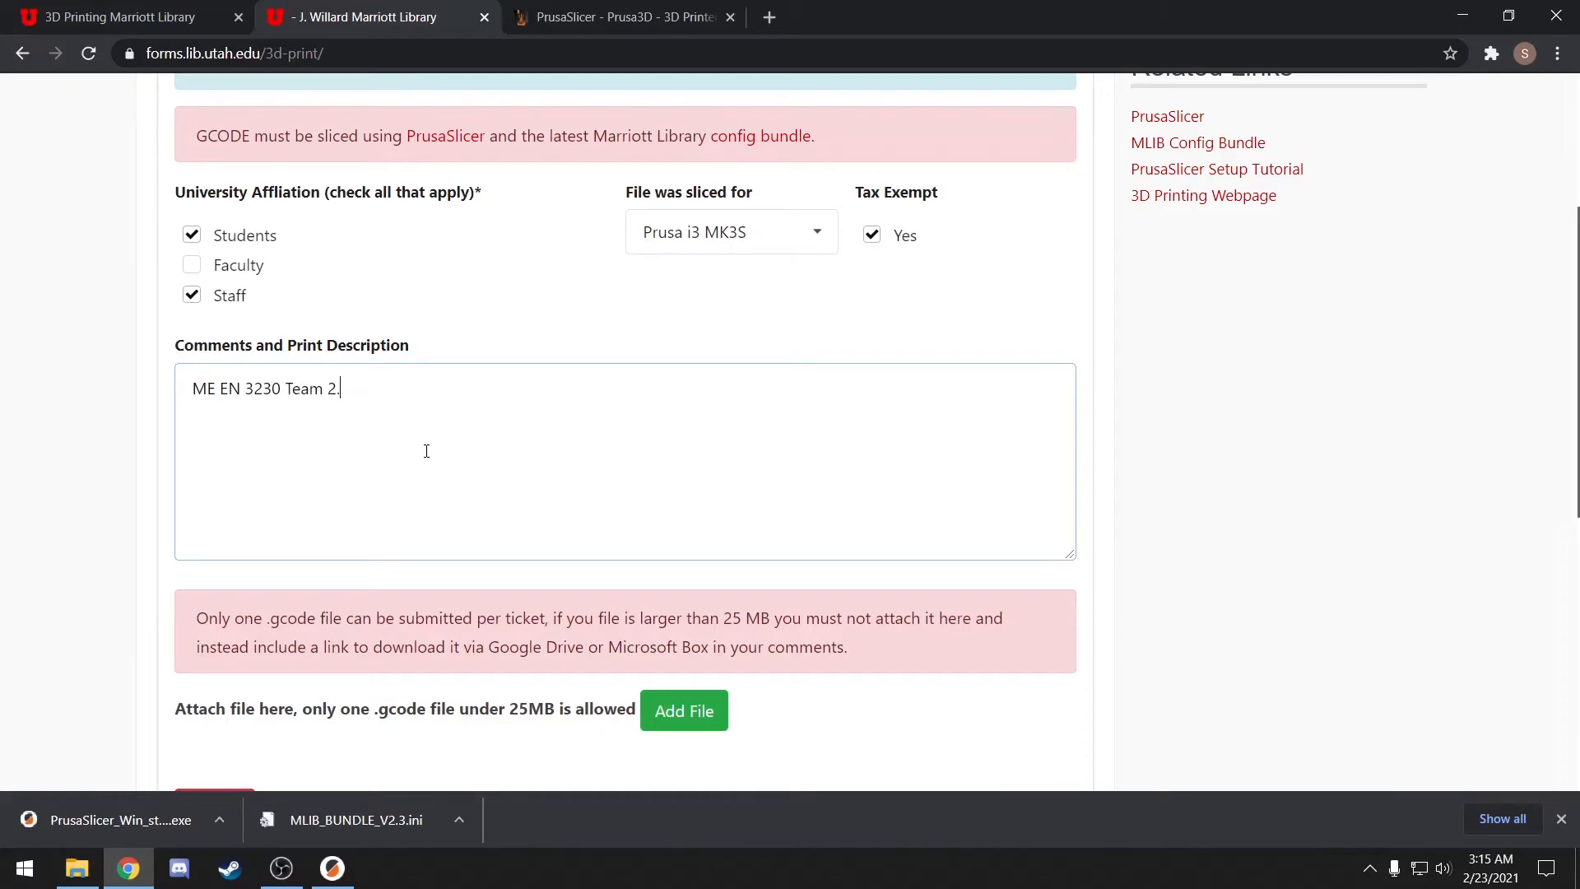
pyautogui.write('1')
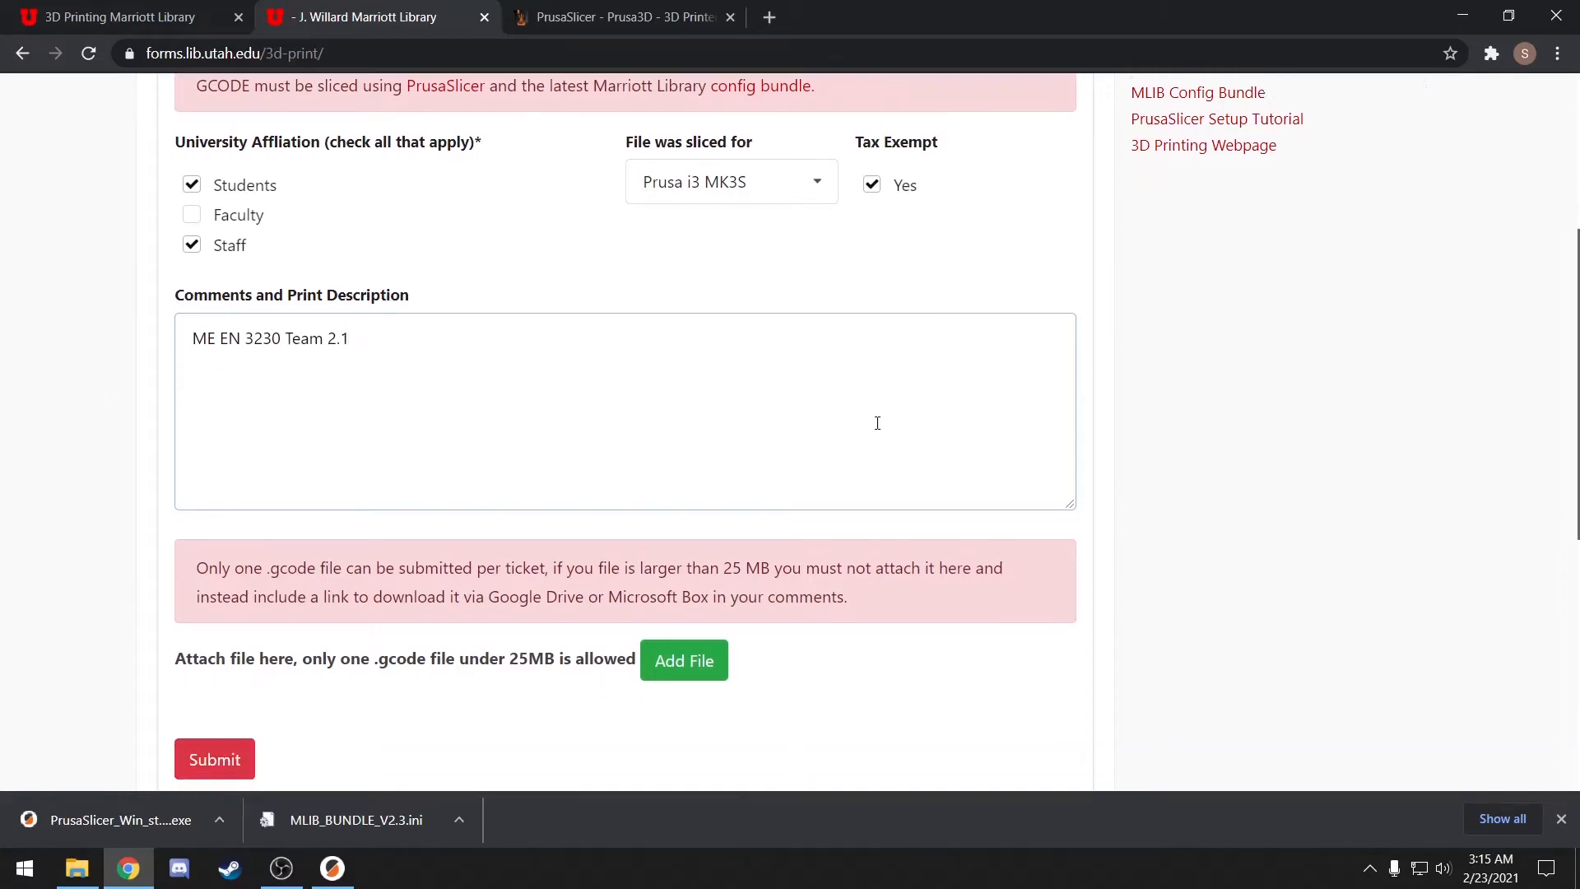
# - Attach part.gcode from Downloads to the request and submit the form
pyautogui.click(682, 660)
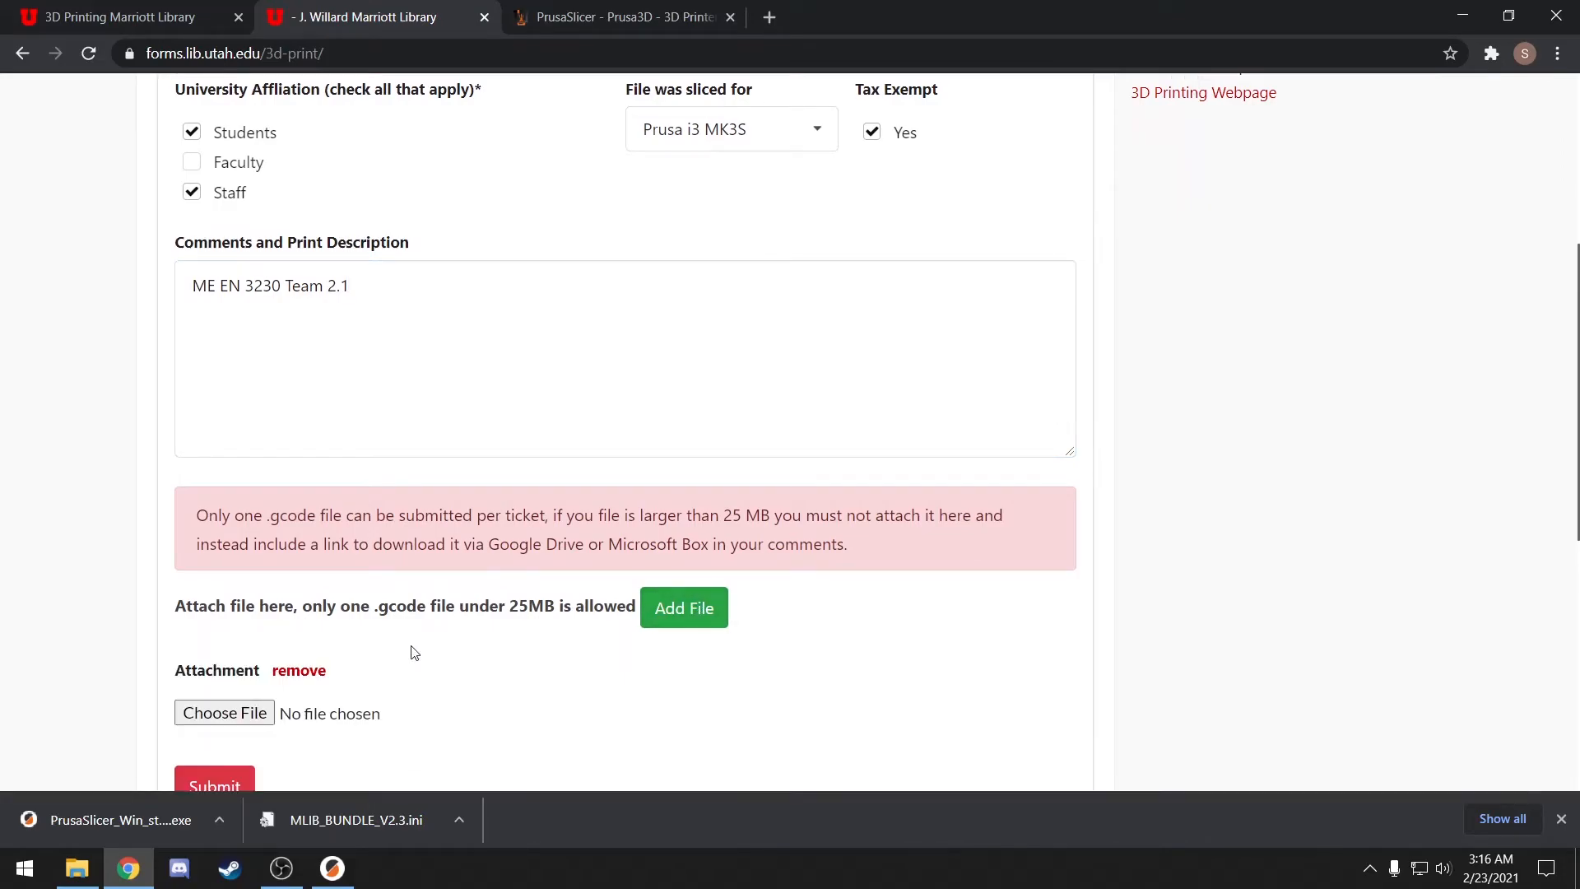
pyautogui.click(224, 713)
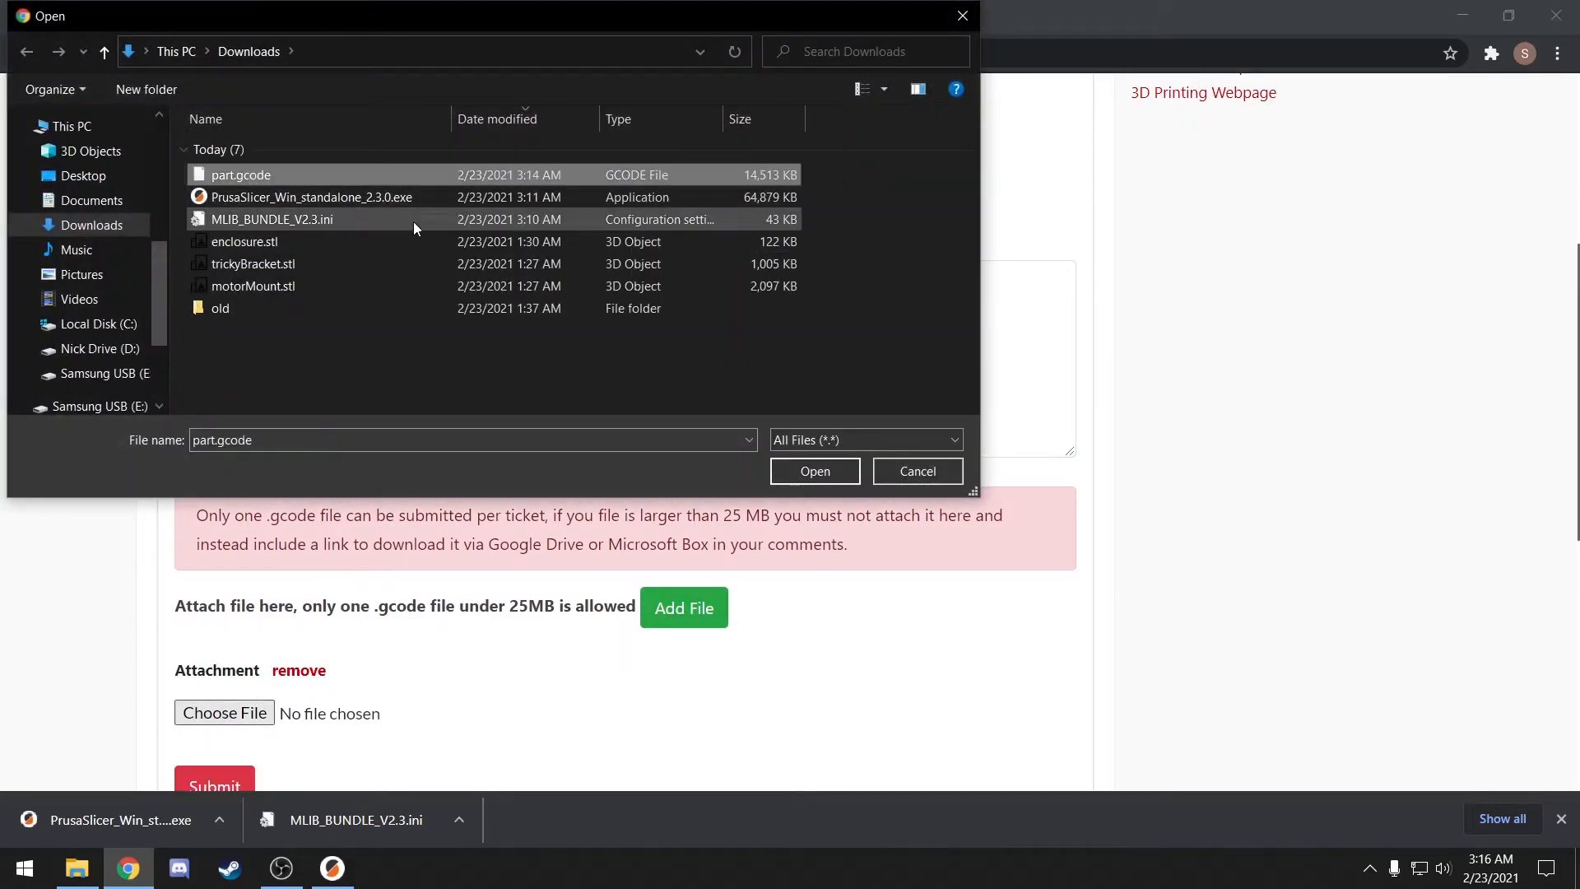
pyautogui.click(814, 471)
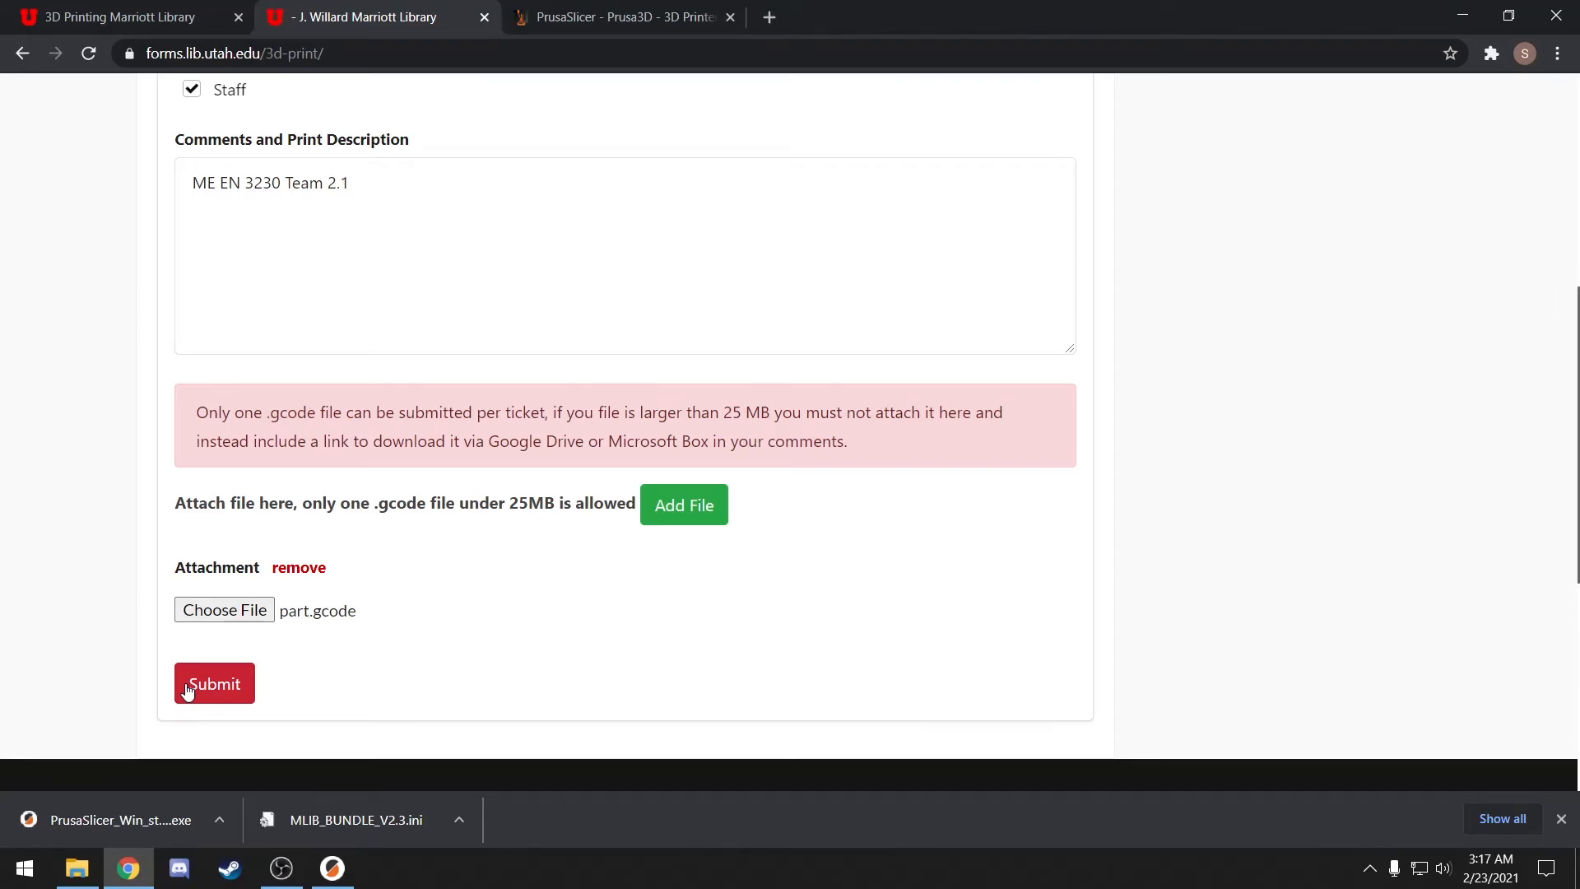
pyautogui.click(214, 683)
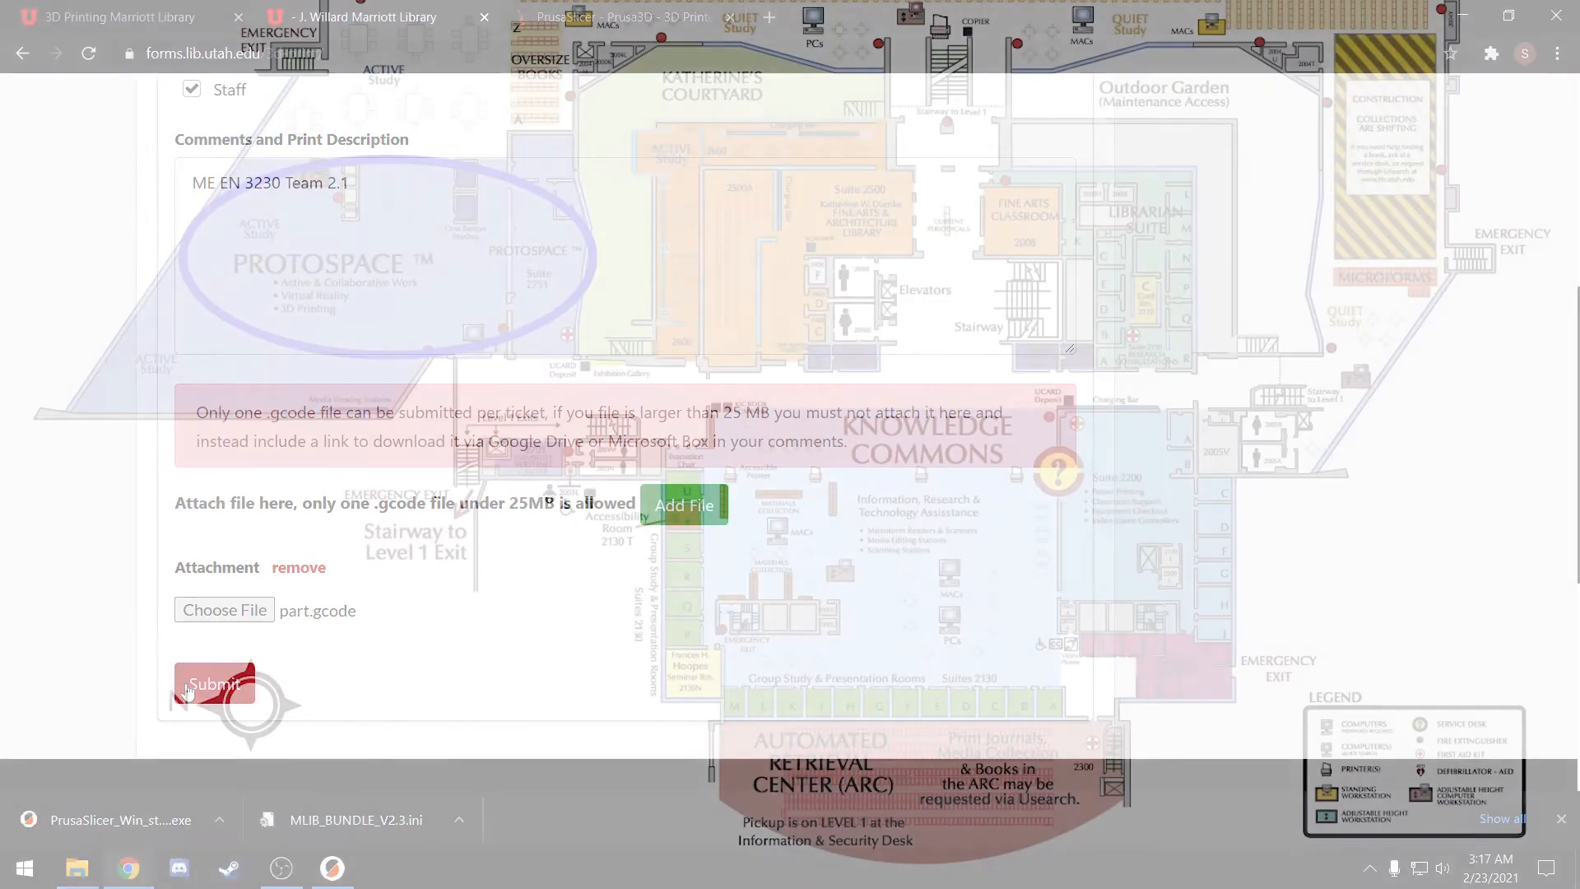